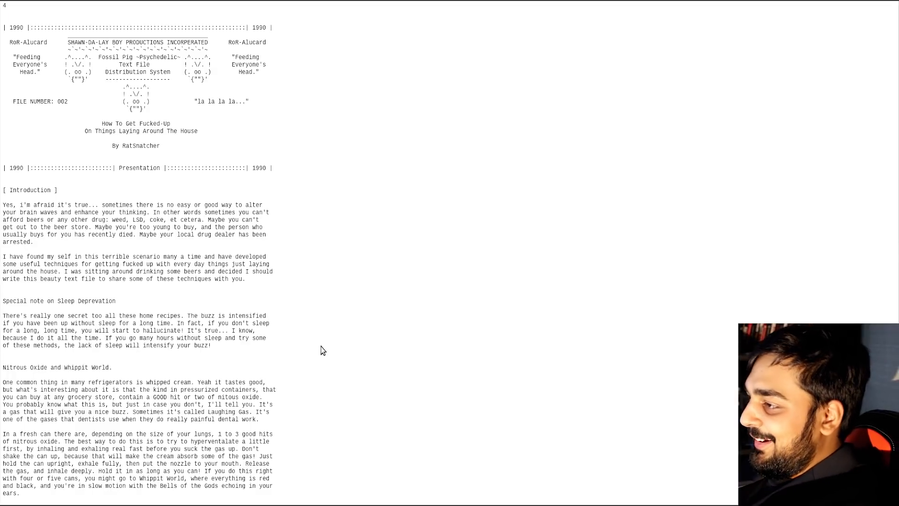
Scroll through the Gates to the Underworld page and drag back toward the board index.
scroll("down", 3)
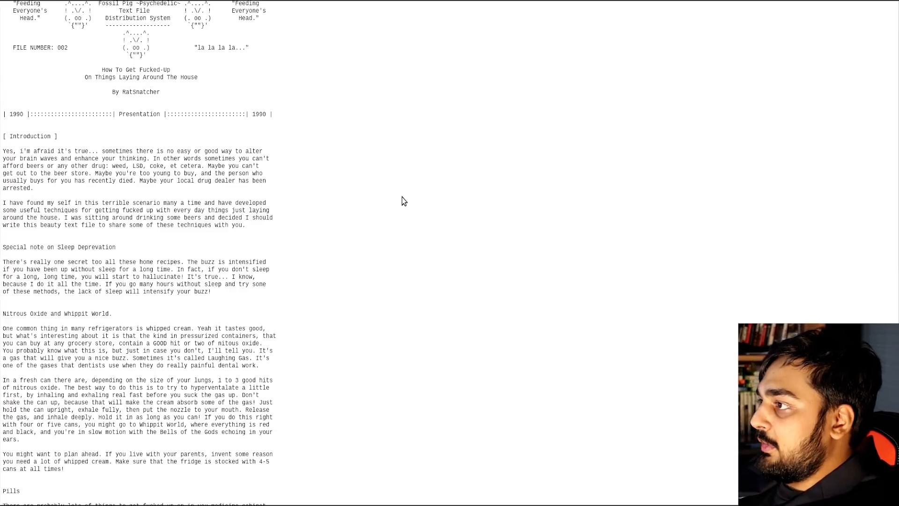
mouse_move(417, 197)
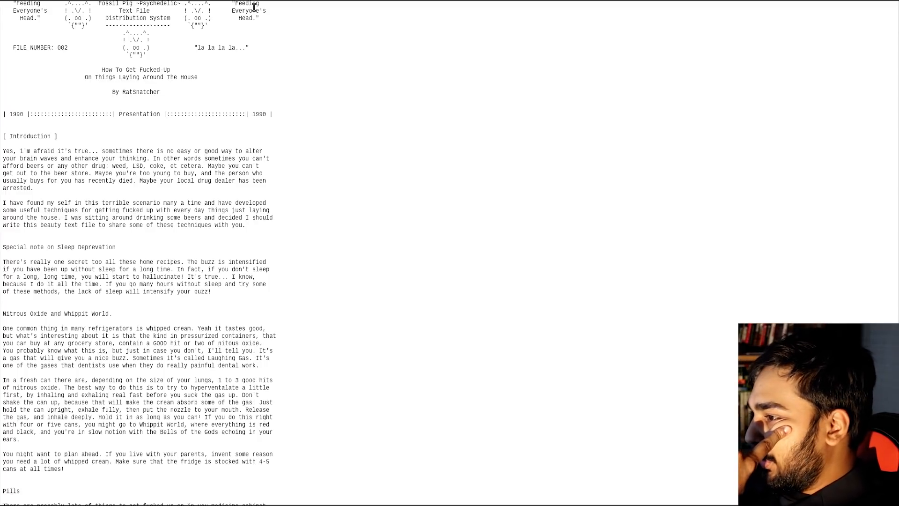
scroll("down", 3)
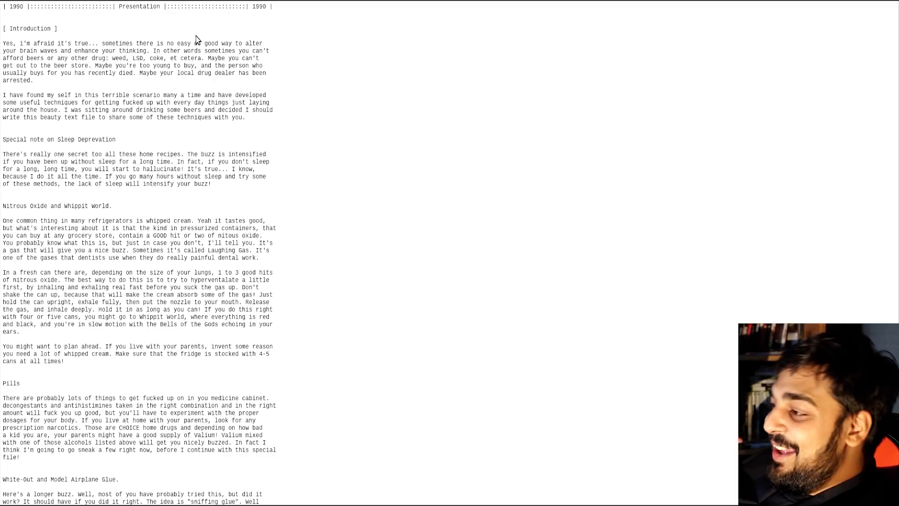
mouse_move(180, 29)
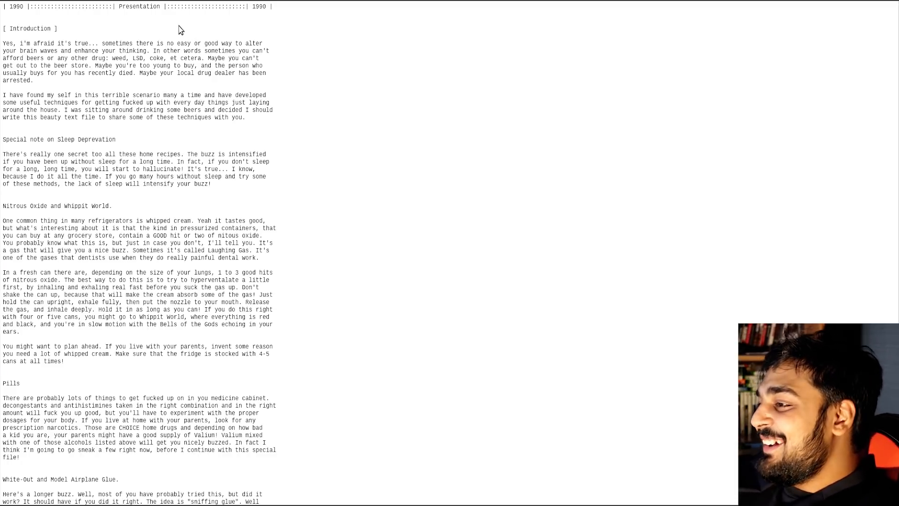
scroll("down", 3)
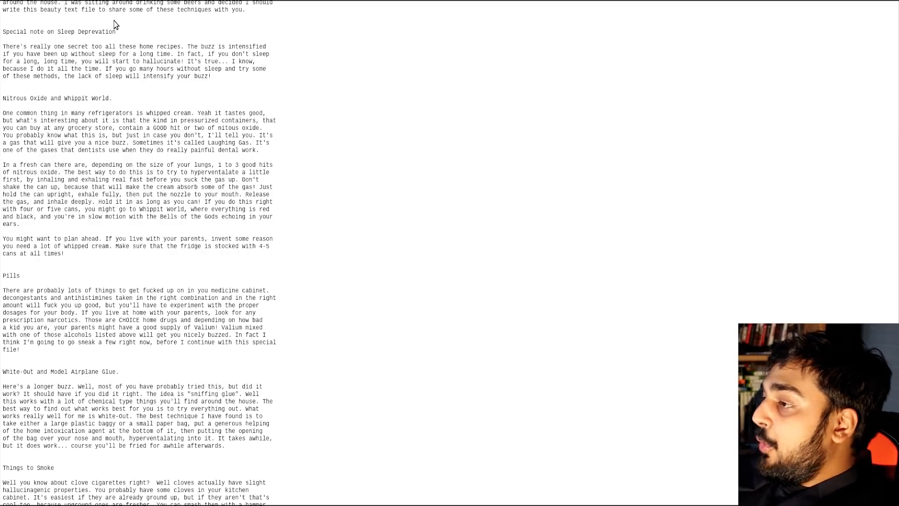
mouse_move(213, 86)
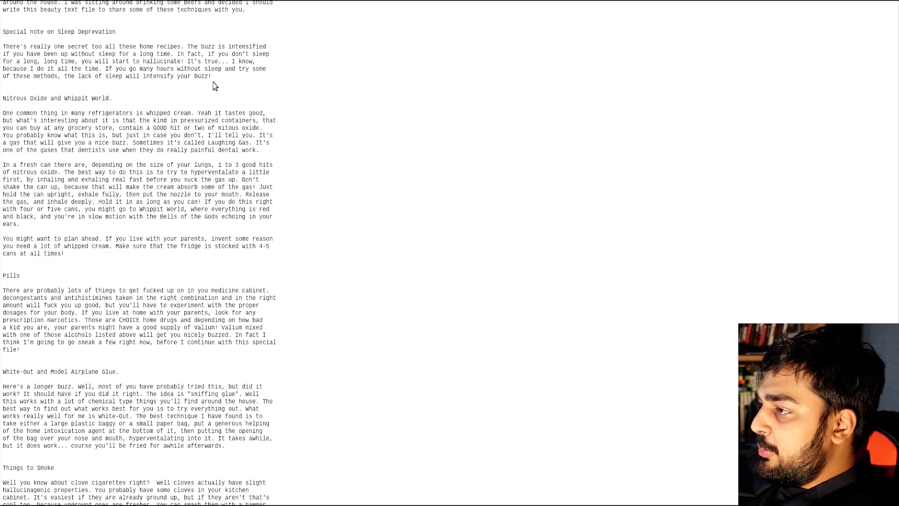
mouse_move(217, 80)
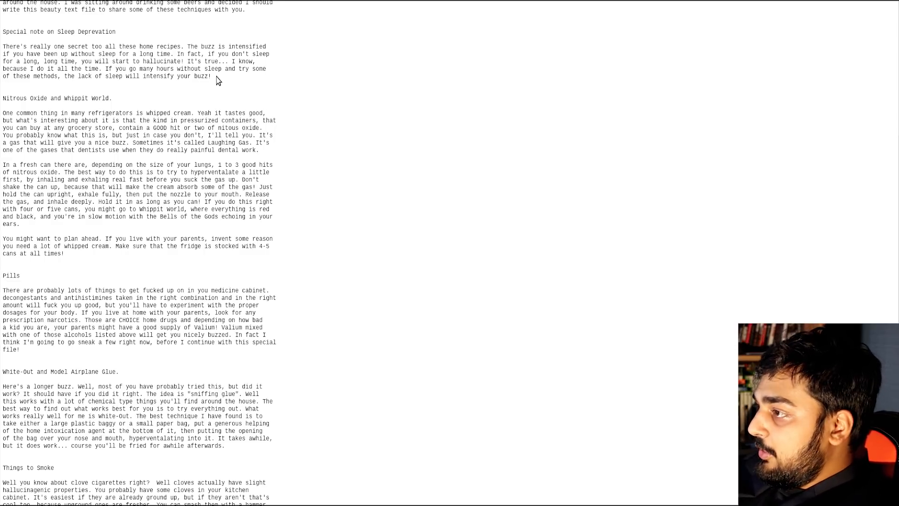
scroll("down", 3)
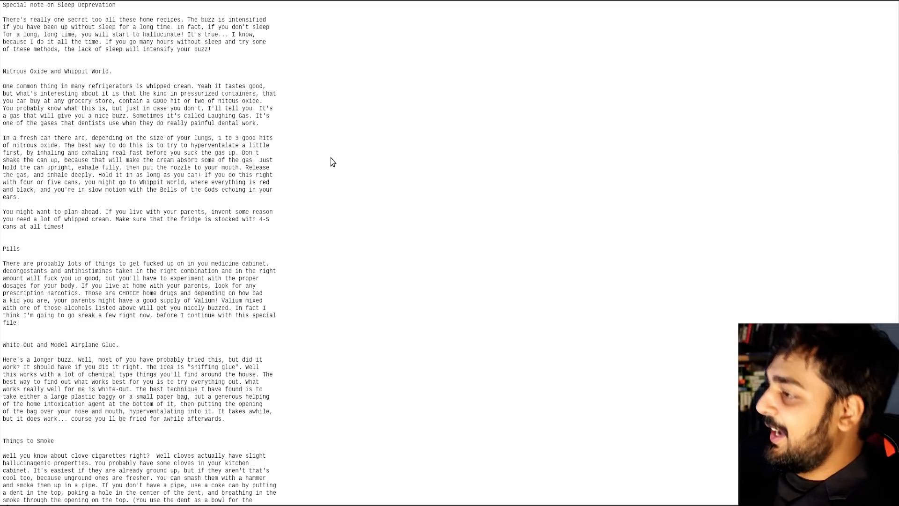
scroll("down", 3)
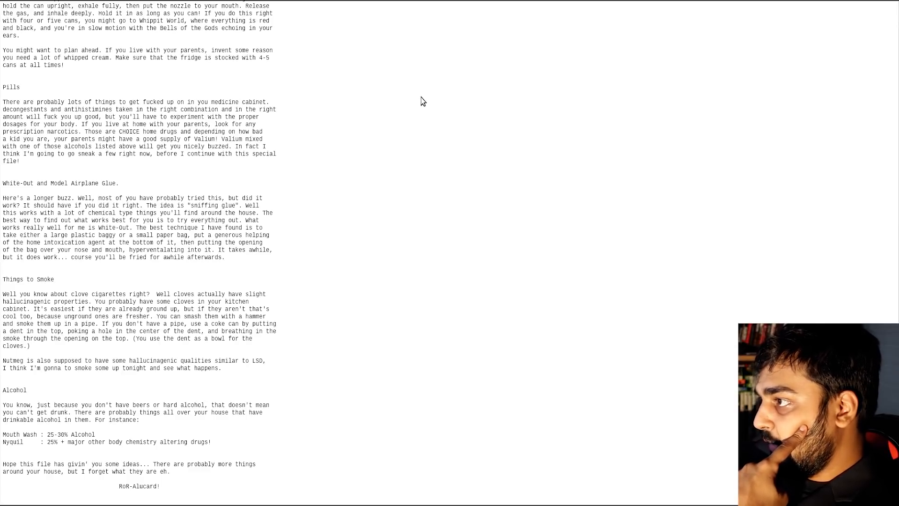
mouse_move(415, 108)
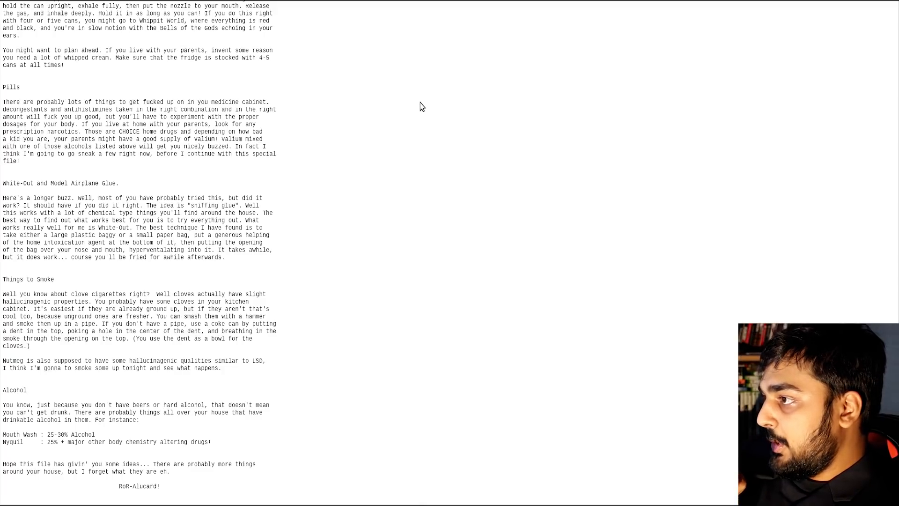
mouse_move(417, 113)
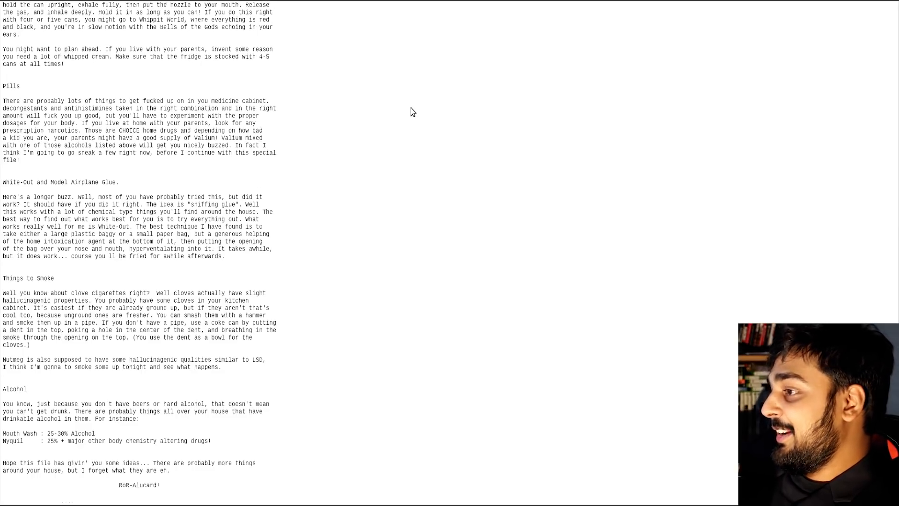
scroll("down", 3)
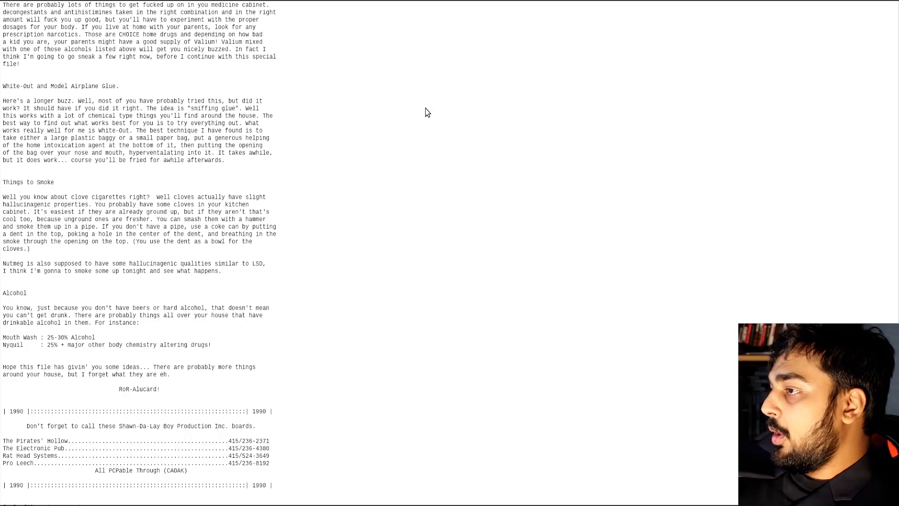
mouse_move(430, 129)
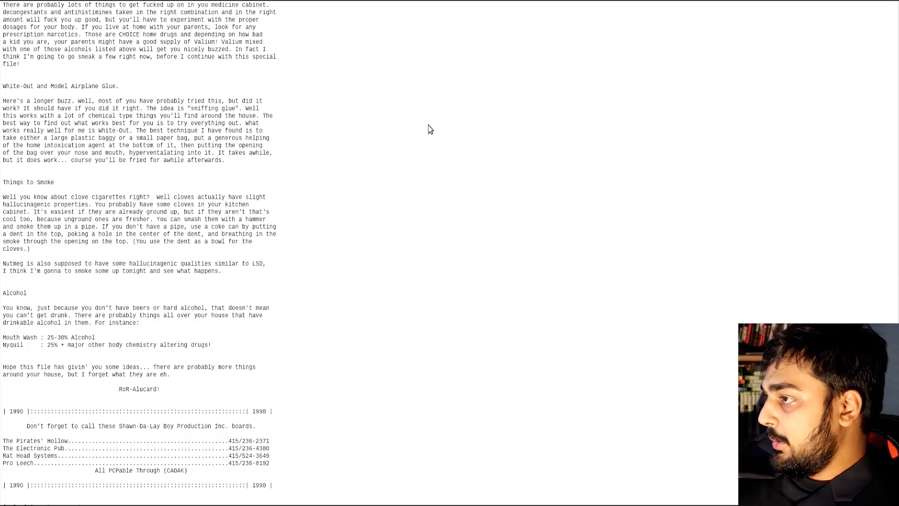
mouse_move(432, 135)
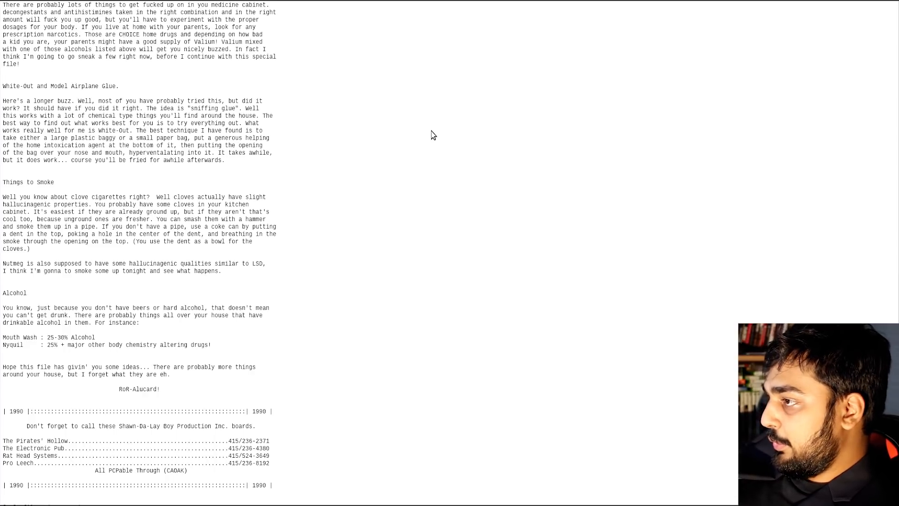
mouse_move(430, 118)
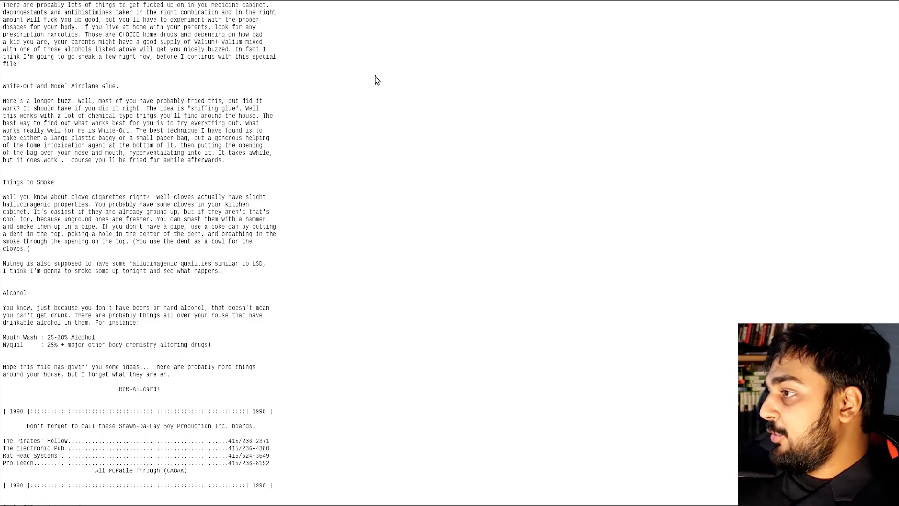
mouse_move(377, 81)
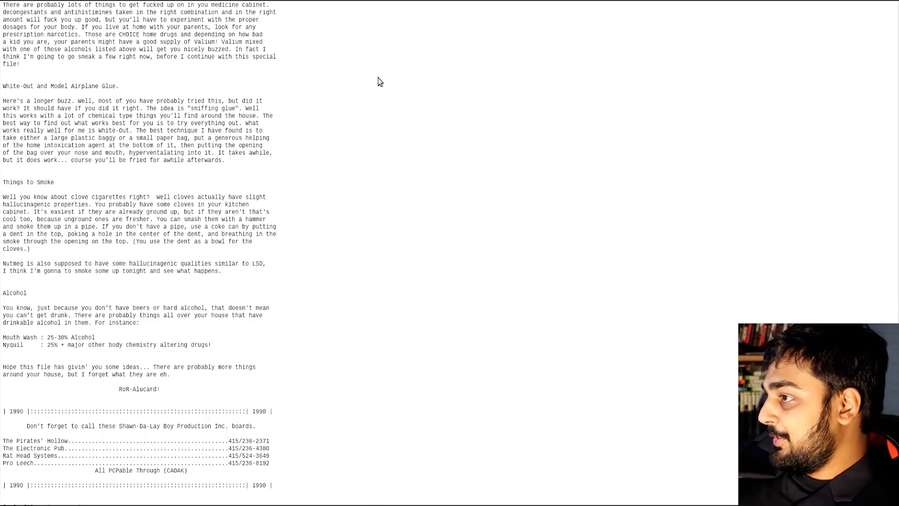
mouse_move(401, 81)
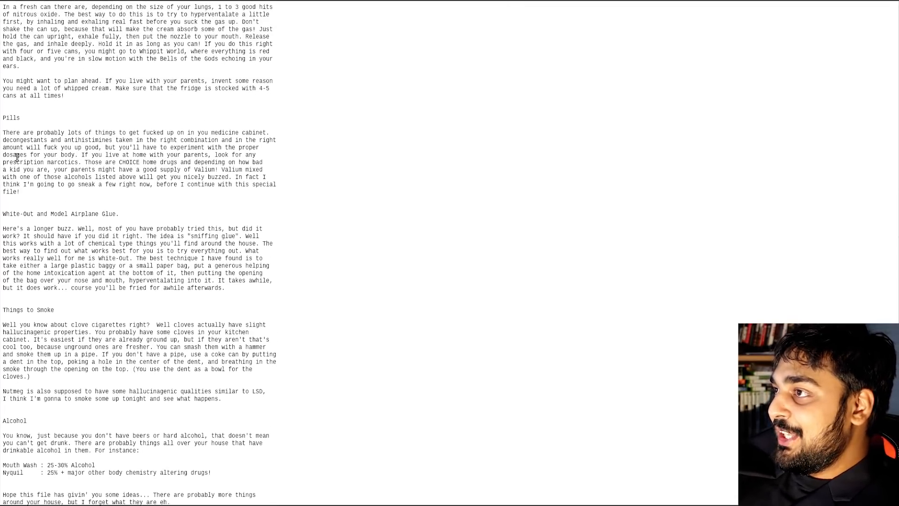
scroll("up", 3)
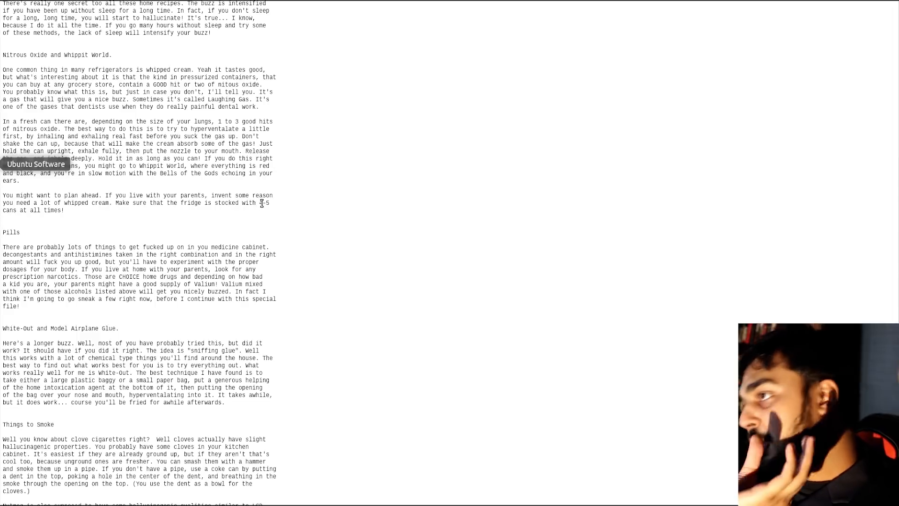
left_click_drag(5, 136, 258, 137)
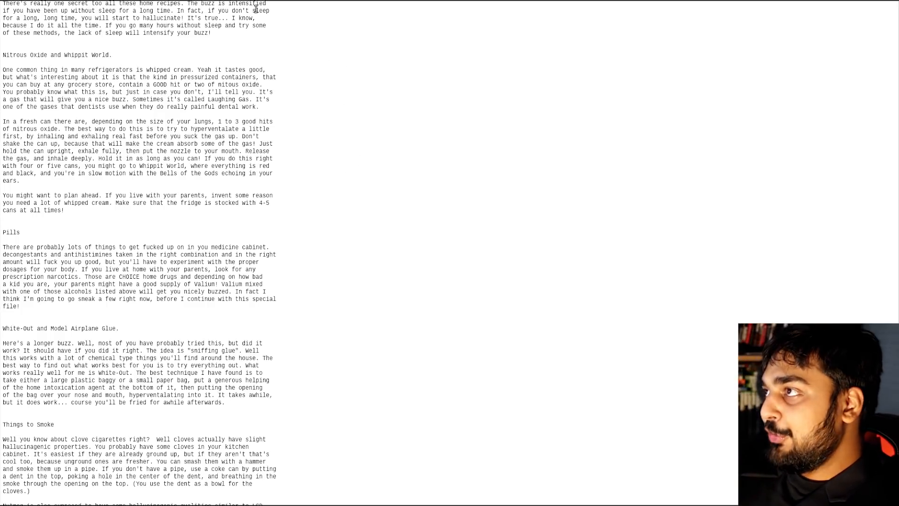
mouse_move(305, 40)
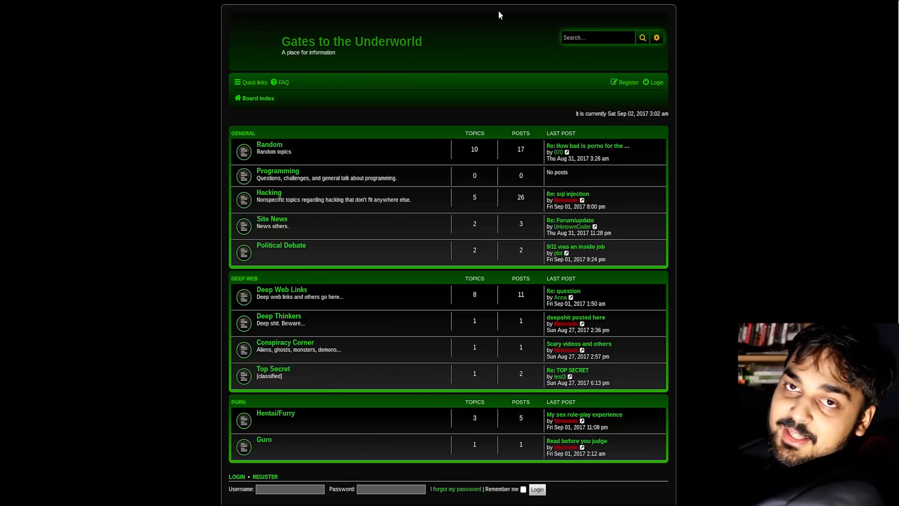
mouse_move(432, 59)
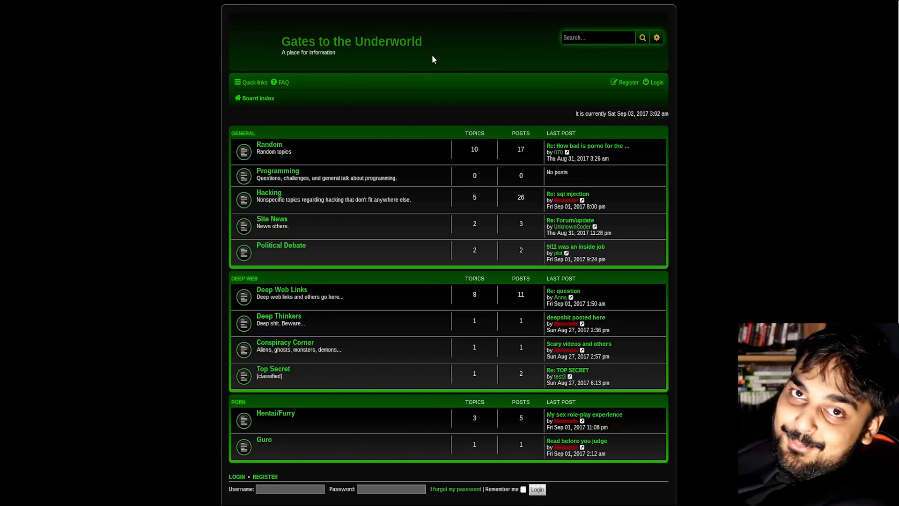
mouse_move(373, 94)
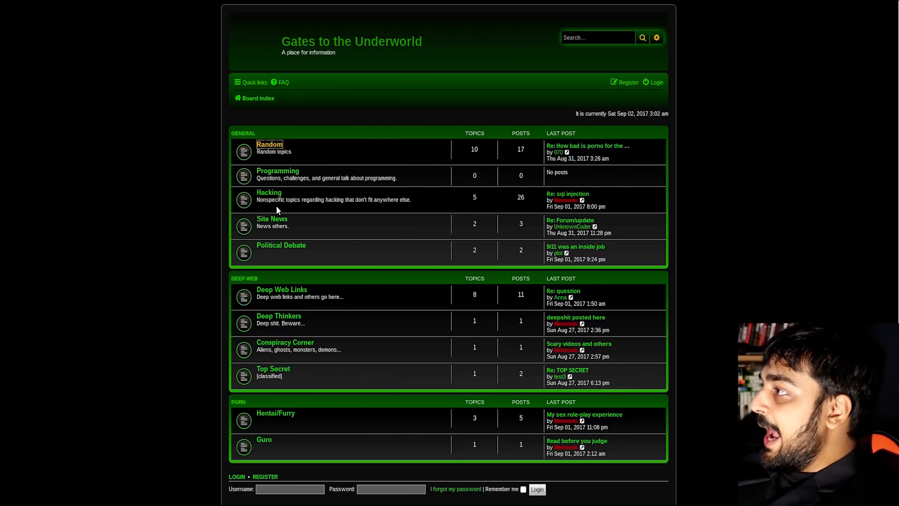
mouse_move(281, 197)
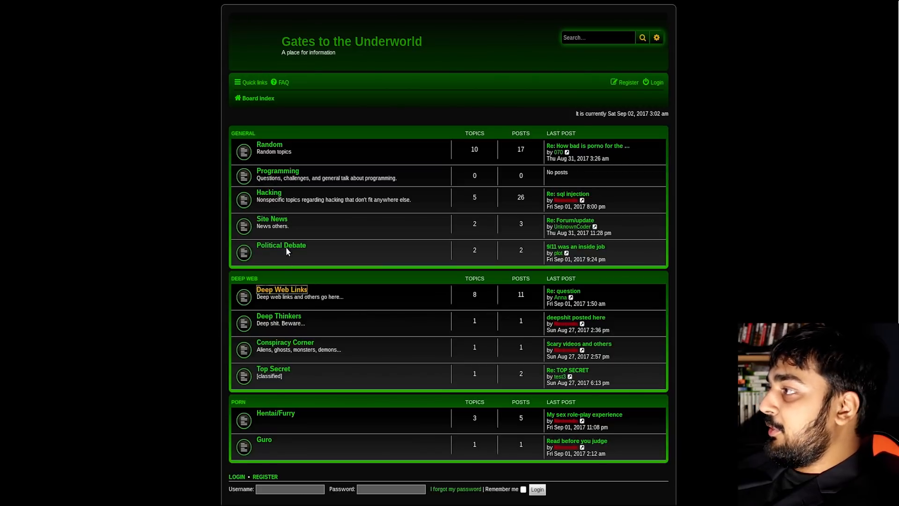
mouse_move(277, 248)
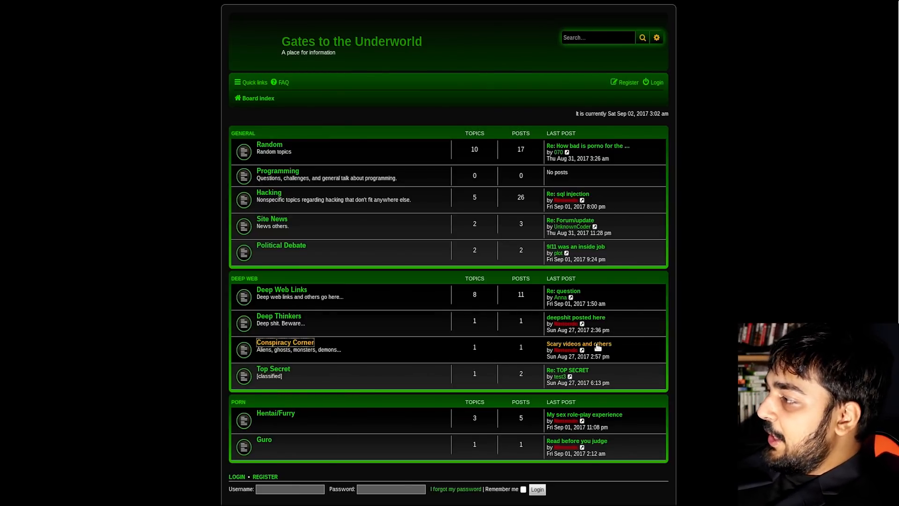
mouse_move(263, 424)
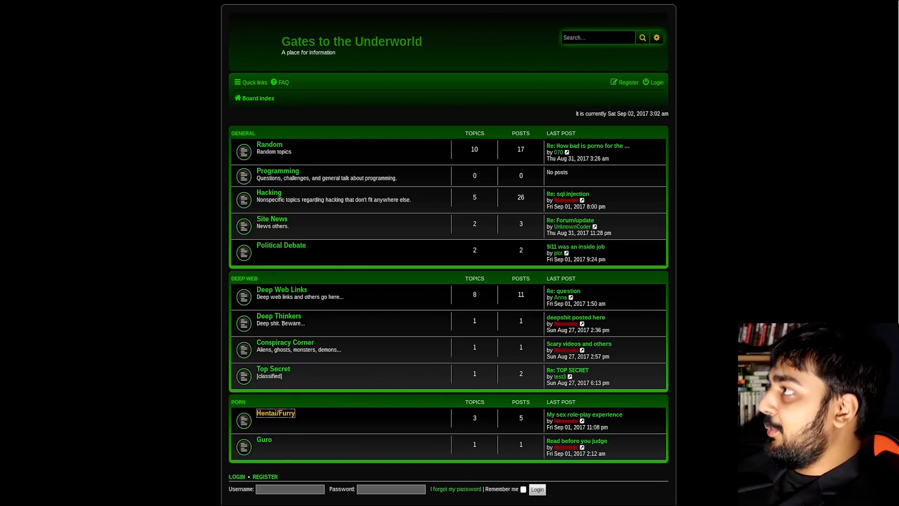
Open Random, read 'How bad is porno for the mind?', then open the pedophiles poll topic.
left_click(268, 145)
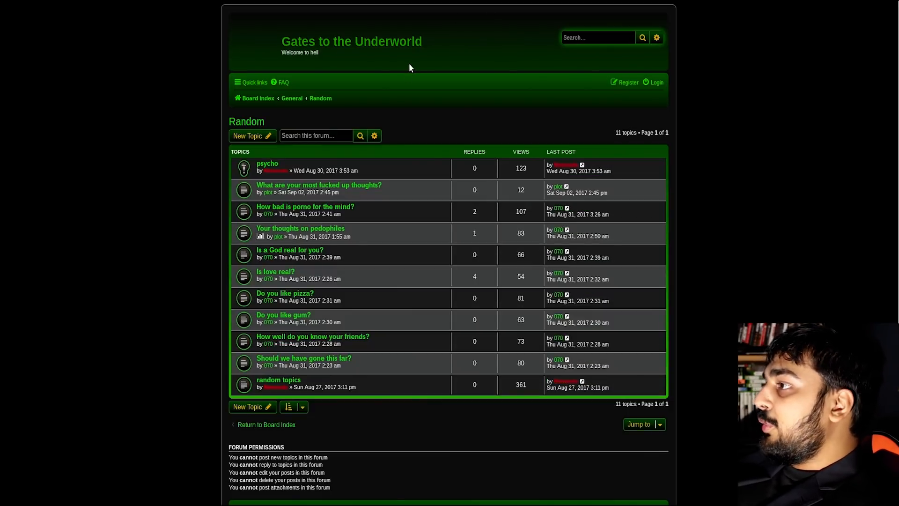
mouse_move(383, 207)
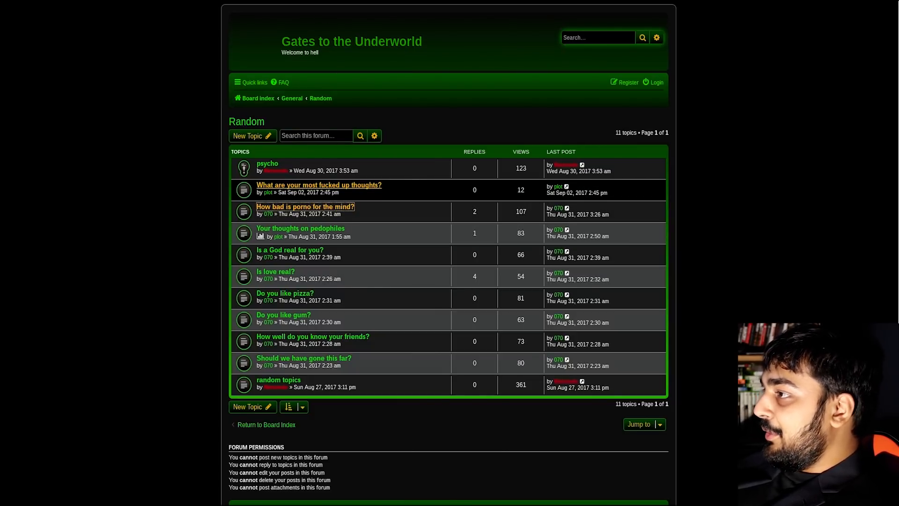
left_click(304, 206)
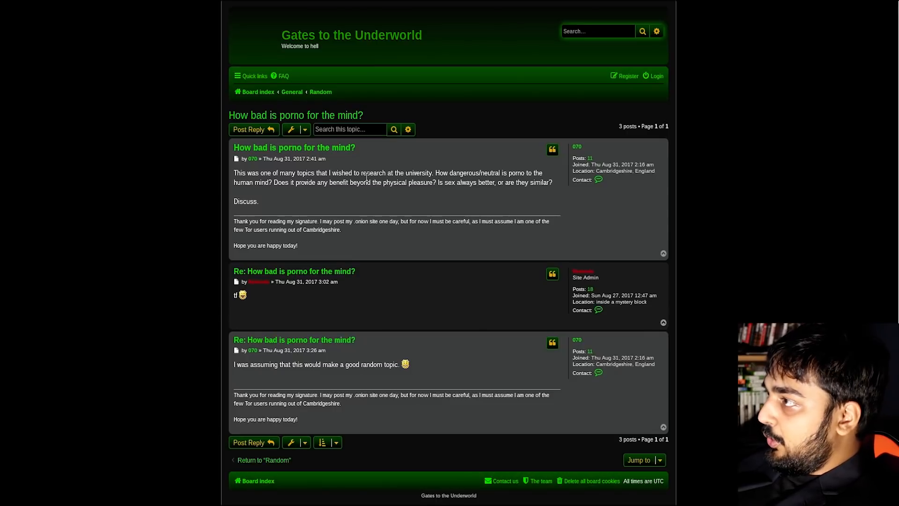
right_click(367, 178)
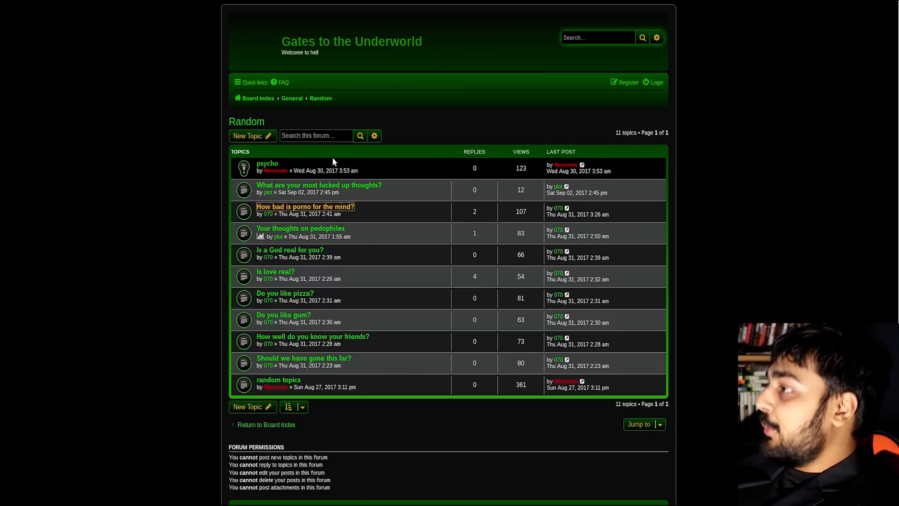
mouse_move(378, 110)
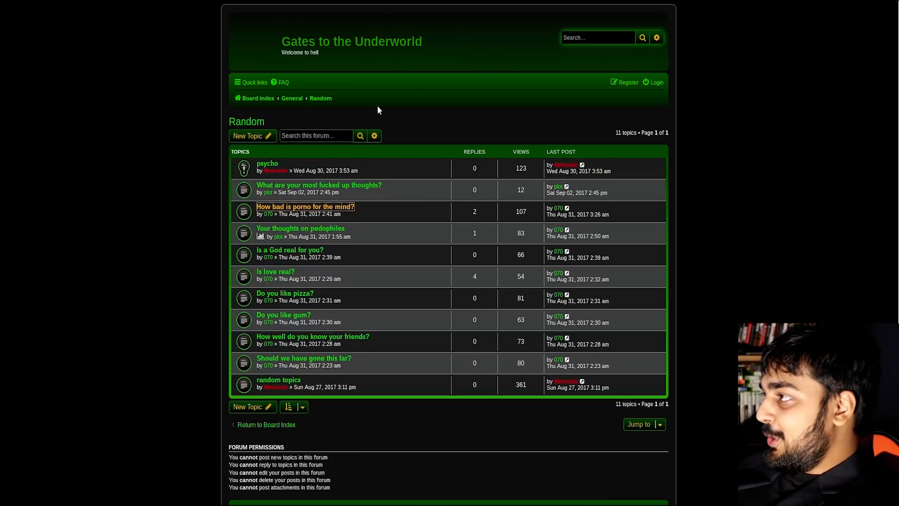
mouse_move(290, 249)
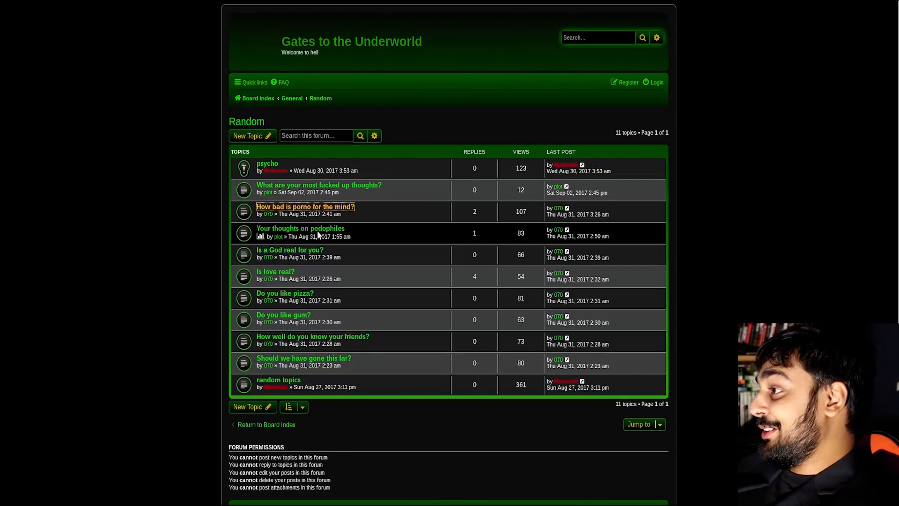
mouse_move(260, 232)
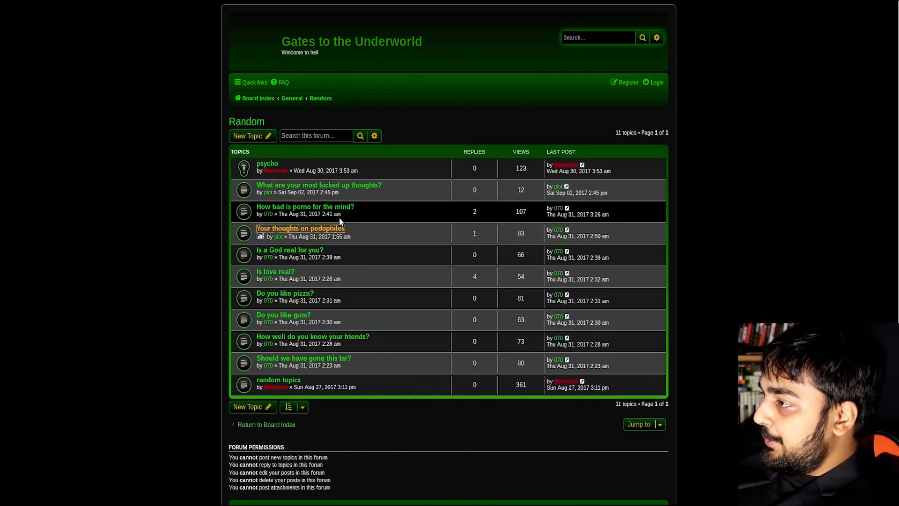
left_click(300, 228)
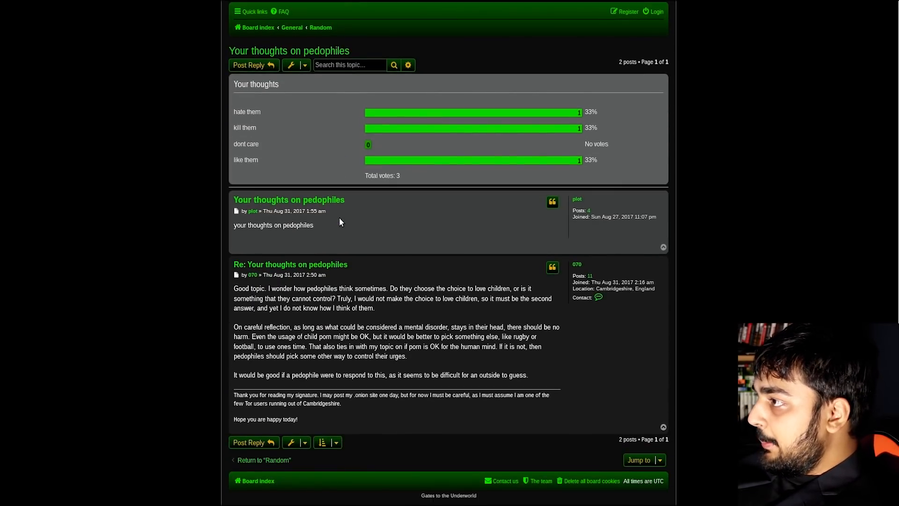
mouse_move(411, 226)
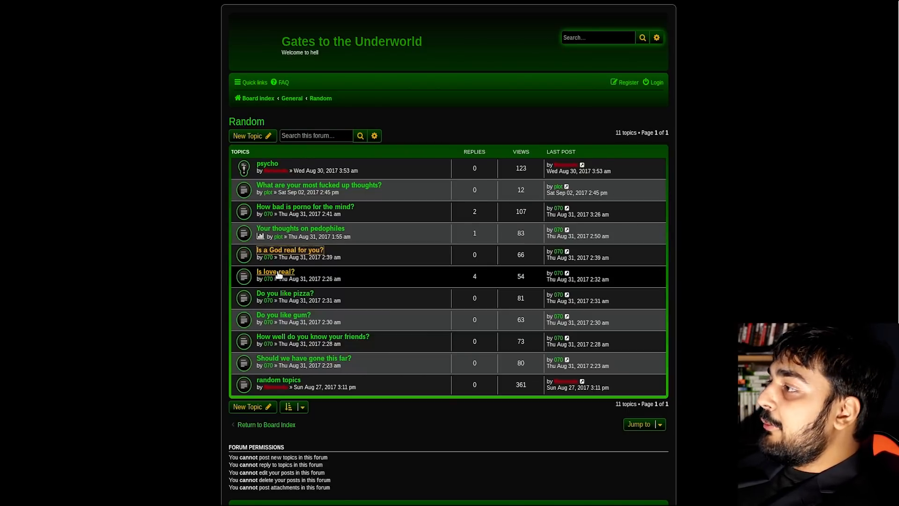
Open 'Is love real?' and scroll through its five posts to the last reply.
left_click(275, 271)
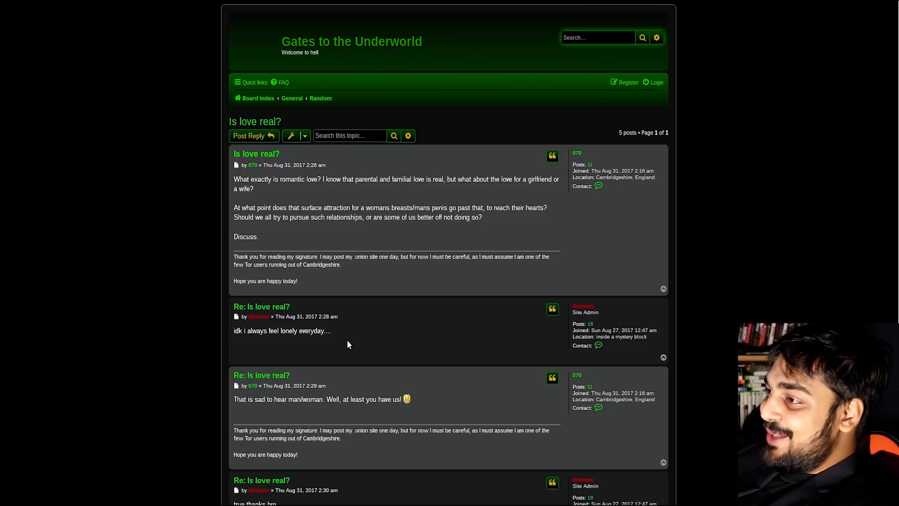
mouse_move(341, 153)
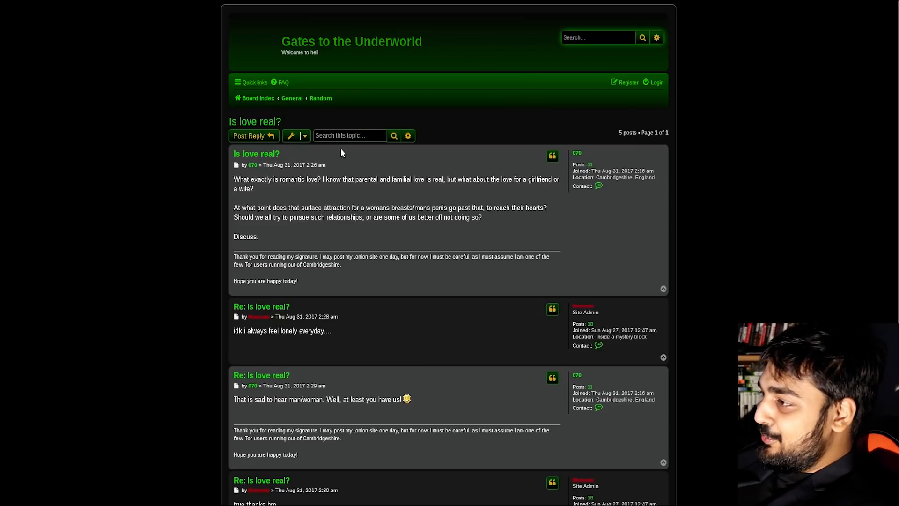
mouse_move(256, 325)
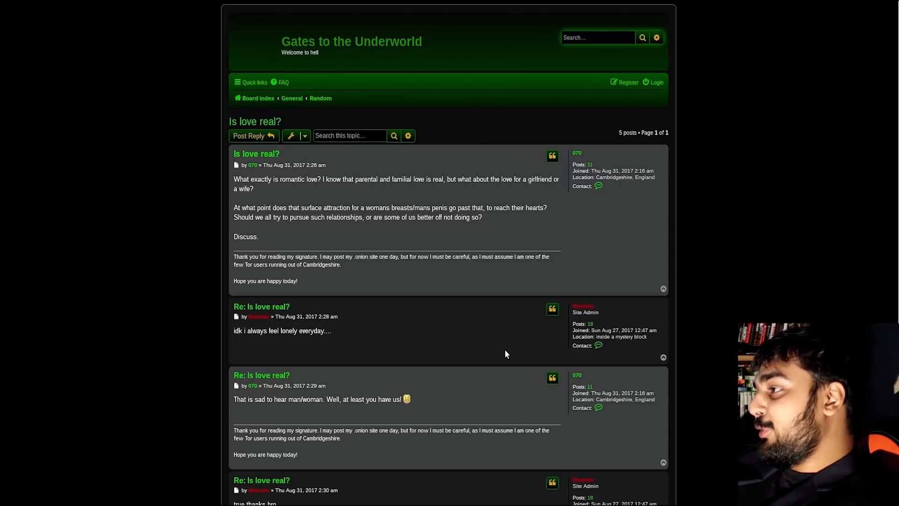
scroll("down", 3)
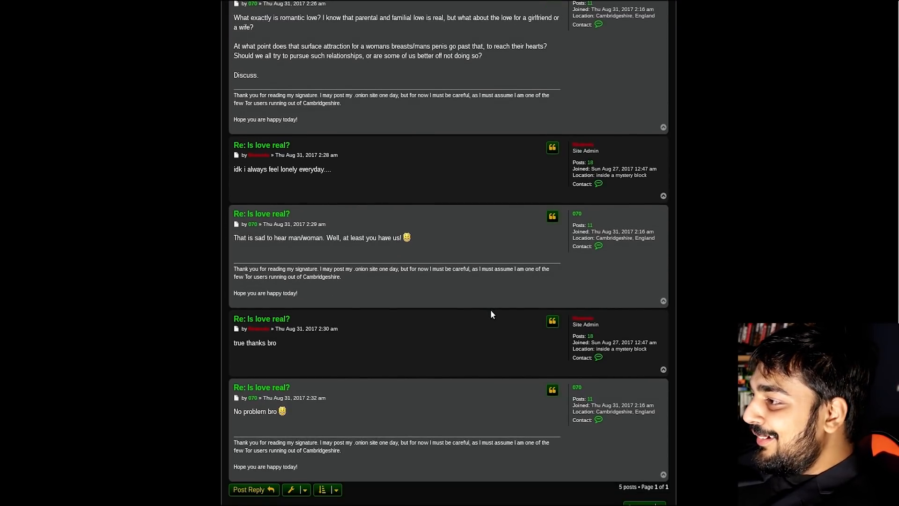
scroll("up", 3)
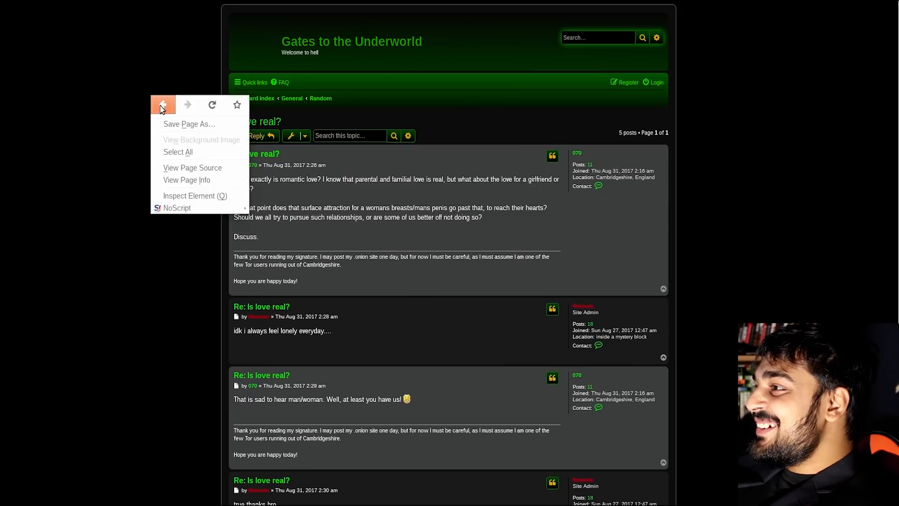
Go back and scroll the board index's General, Deep Web and Porn categories.
left_click(162, 104)
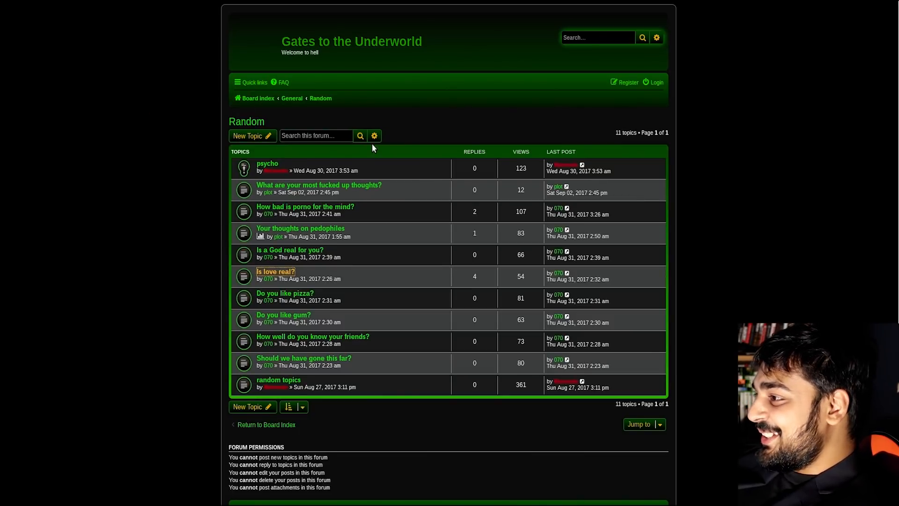
mouse_move(432, 243)
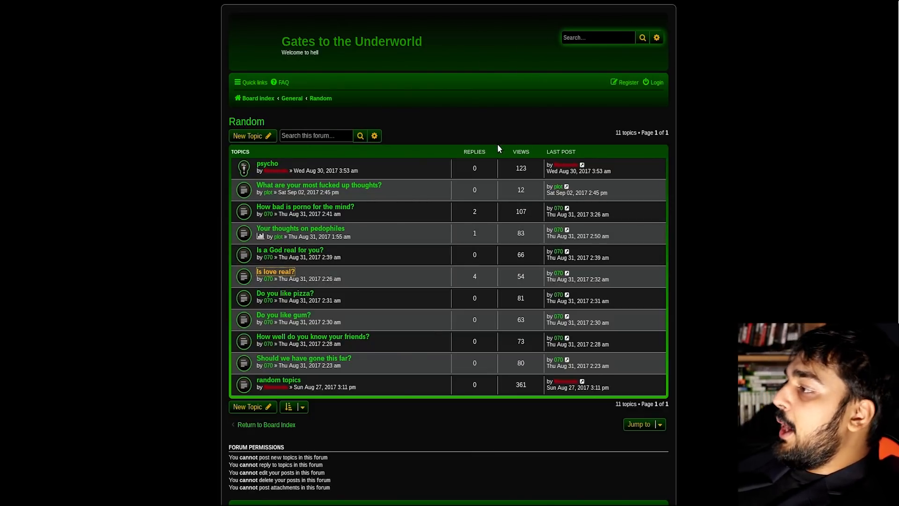
scroll("down", 3)
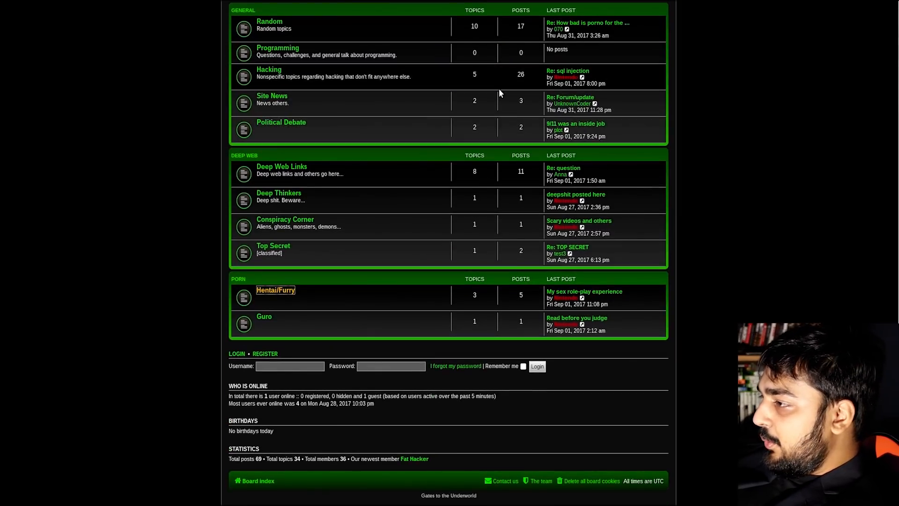
mouse_move(348, 456)
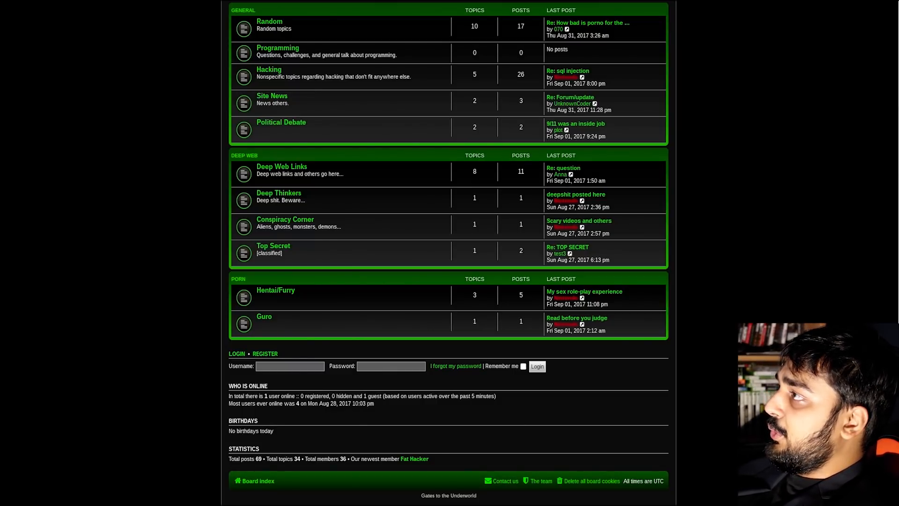
Open Deep Web Links, read its 'question' thread, then go back.
left_click(281, 166)
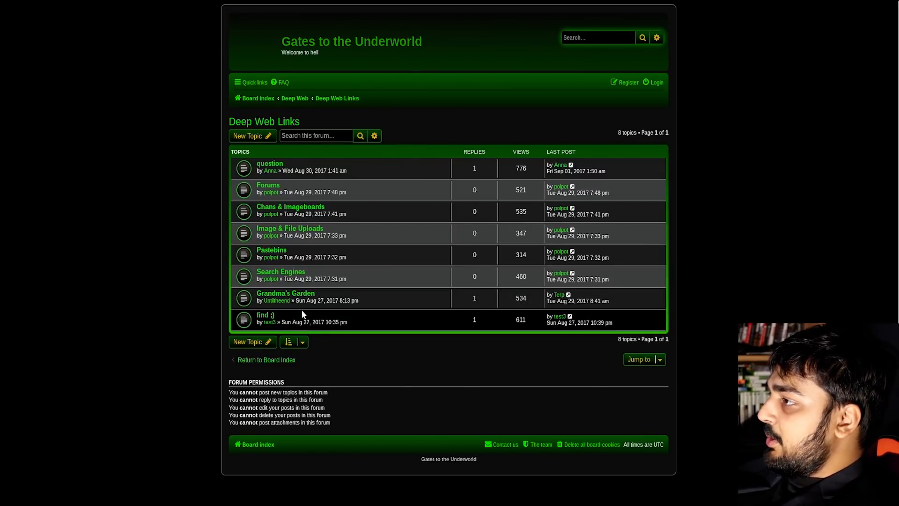
mouse_move(313, 292)
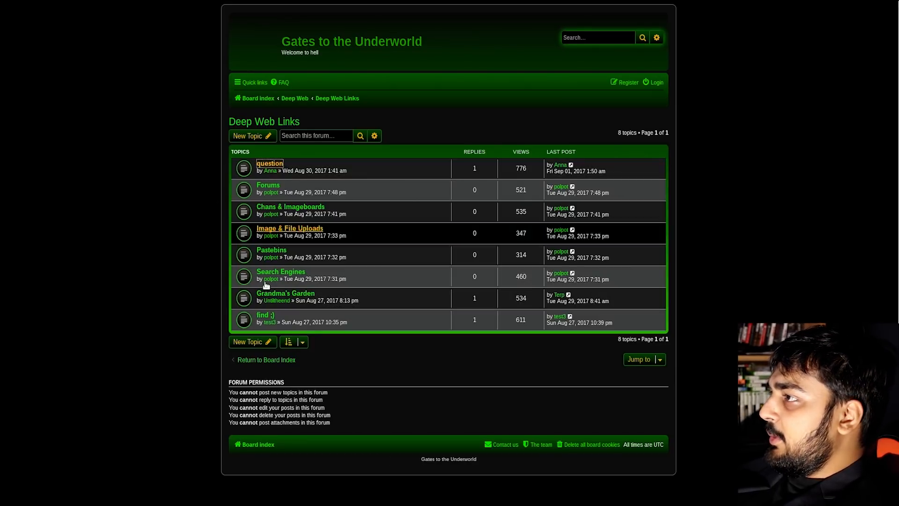
left_click(269, 163)
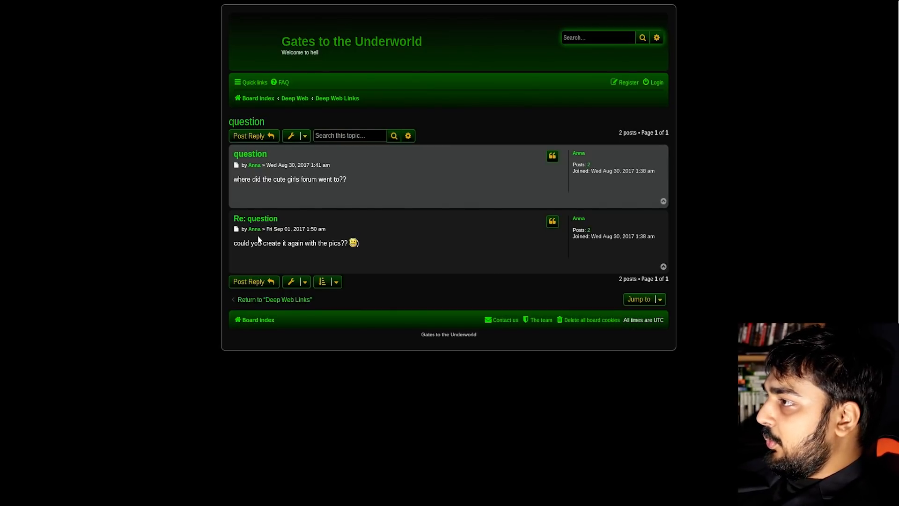
right_click(258, 241)
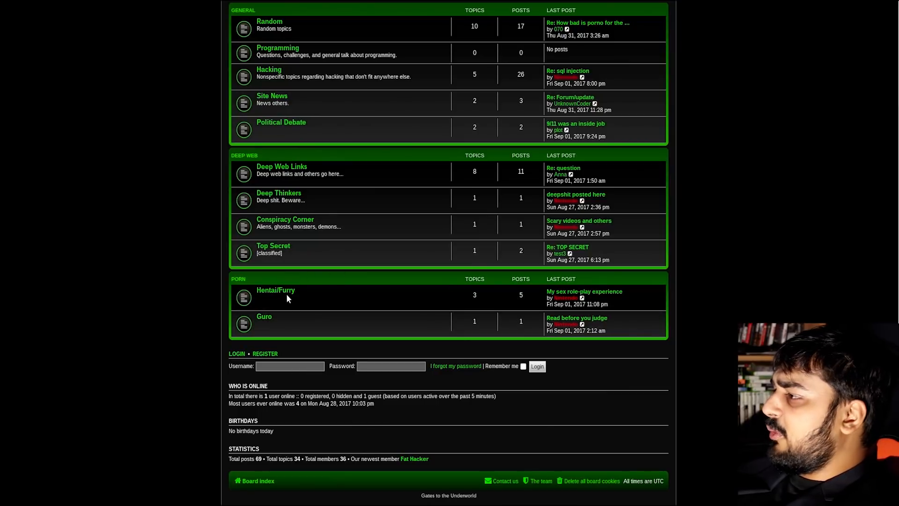
mouse_move(480, 103)
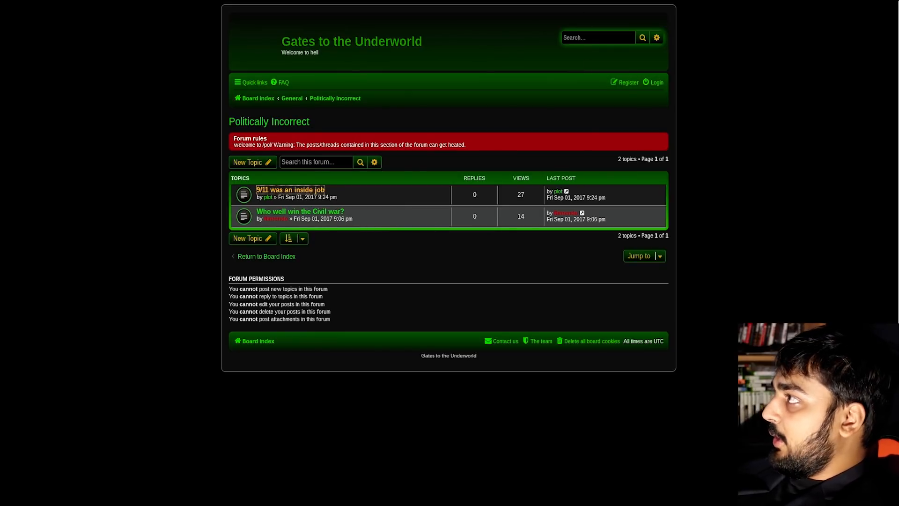
Open and scroll through the '9/11 was an inside job' topic.
left_click(291, 189)
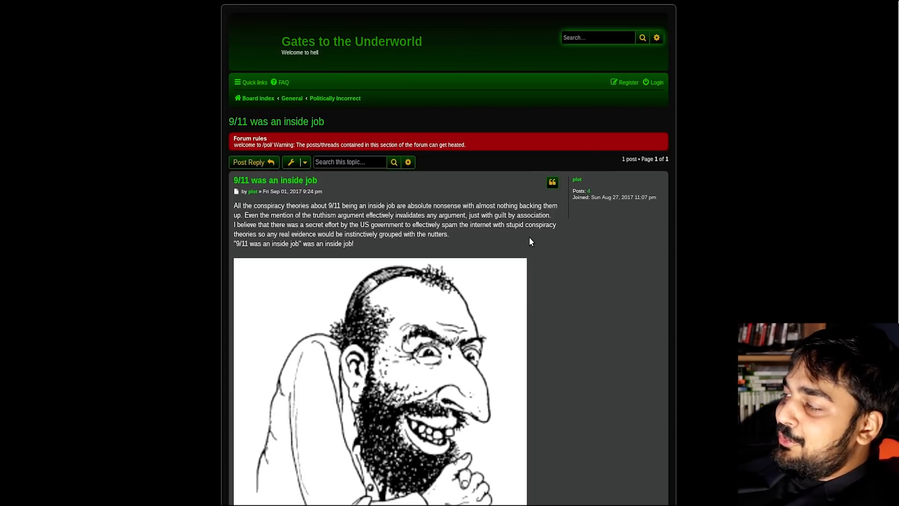
mouse_move(453, 196)
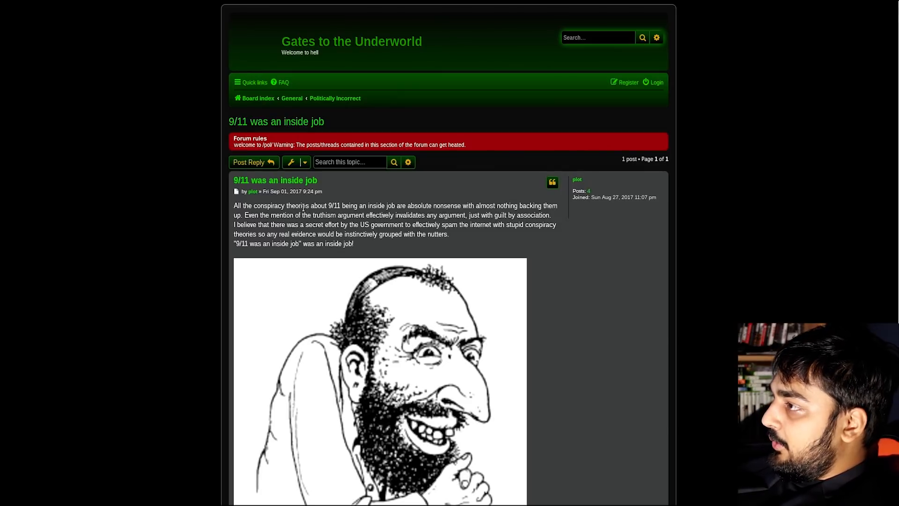
scroll("down", 3)
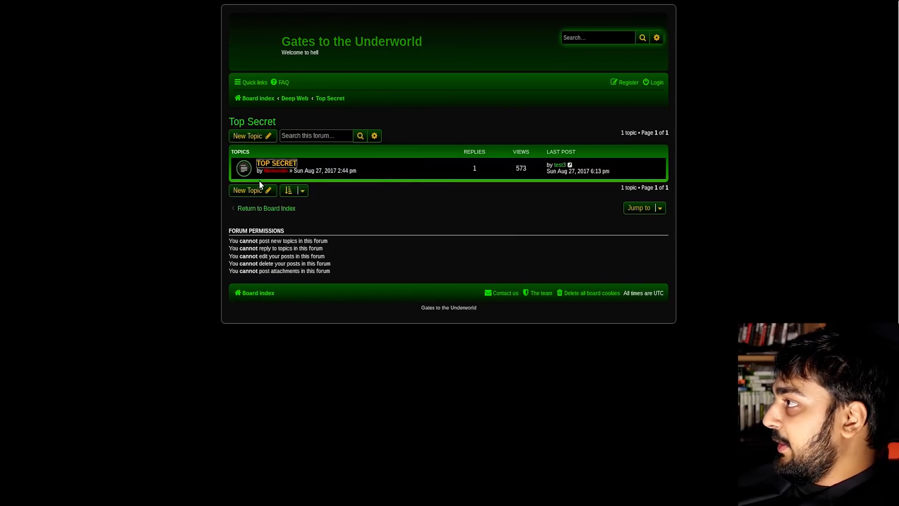
Open the TOP SECRET topic, then the 'Scary videos and others' topic.
left_click(276, 163)
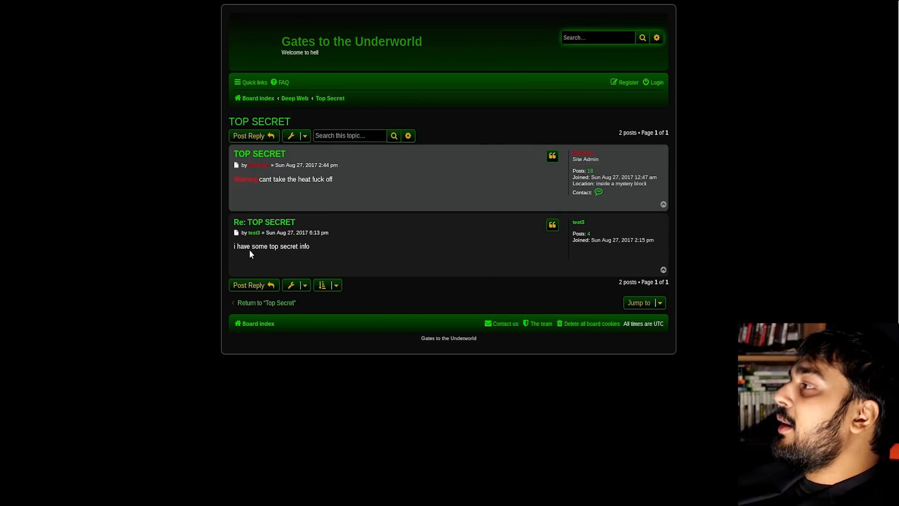
mouse_move(275, 199)
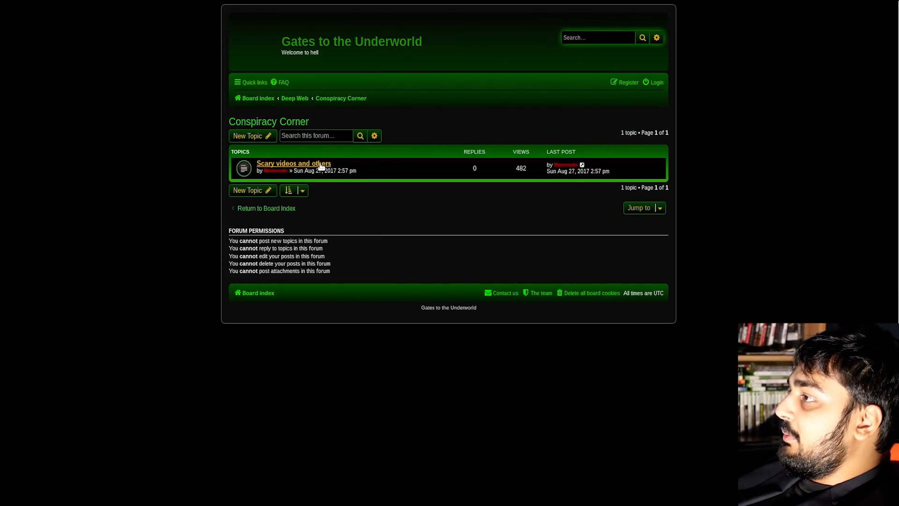
left_click(294, 163)
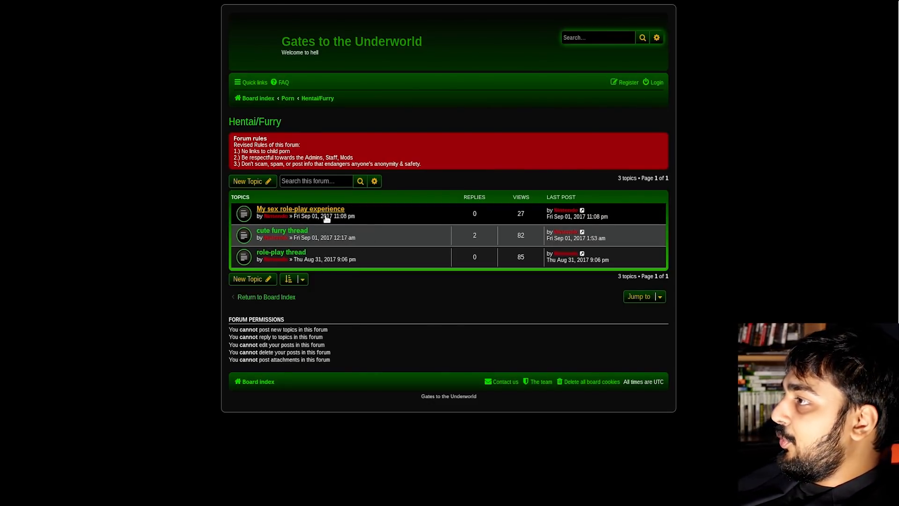
Read 'My sex role-play experience', go back to Hentai/Furry, and open 'cute furry thread'.
left_click(299, 208)
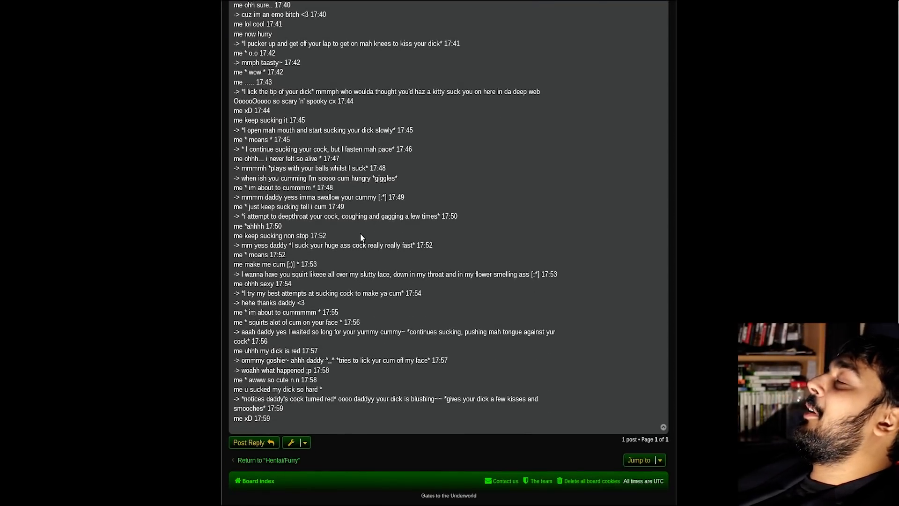
scroll("up", 3)
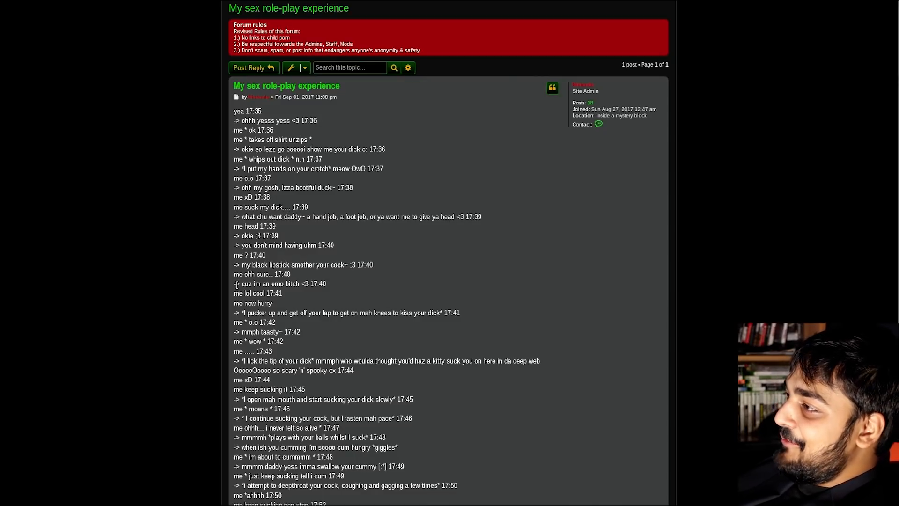
mouse_move(191, 278)
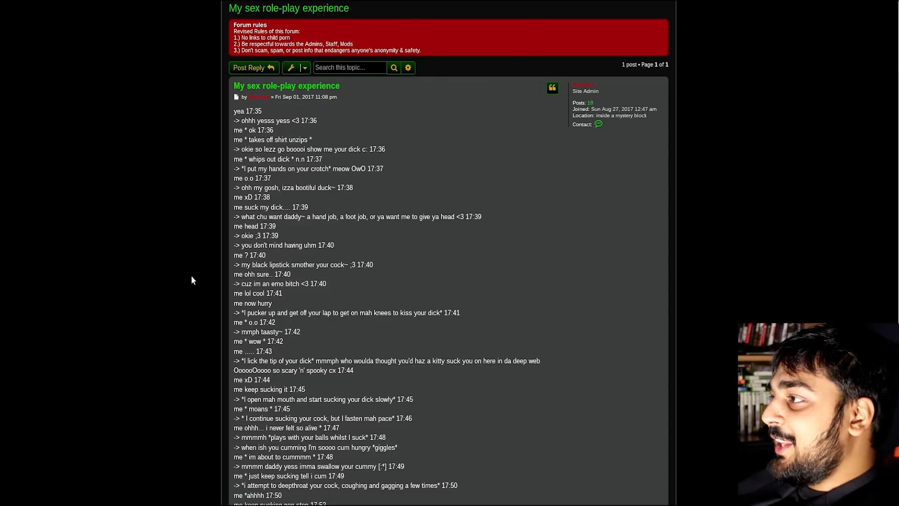
mouse_move(327, 253)
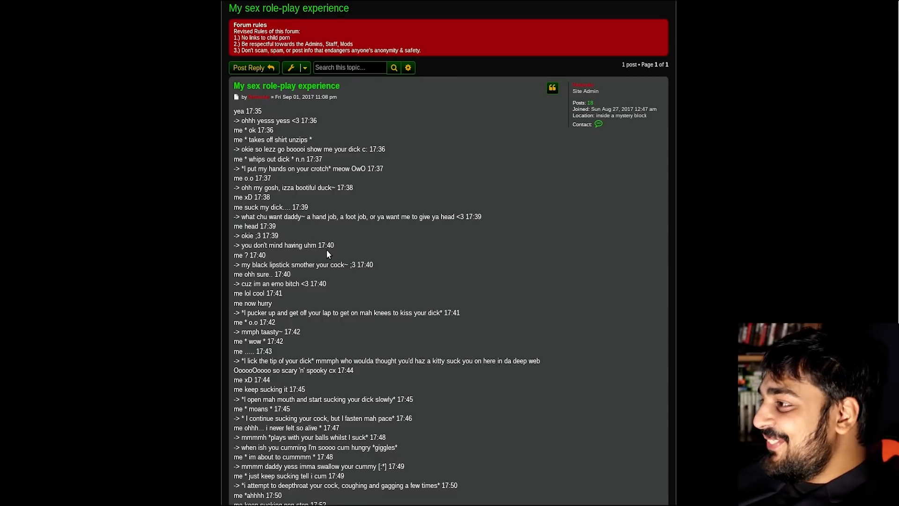
scroll("down", 3)
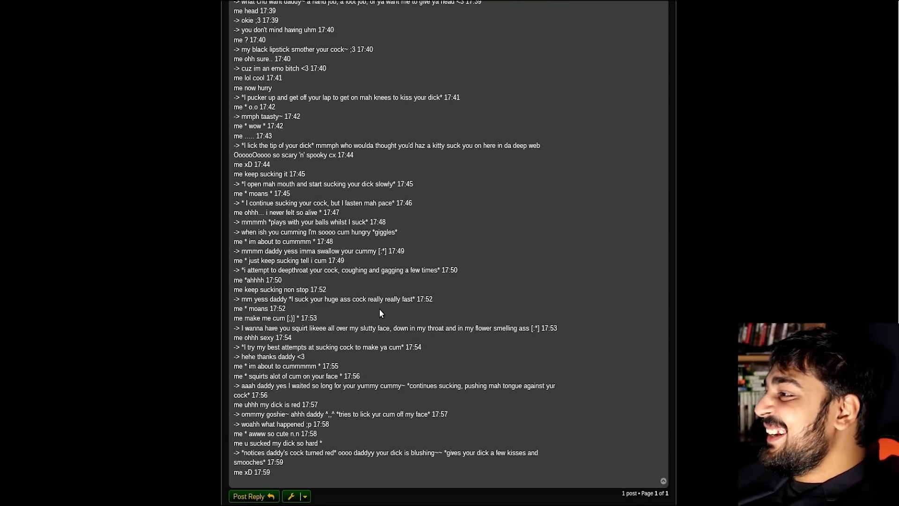
scroll("down", 3)
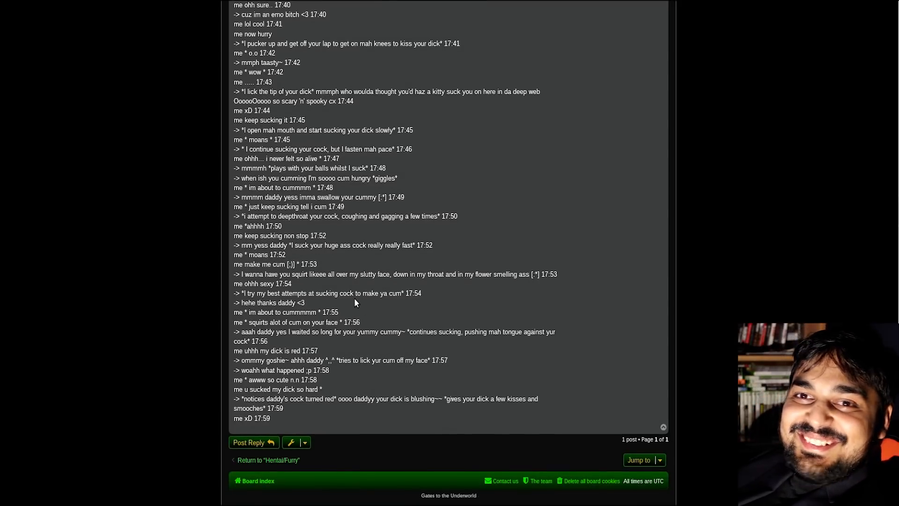
scroll("up", 3)
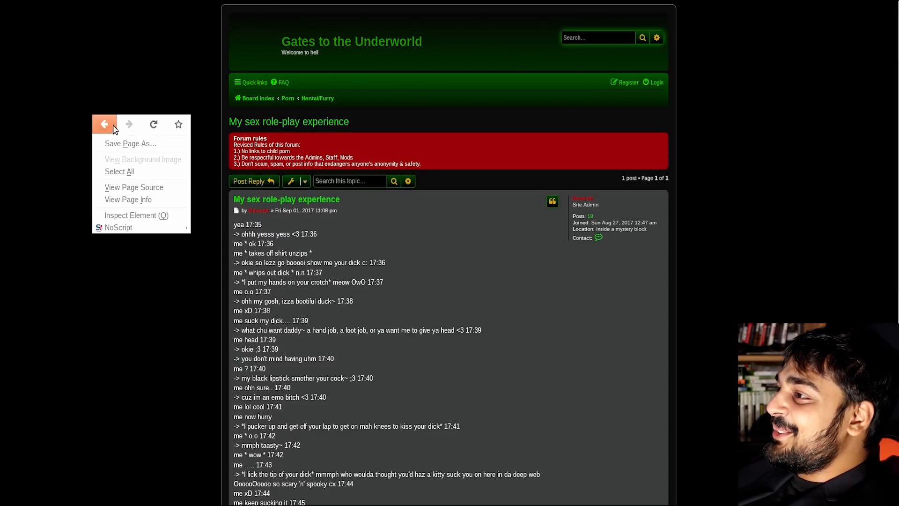
left_click(104, 124)
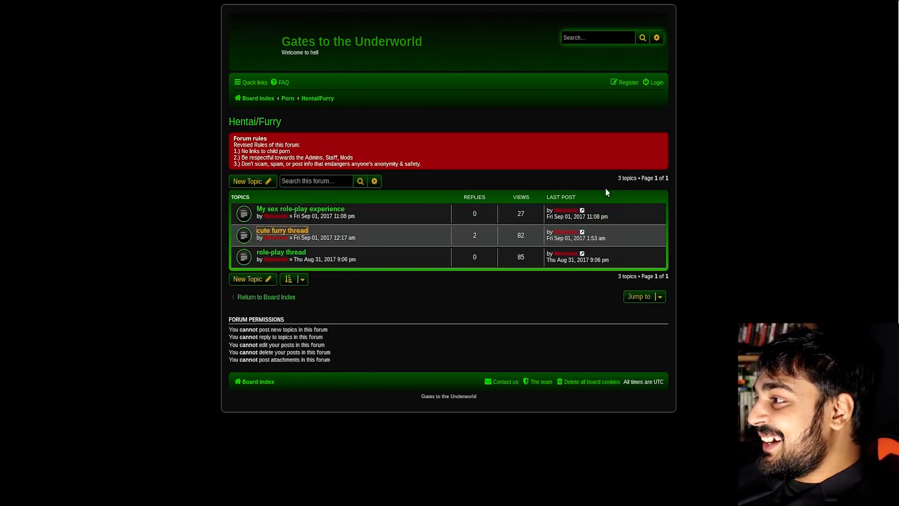
left_click(282, 230)
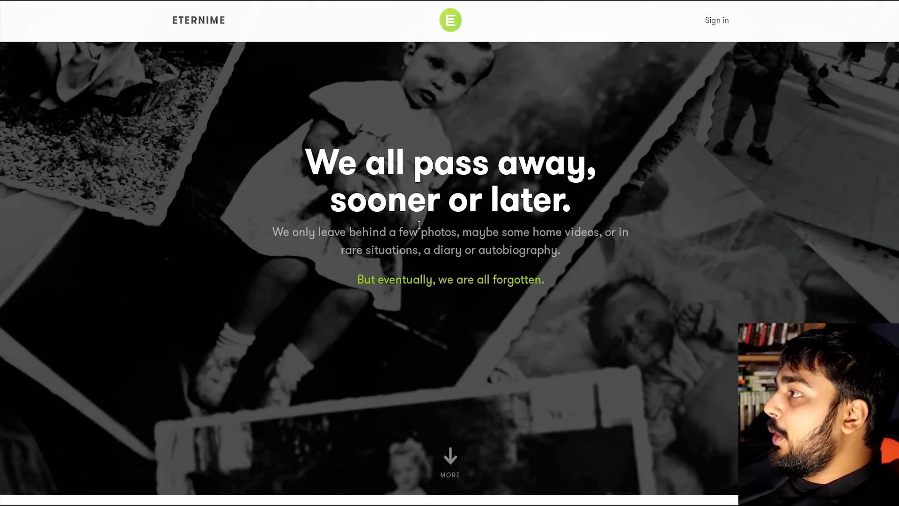
Scroll the Eternime homepage below the 'We all pass away, sooner or later' headline.
scroll("down", 3)
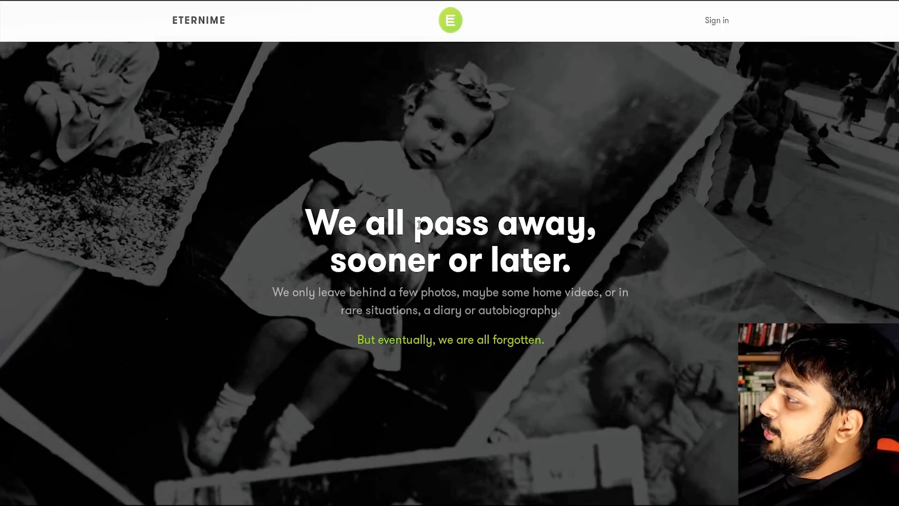
mouse_move(473, 182)
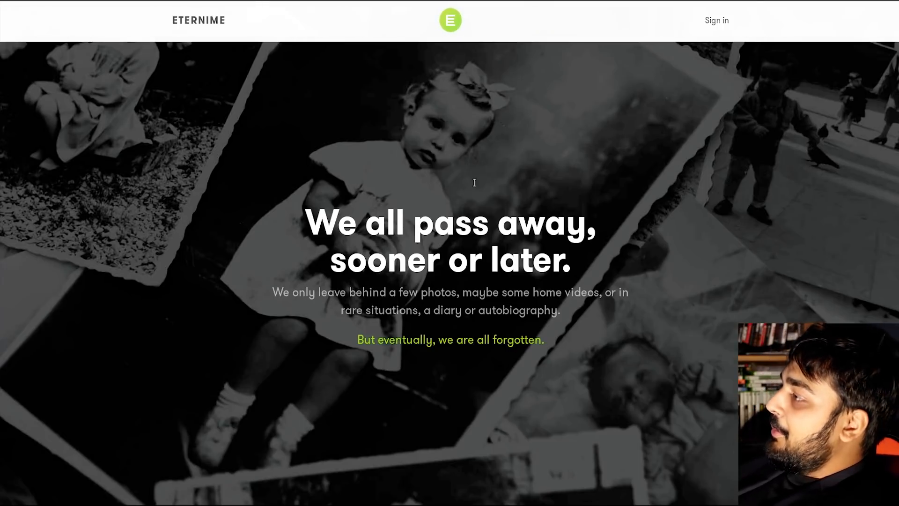
Scroll down to Eternime's 'What if...' section on memories and digital avatars.
scroll("down", 3)
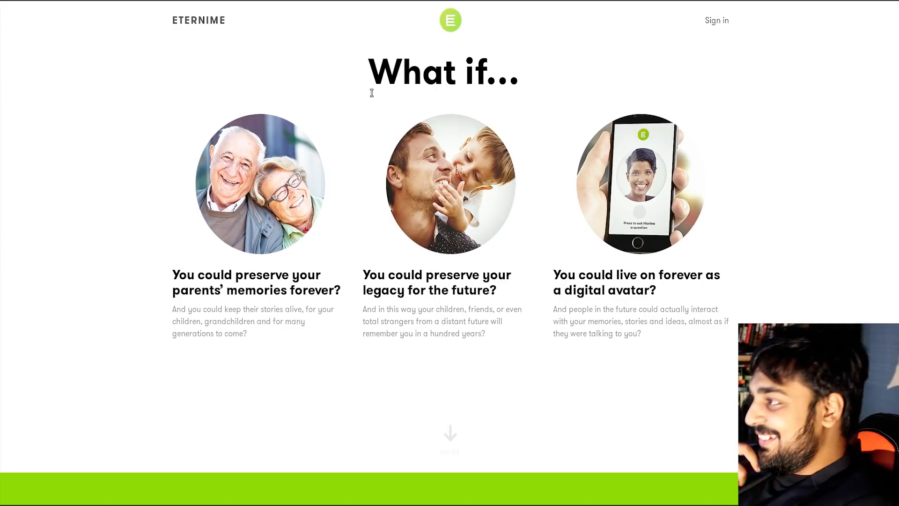
mouse_move(661, 362)
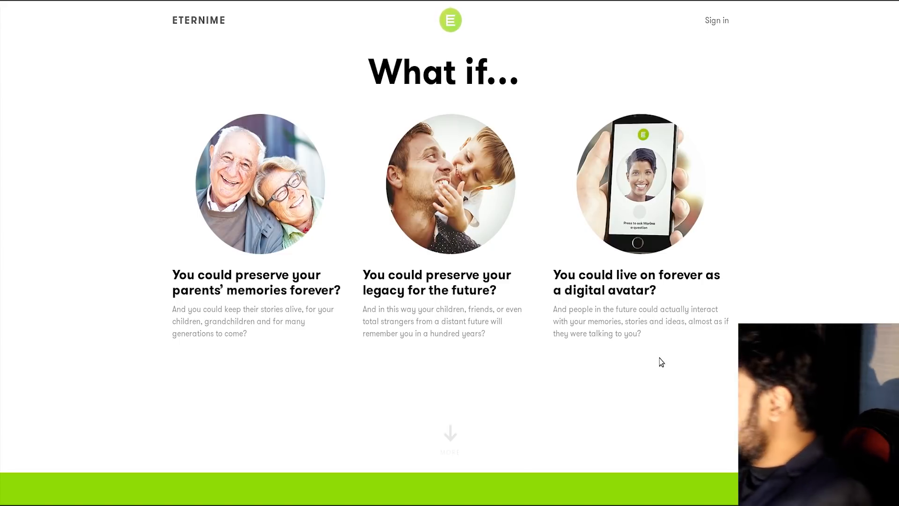
mouse_move(671, 372)
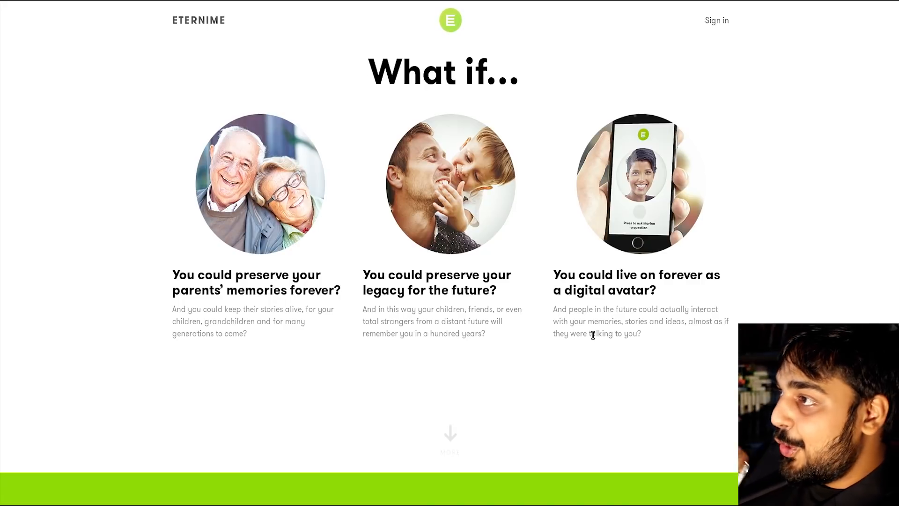
Scroll Eternime past 'Our big hairy audacious goal' to the '37,526 people have already signed up' form.
scroll("down", 3)
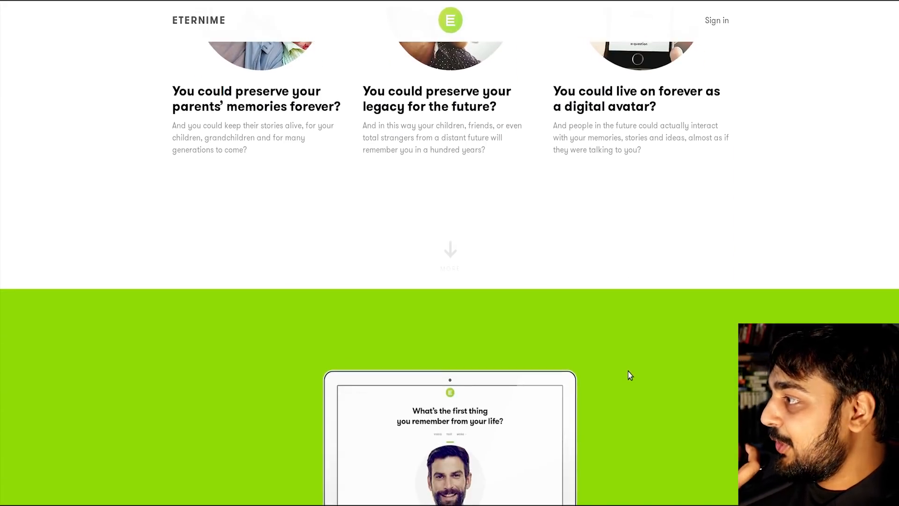
scroll("down", 3)
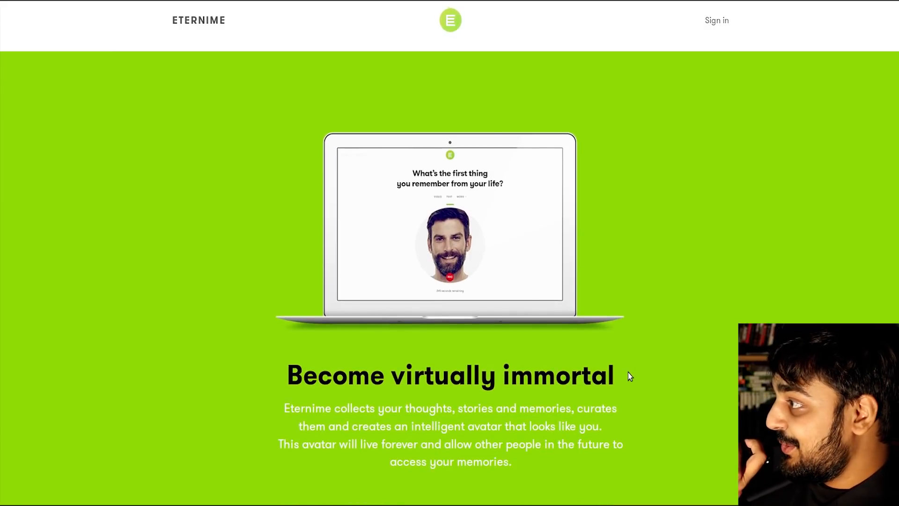
mouse_move(622, 411)
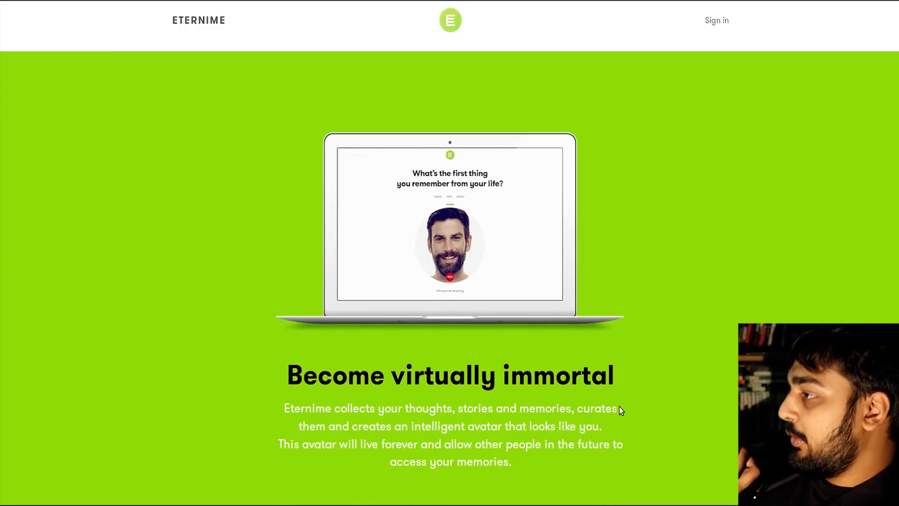
scroll("down", 3)
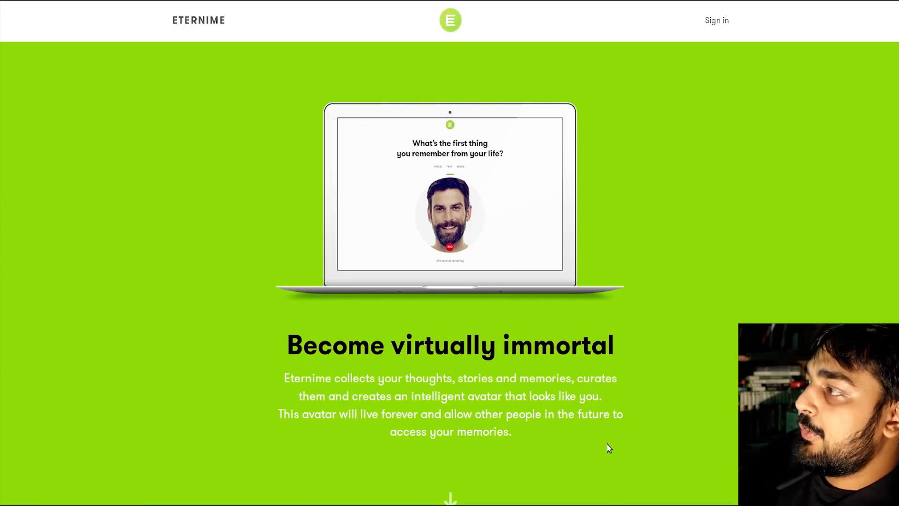
scroll("down", 3)
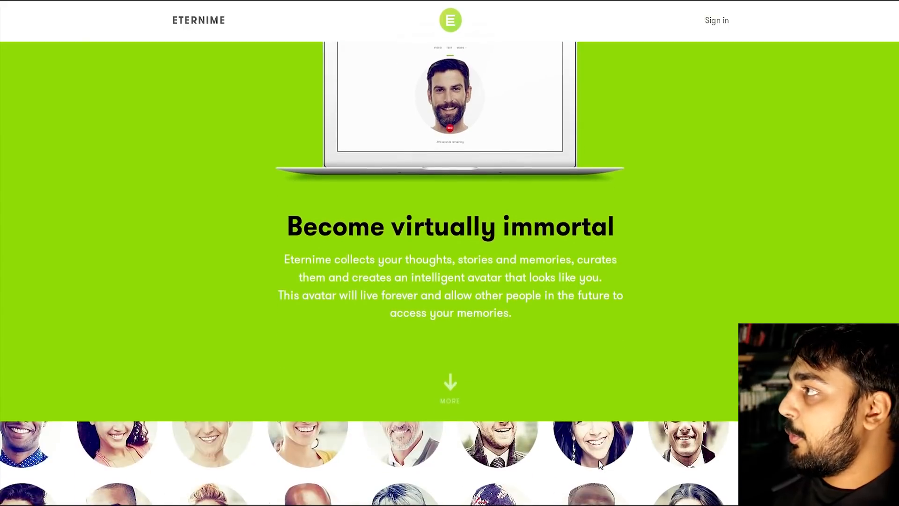
scroll("down", 3)
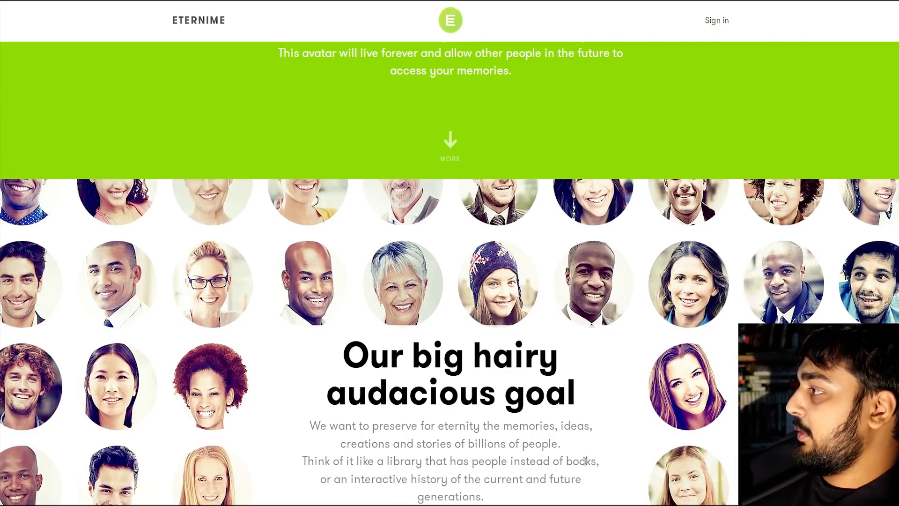
scroll("down", 3)
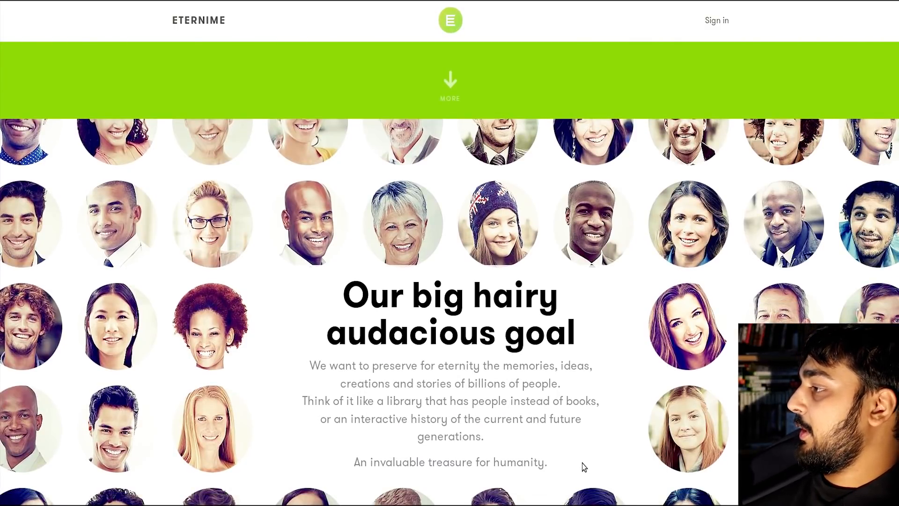
scroll("down", 3)
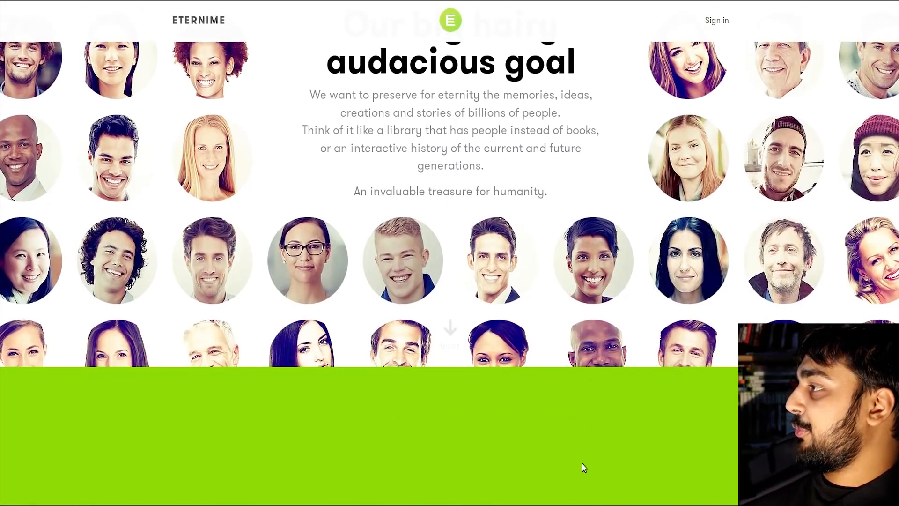
scroll("down", 3)
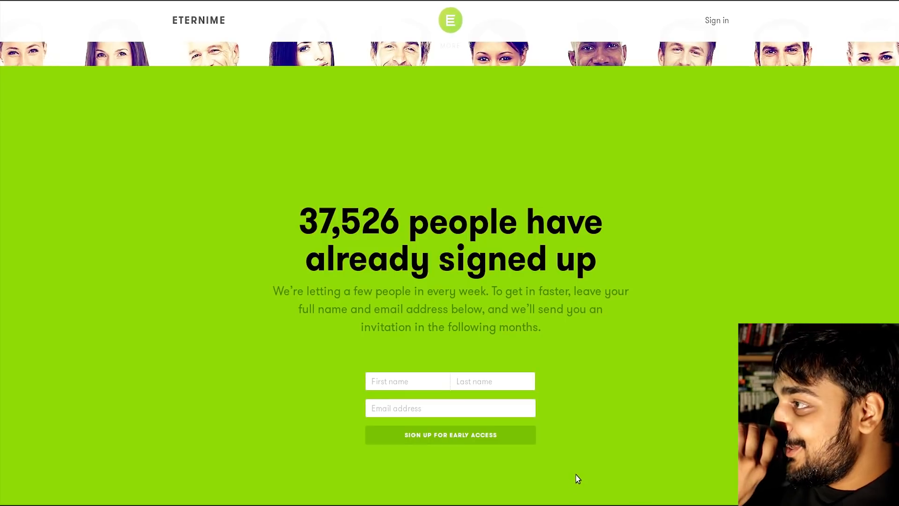
scroll("down", 3)
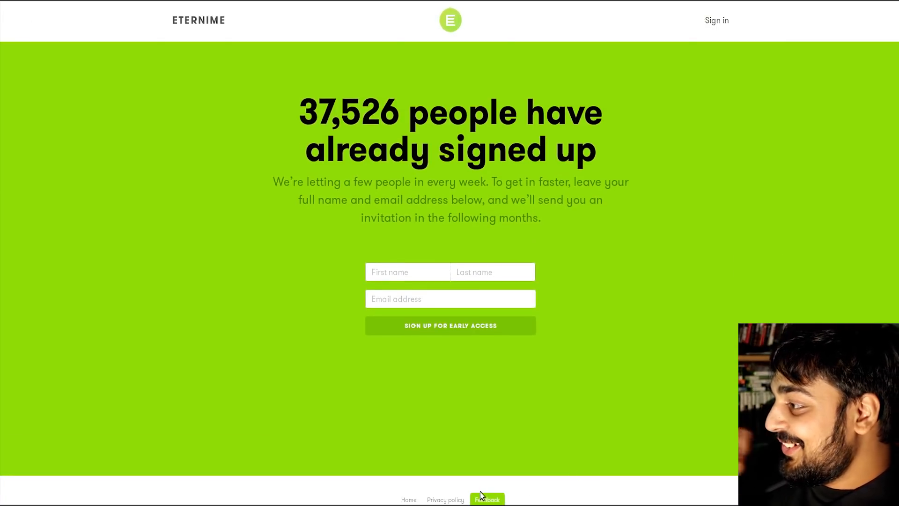
Scroll back through 'What if...' to Eternime's 'Who wants to live forever?' banner.
scroll("down", 3)
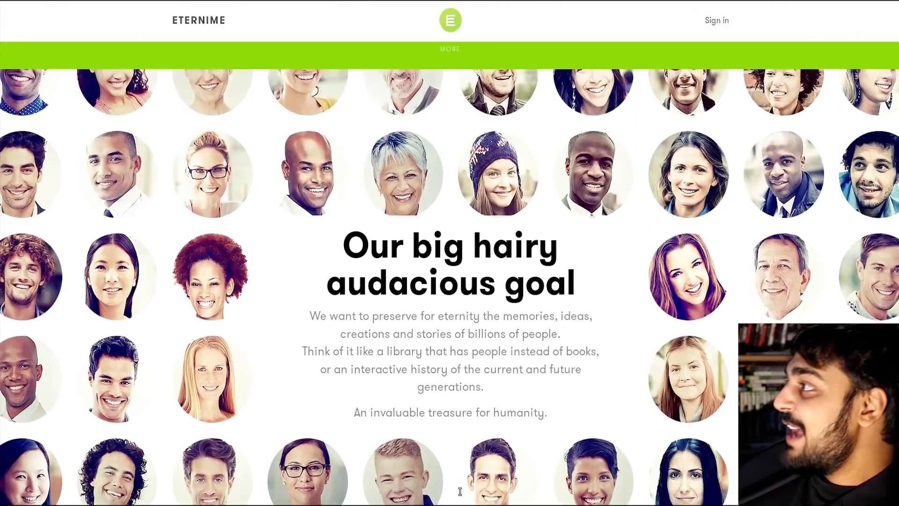
scroll("down", 3)
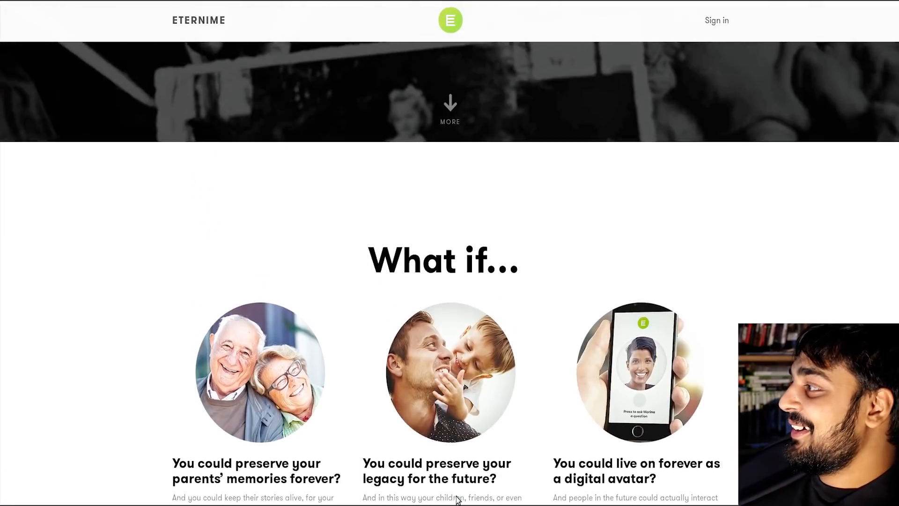
scroll("down", 3)
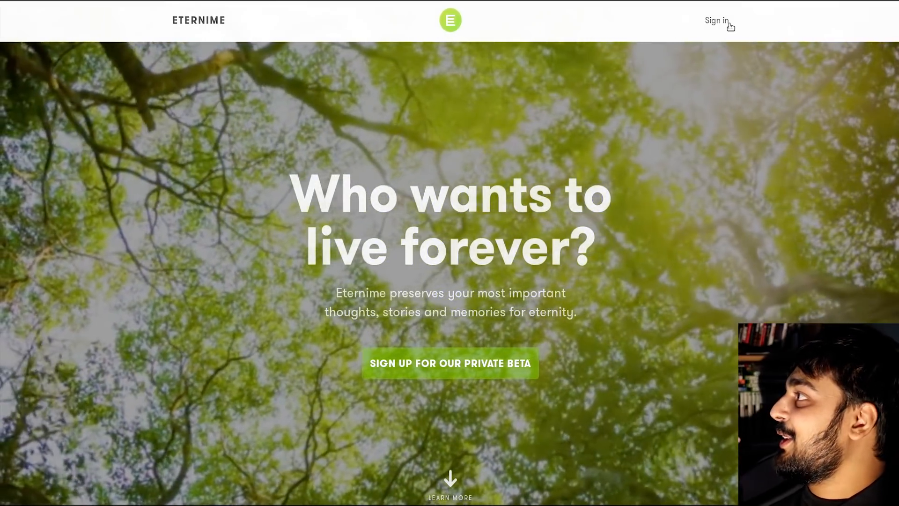
left_click(716, 20)
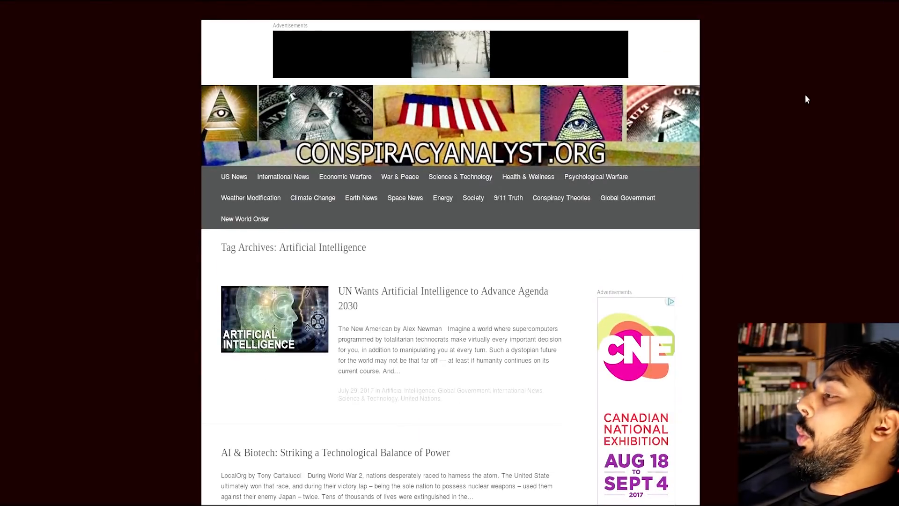
scroll("down", 3)
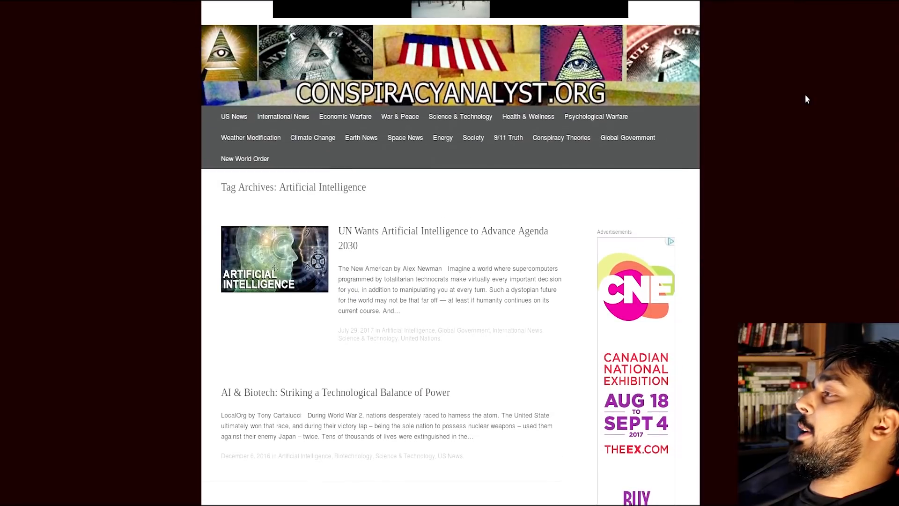
mouse_move(804, 138)
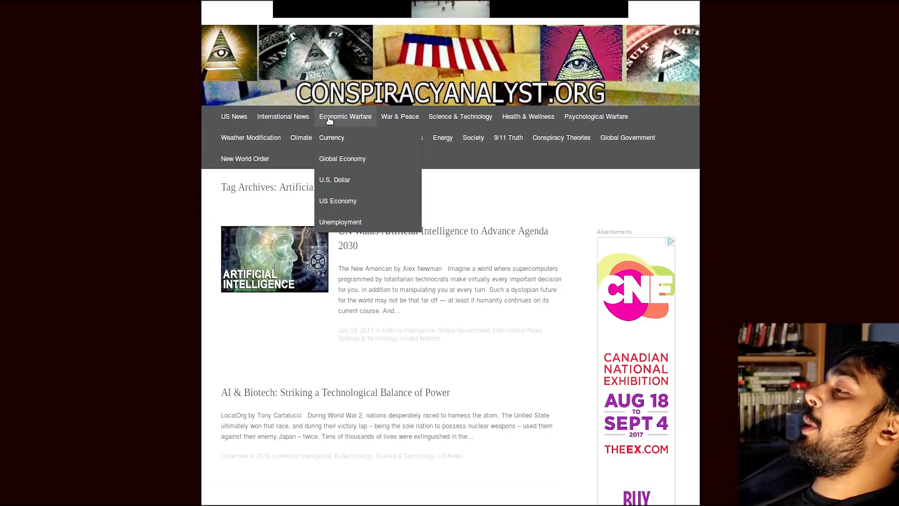
mouse_move(460, 116)
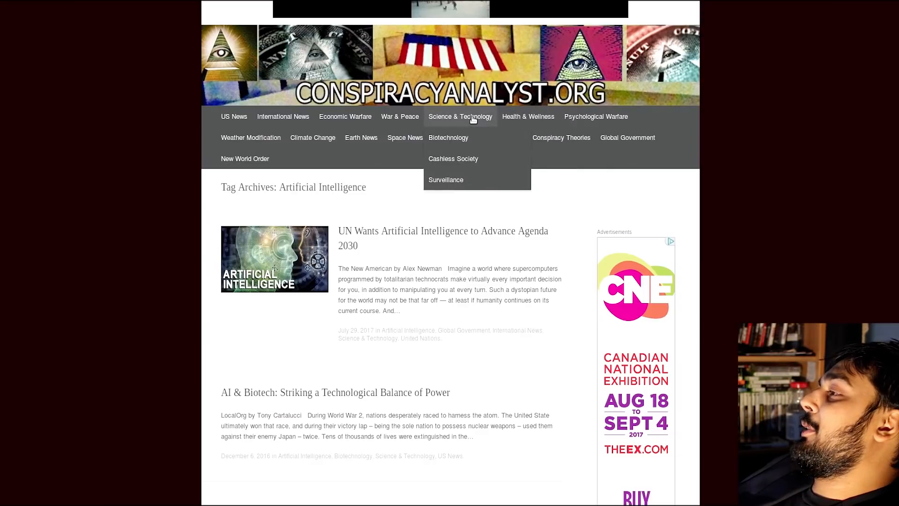
mouse_move(463, 176)
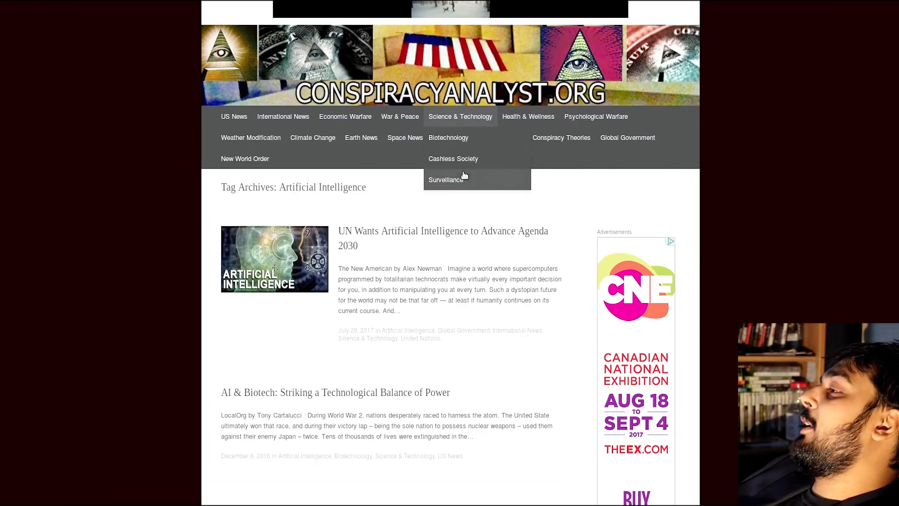
mouse_move(527, 116)
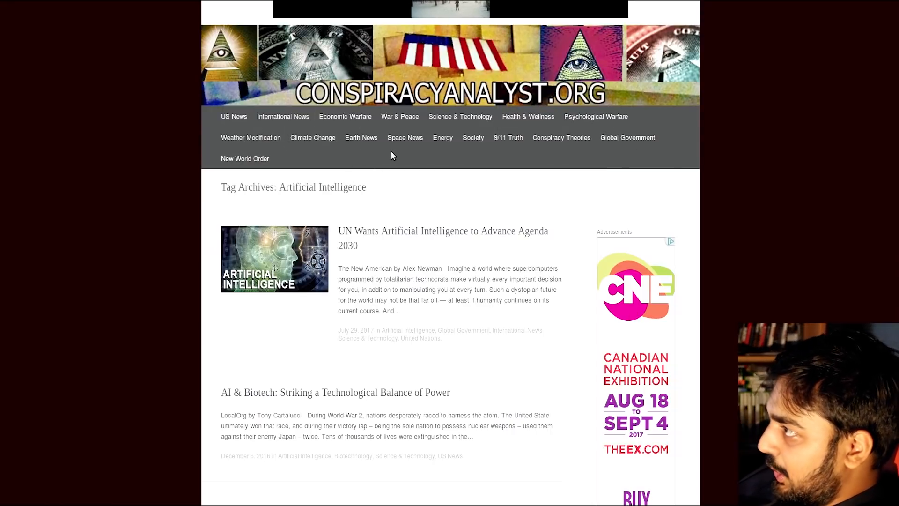
mouse_move(442, 137)
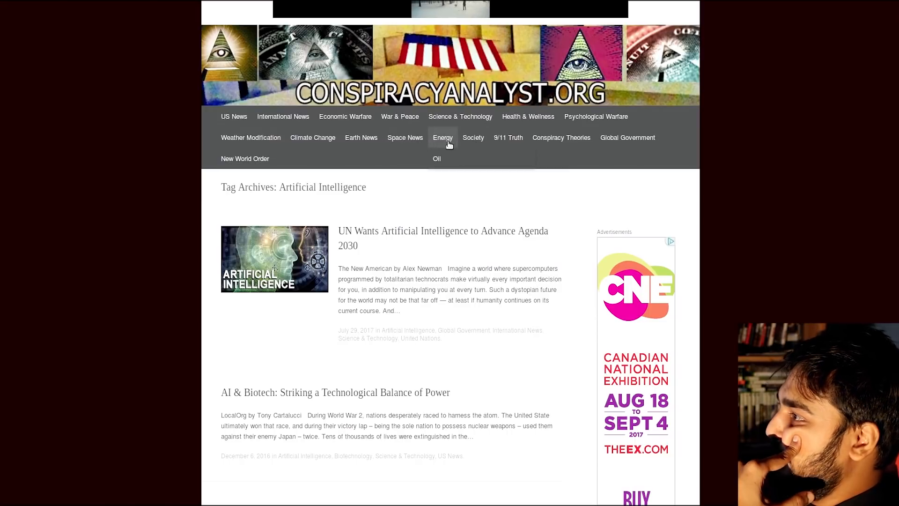
mouse_move(447, 217)
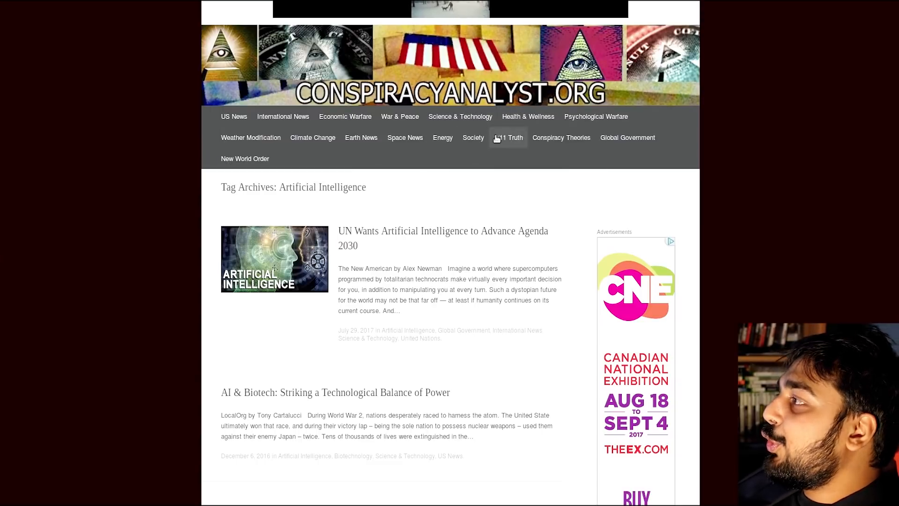
mouse_move(245, 159)
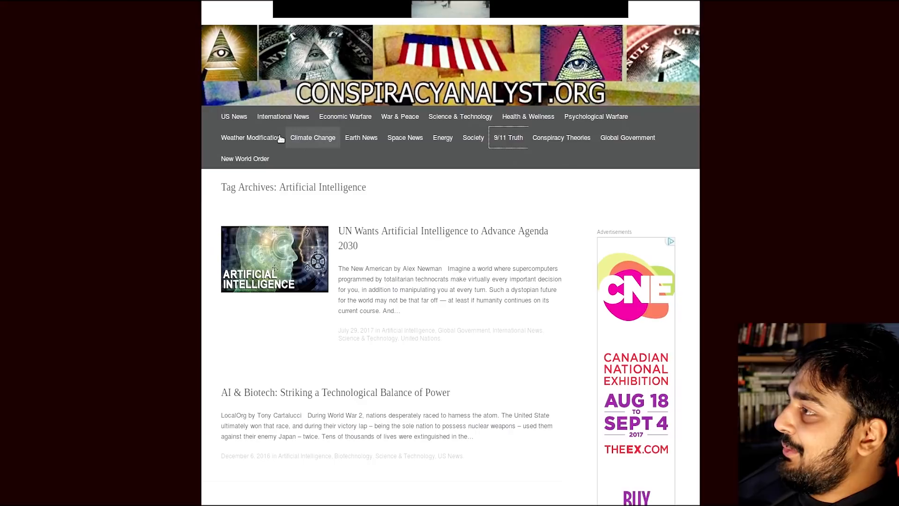
mouse_move(282, 116)
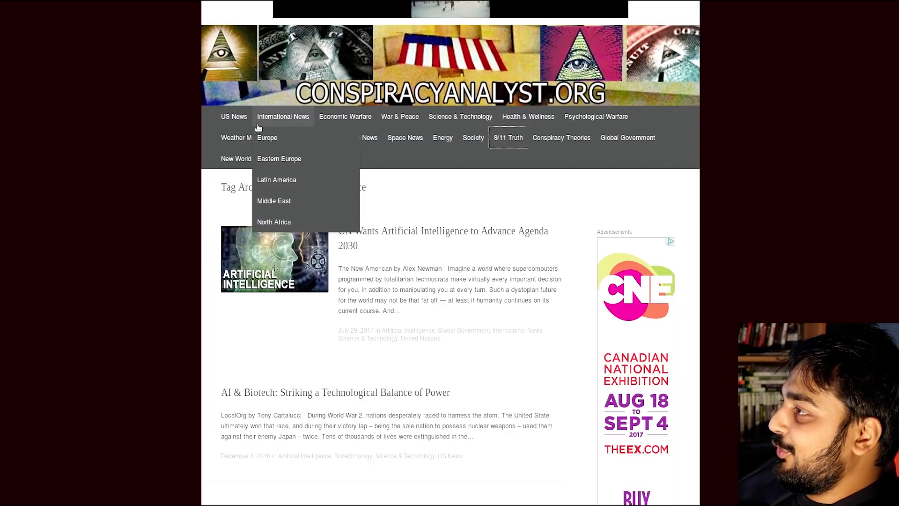
mouse_move(302, 19)
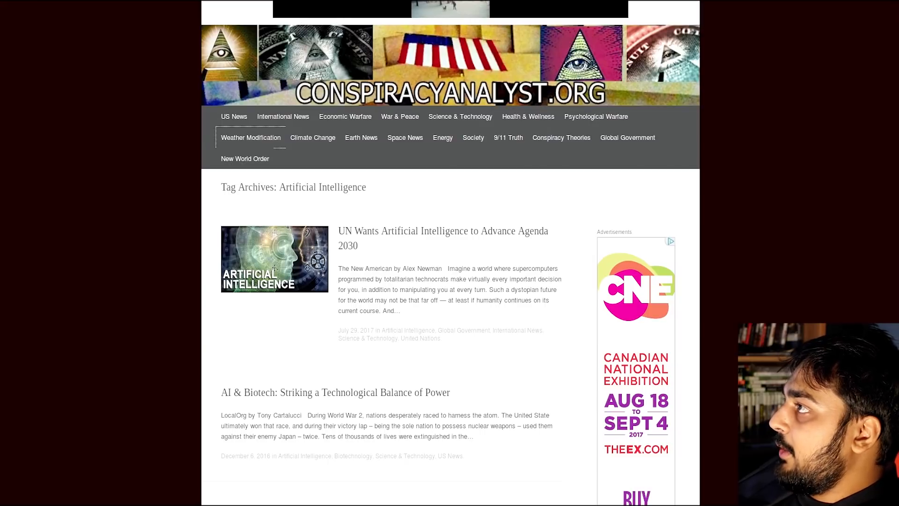
Open the Weather Modification section and the 'NASA Satellite Imagery Reveals Shocking Proof' article.
left_click(250, 137)
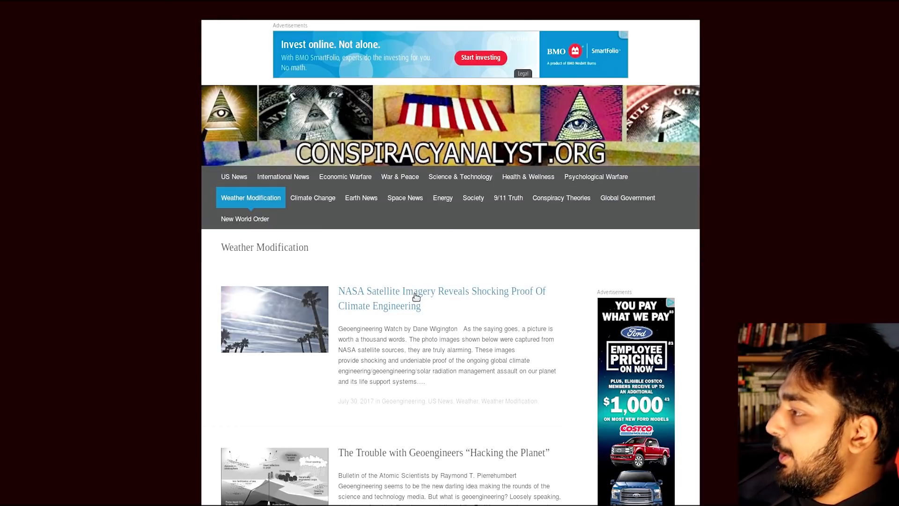
scroll("down", 3)
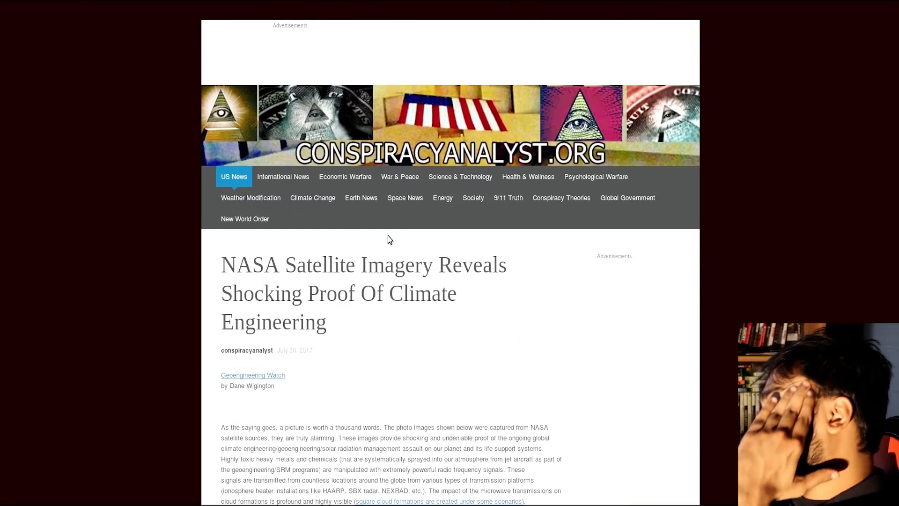
Scroll the article past the California coast image to the Africa west coast and Alboran Sea shots.
scroll("down", 3)
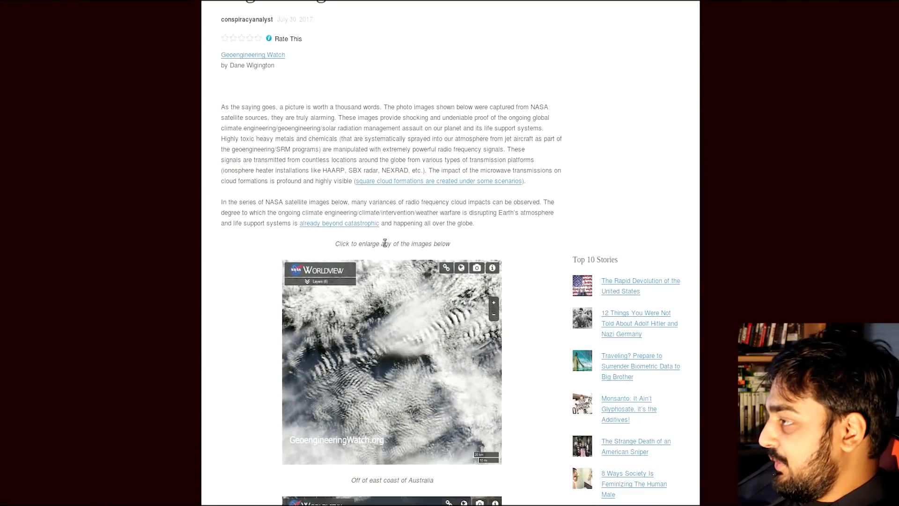
scroll("down", 3)
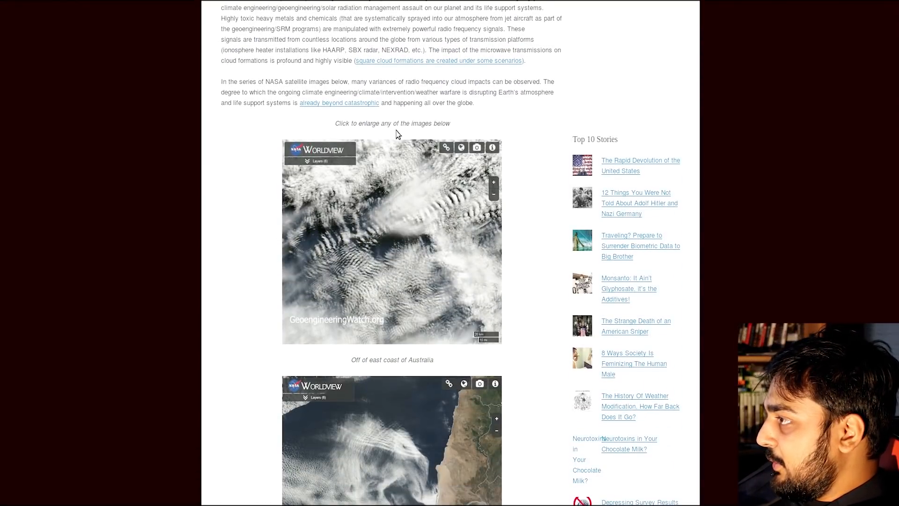
scroll("down", 3)
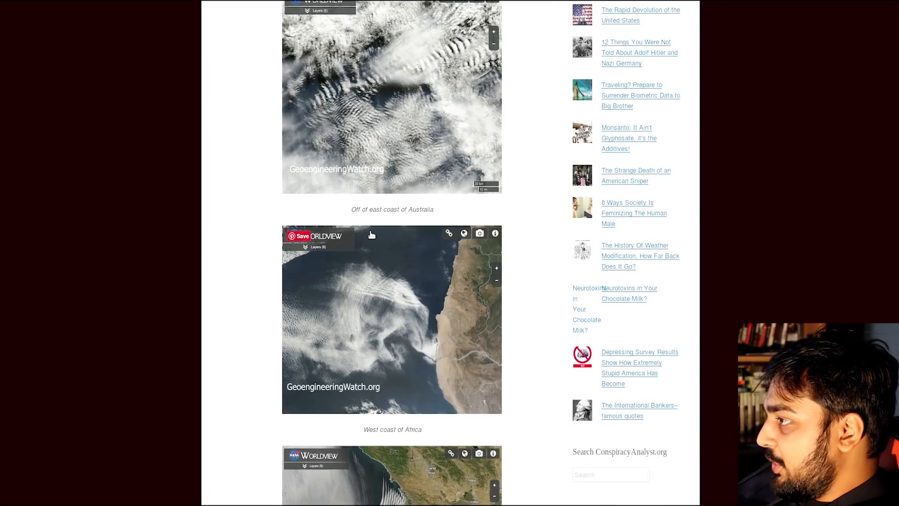
scroll("down", 3)
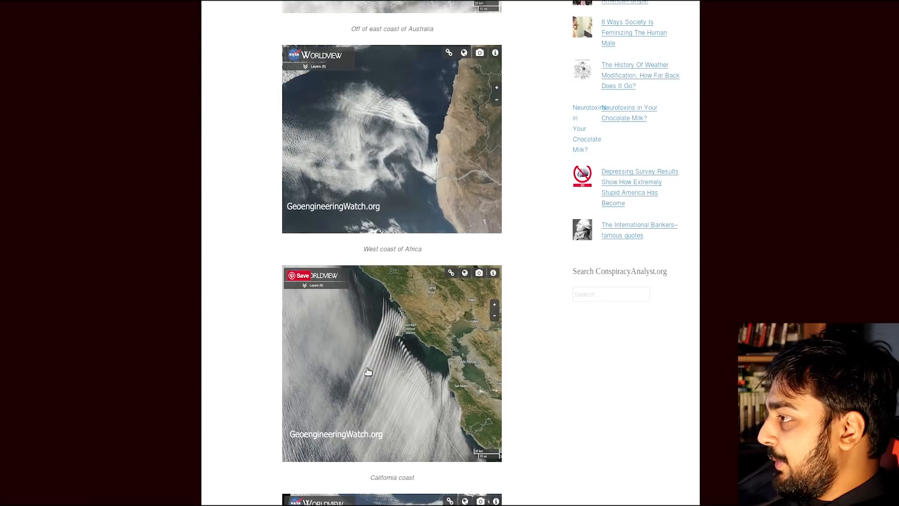
scroll("down", 3)
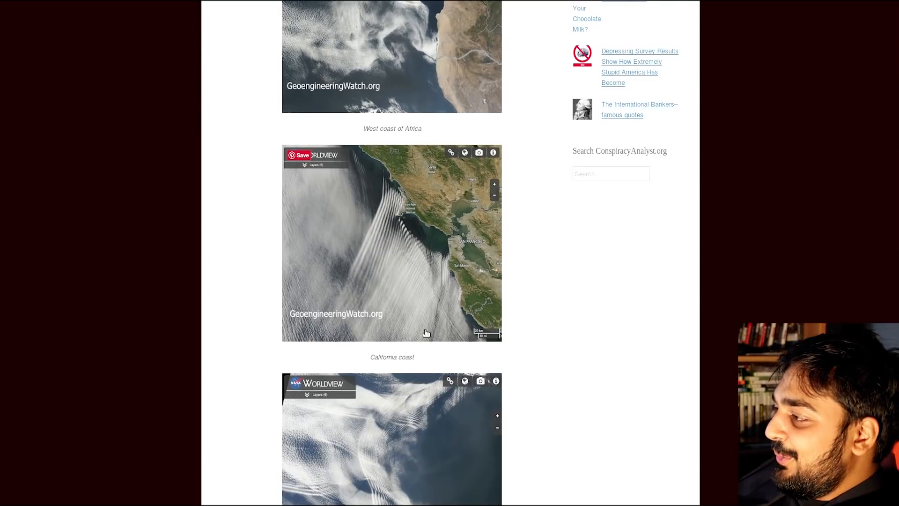
scroll("down", 3)
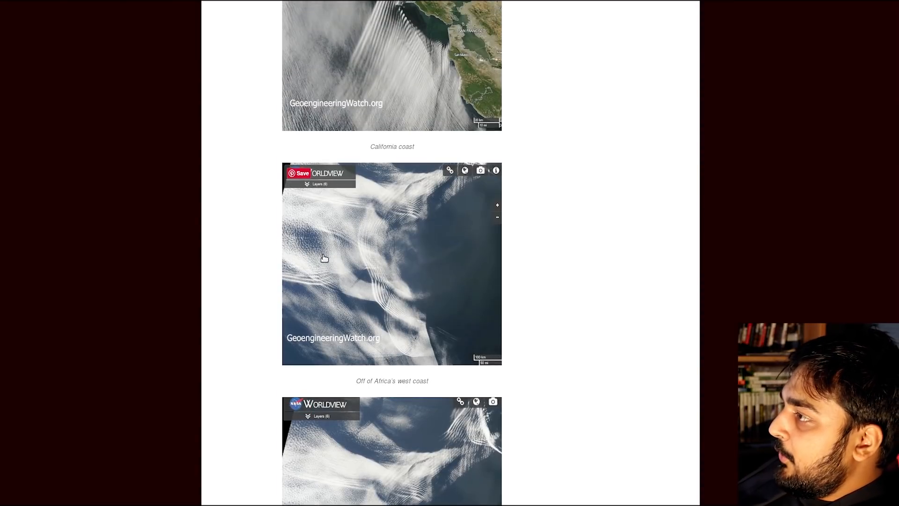
mouse_move(388, 315)
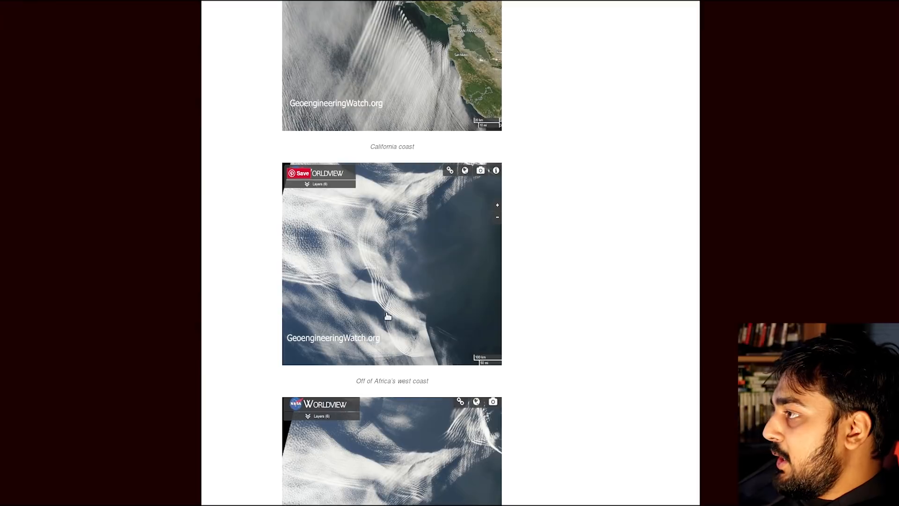
scroll("down", 3)
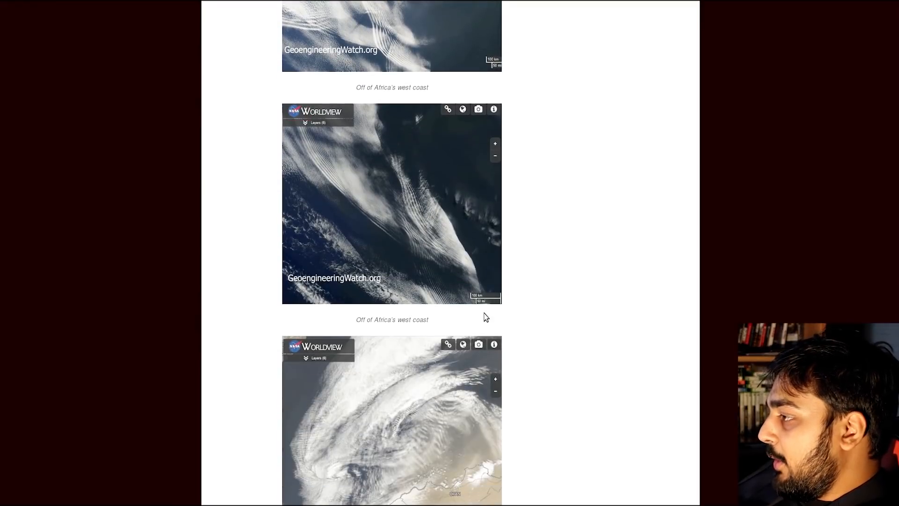
scroll("down", 3)
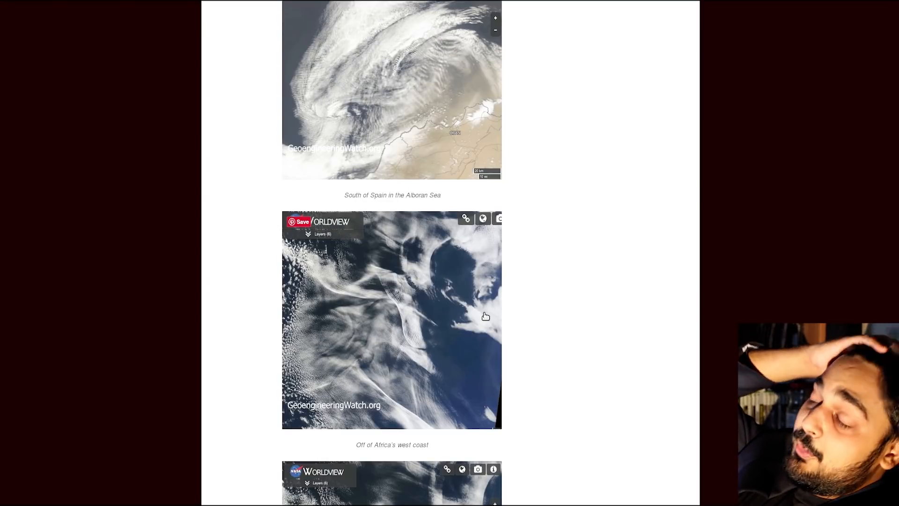
mouse_move(450, 322)
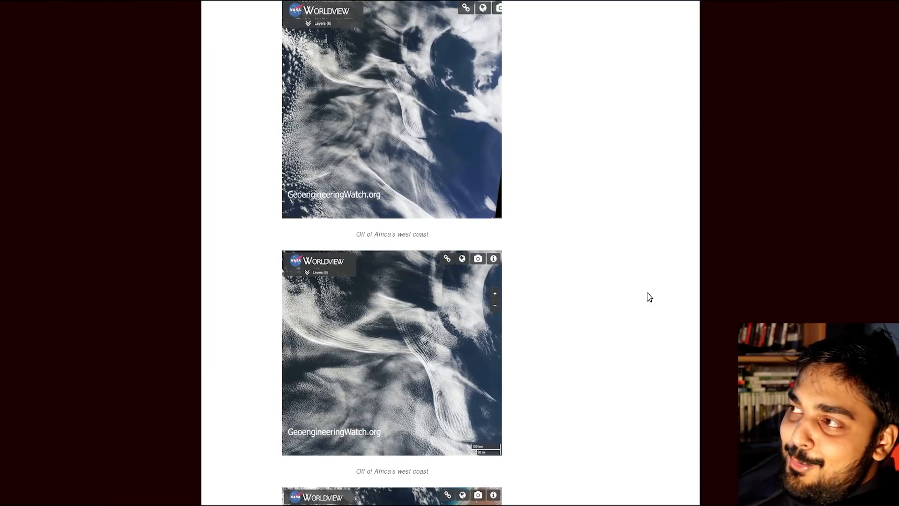
Scroll past the Australia, Baja California and Antarctica images to the hurricane suppression text.
scroll("down", 3)
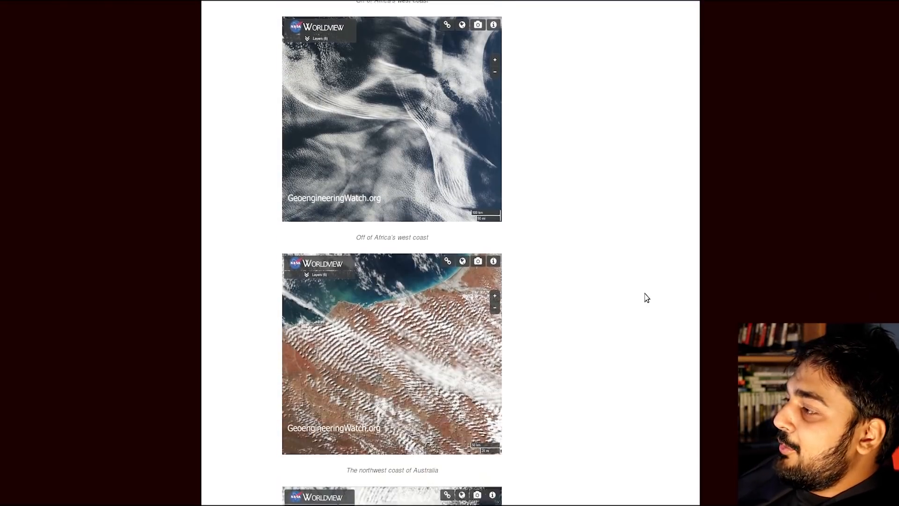
scroll("down", 3)
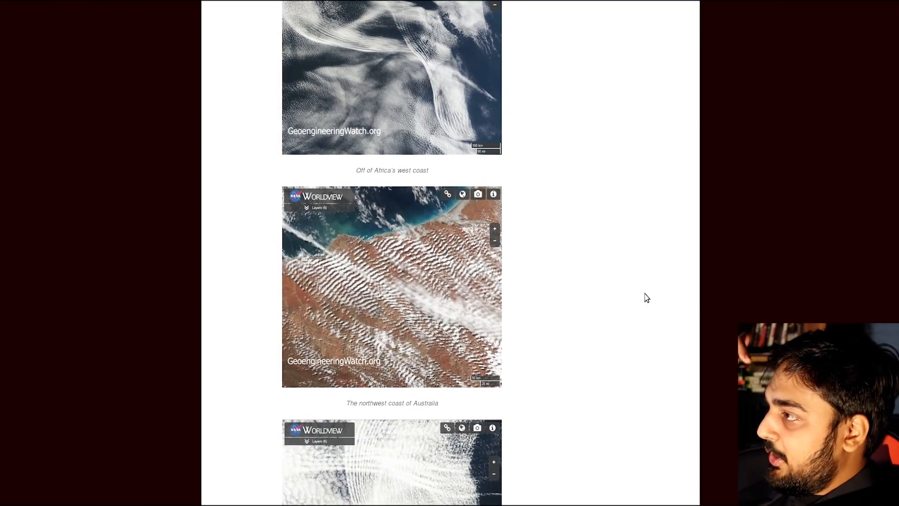
scroll("down", 3)
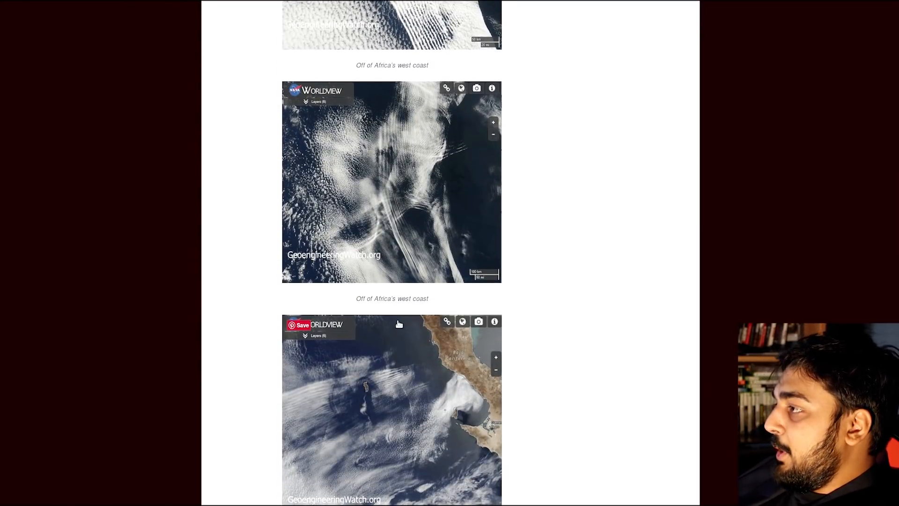
scroll("down", 3)
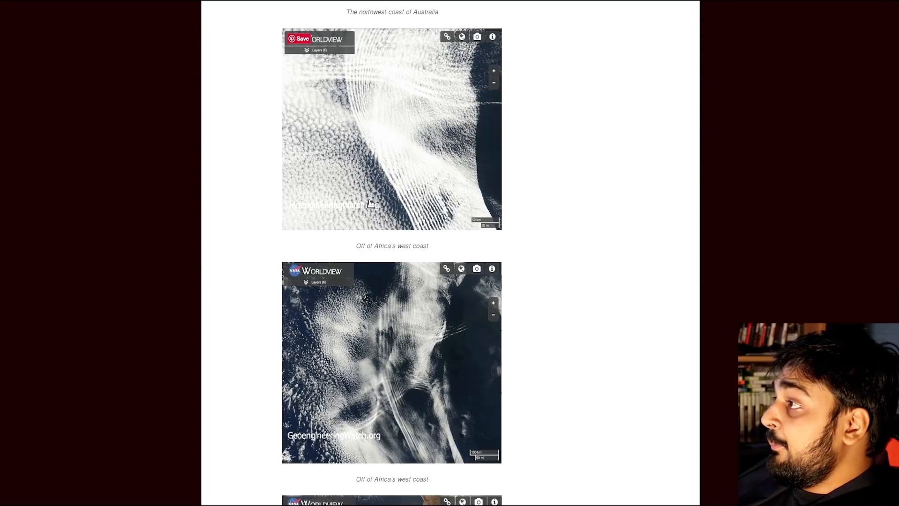
scroll("down", 3)
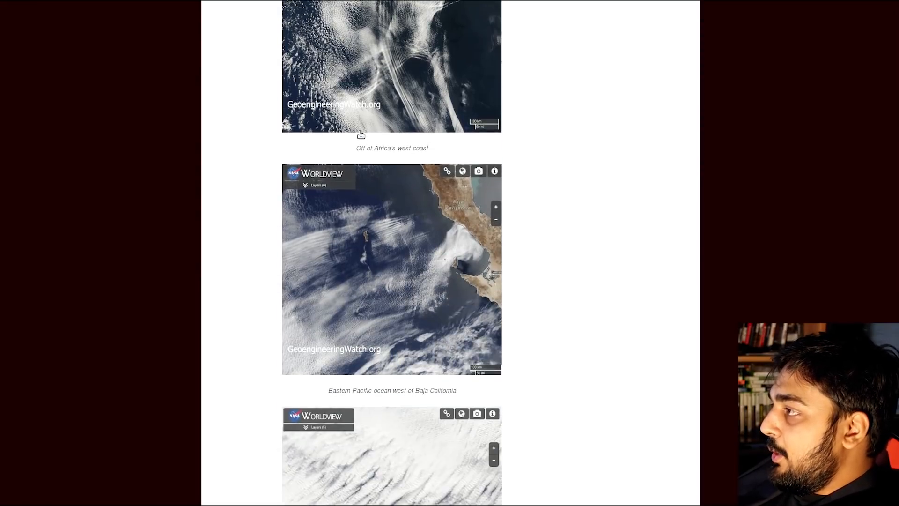
scroll("down", 3)
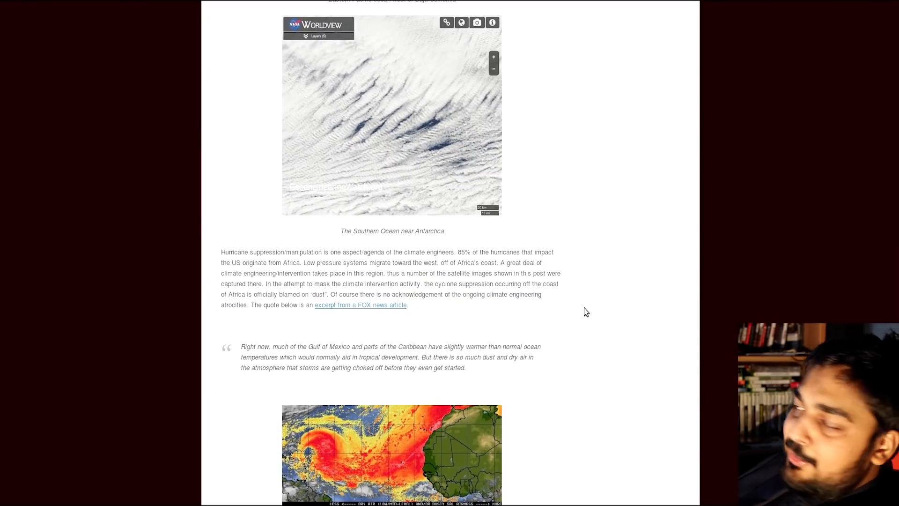
mouse_move(553, 301)
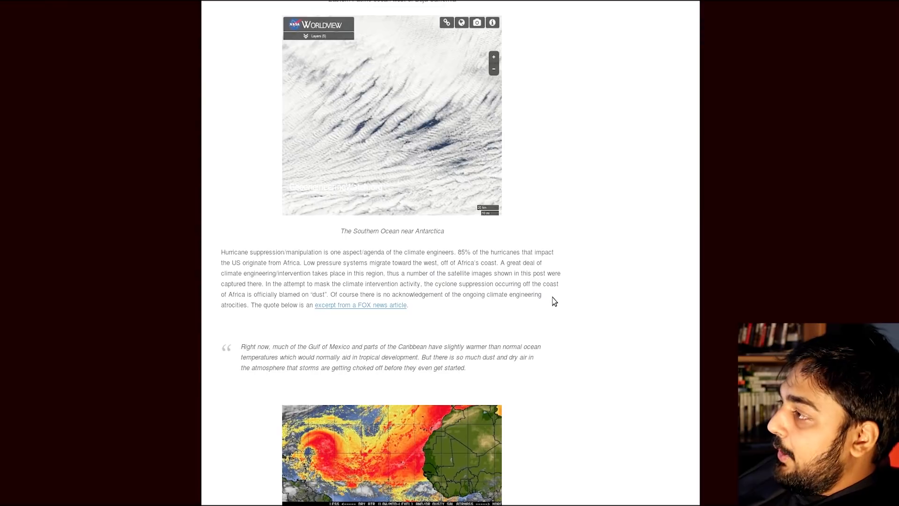
mouse_move(527, 306)
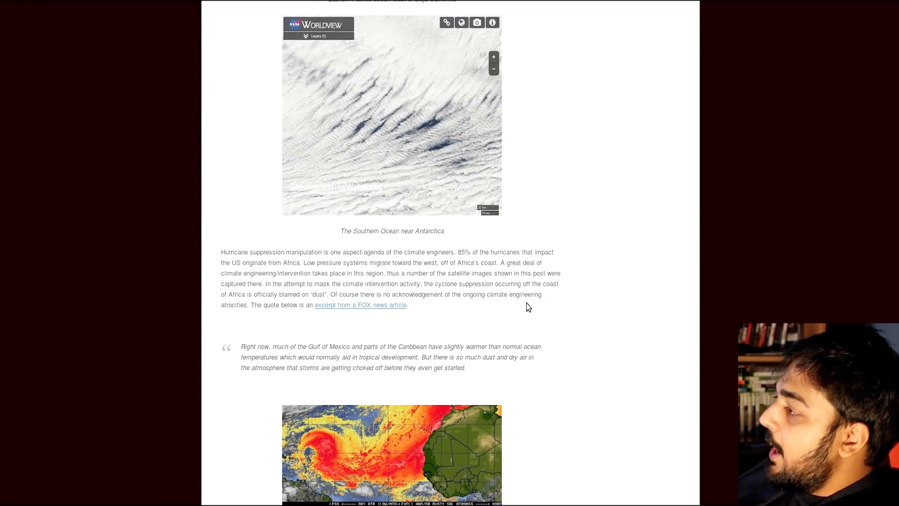
mouse_move(533, 150)
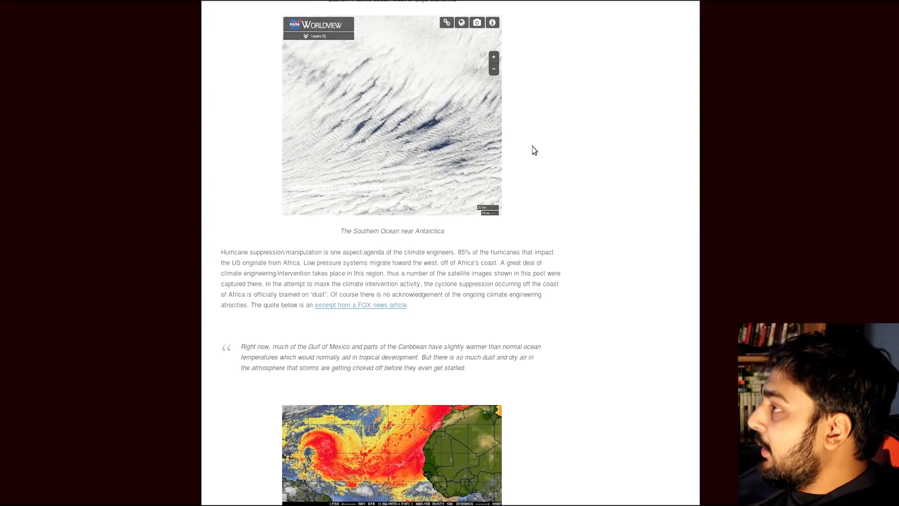
mouse_move(646, 291)
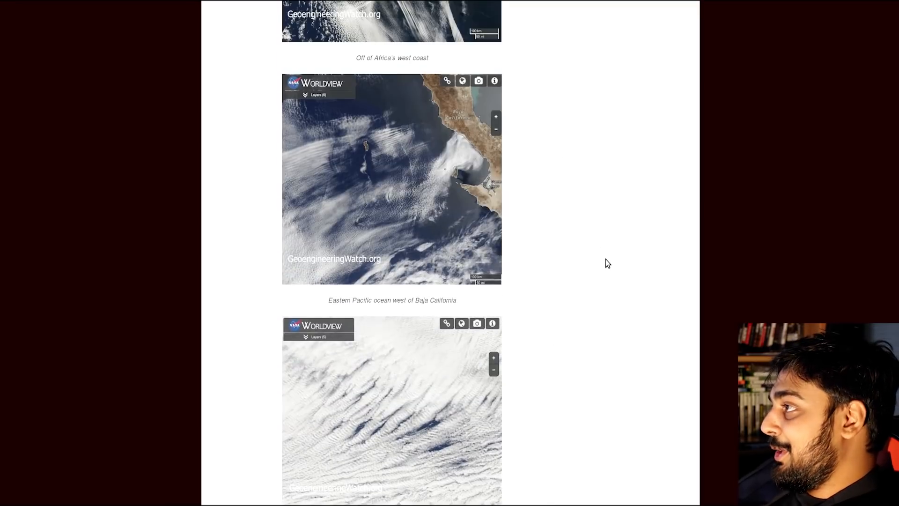
Scroll to the Southern Ocean image and the Hurricane Matthew 'gravity waves' paragraph.
scroll("down", 3)
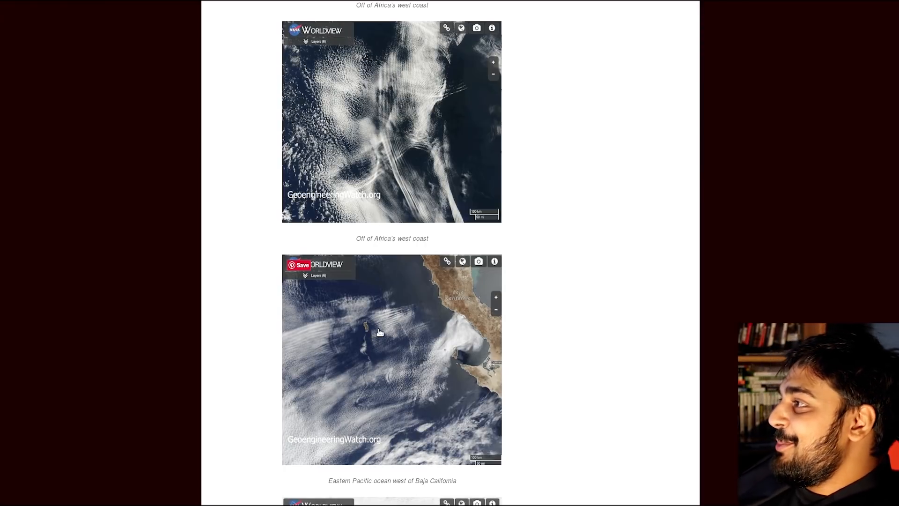
scroll("down", 3)
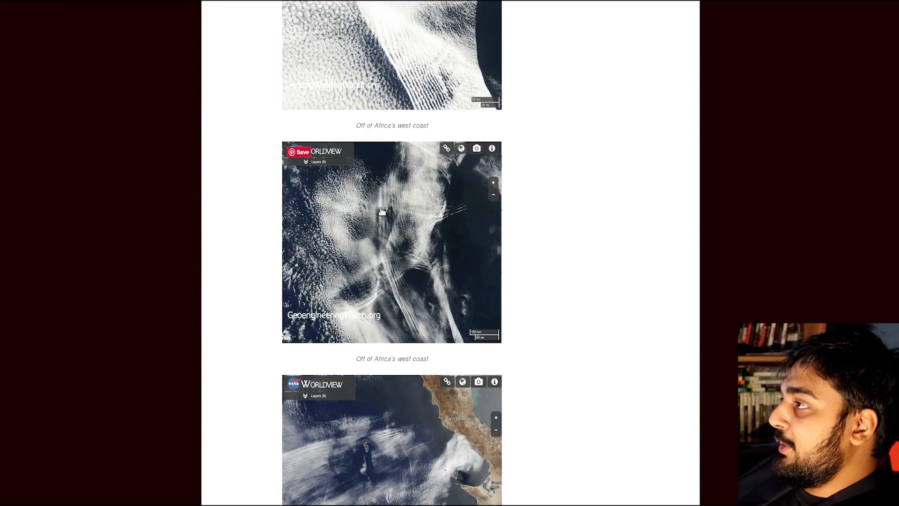
scroll("down", 3)
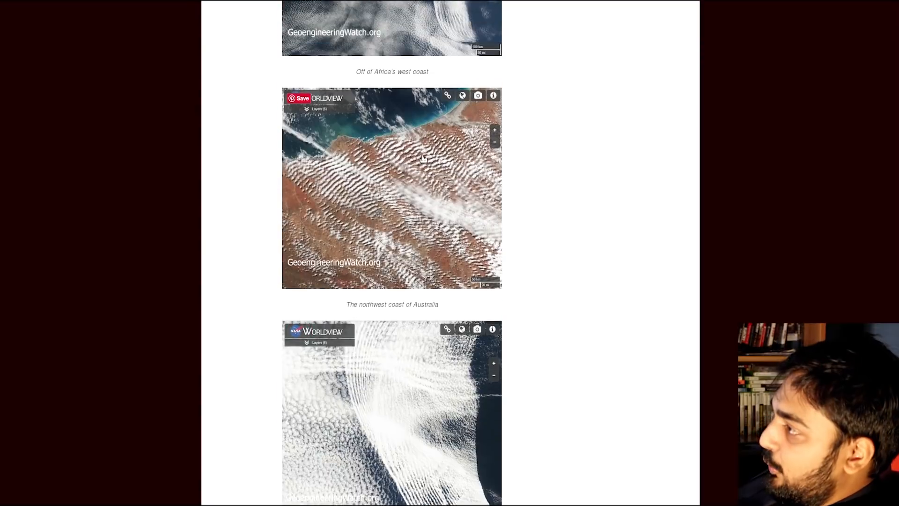
scroll("down", 3)
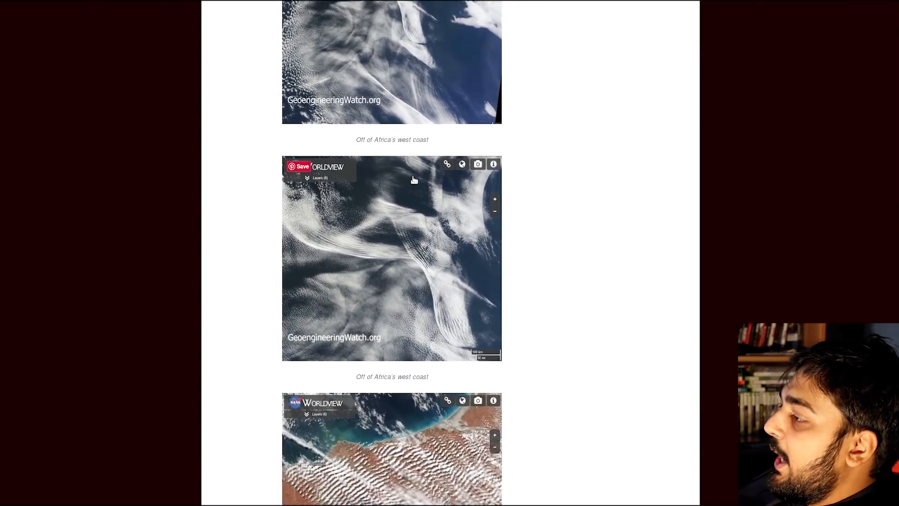
scroll("down", 3)
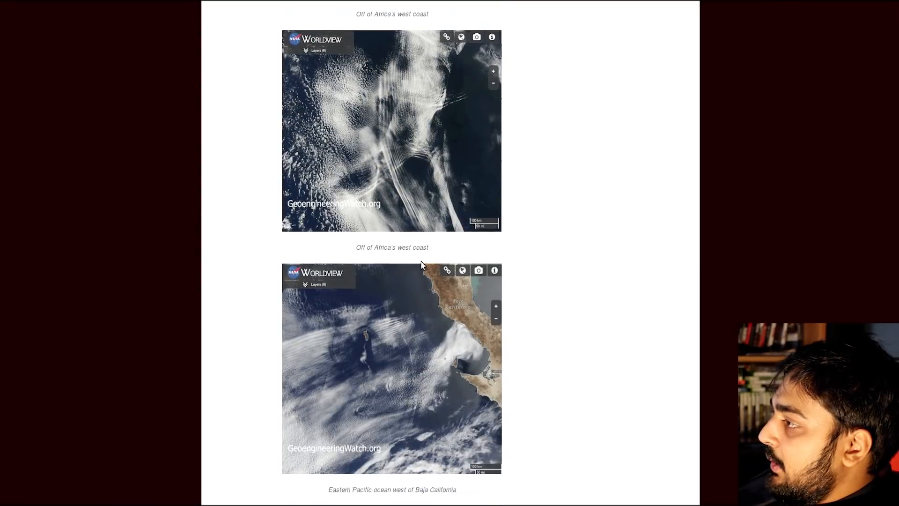
scroll("down", 3)
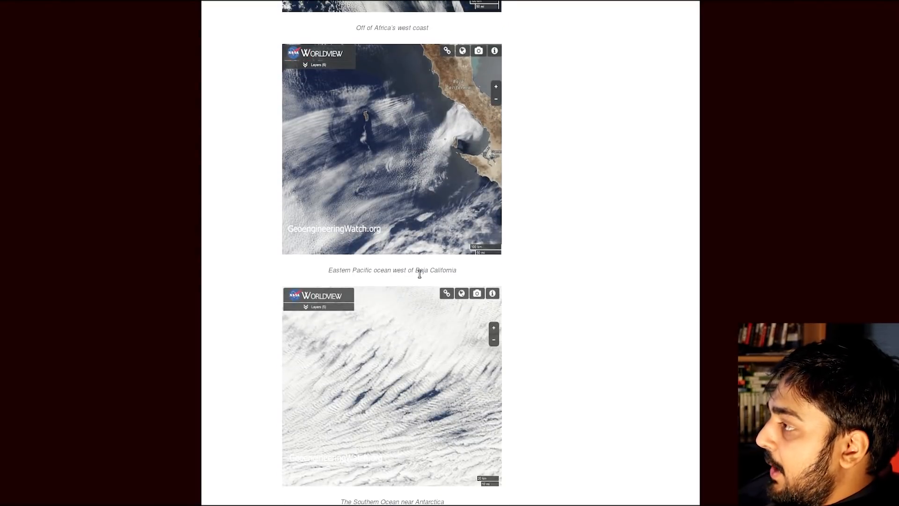
scroll("down", 3)
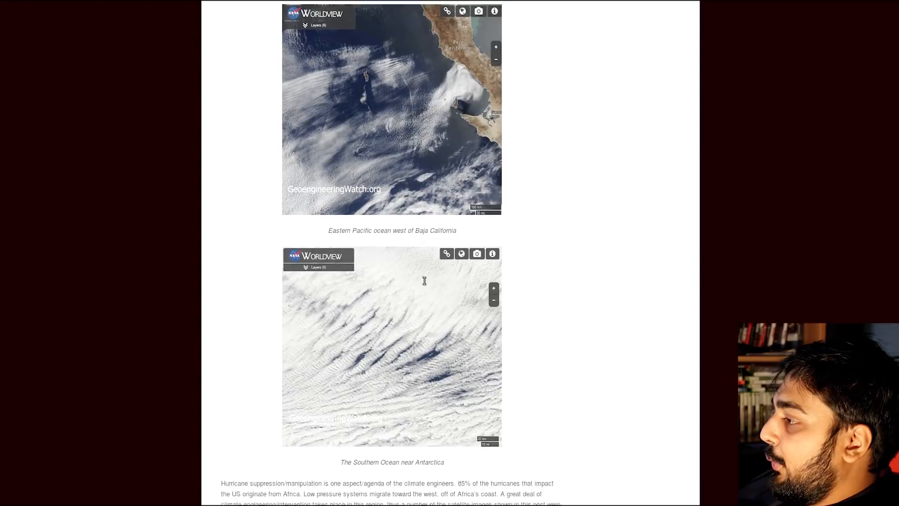
scroll("down", 3)
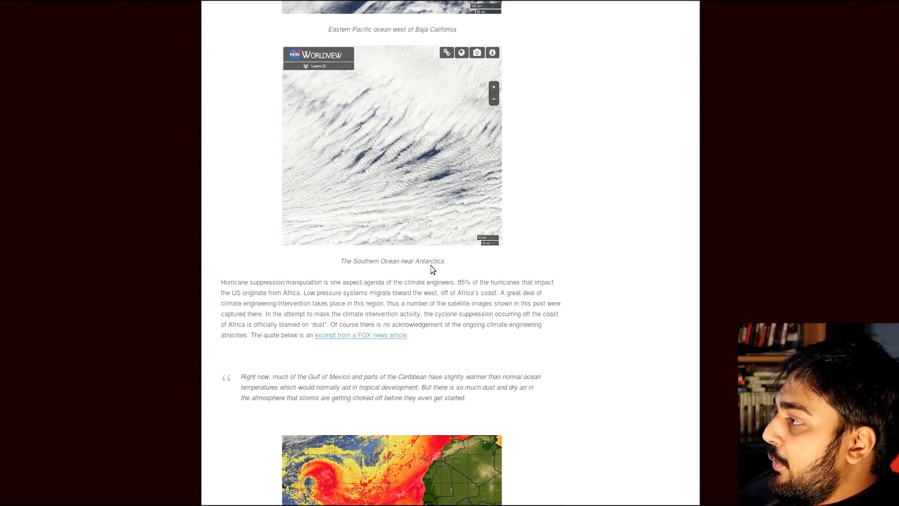
mouse_move(447, 333)
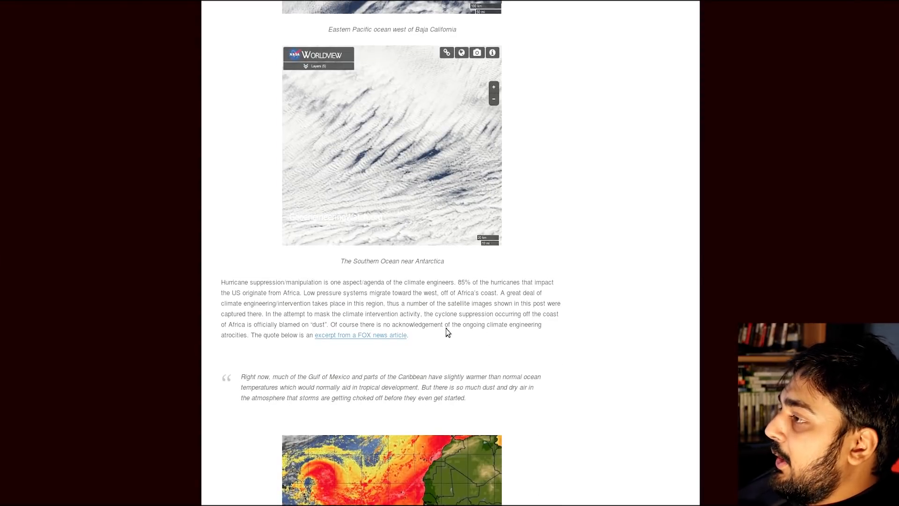
scroll("down", 3)
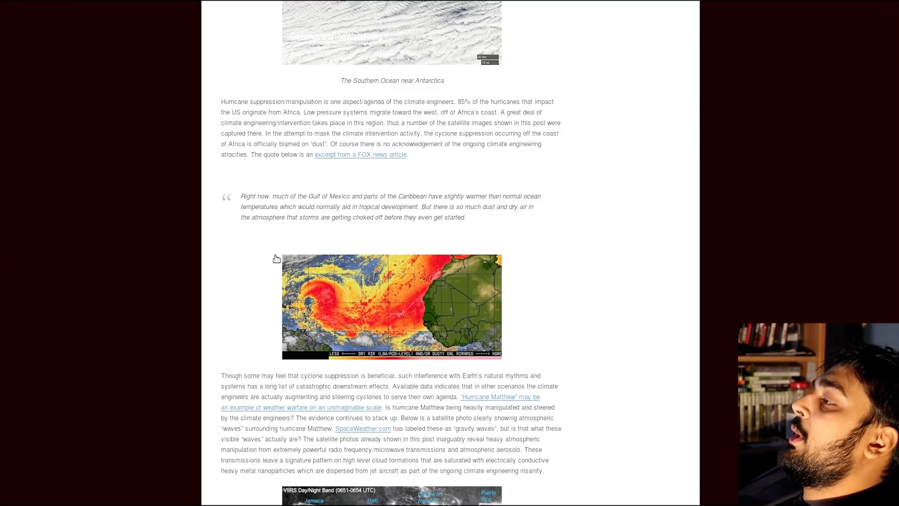
mouse_move(277, 258)
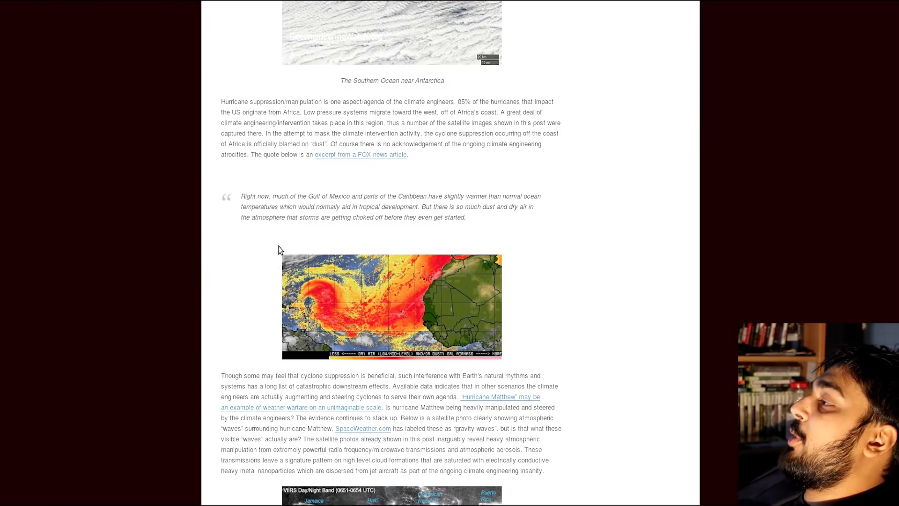
mouse_move(281, 243)
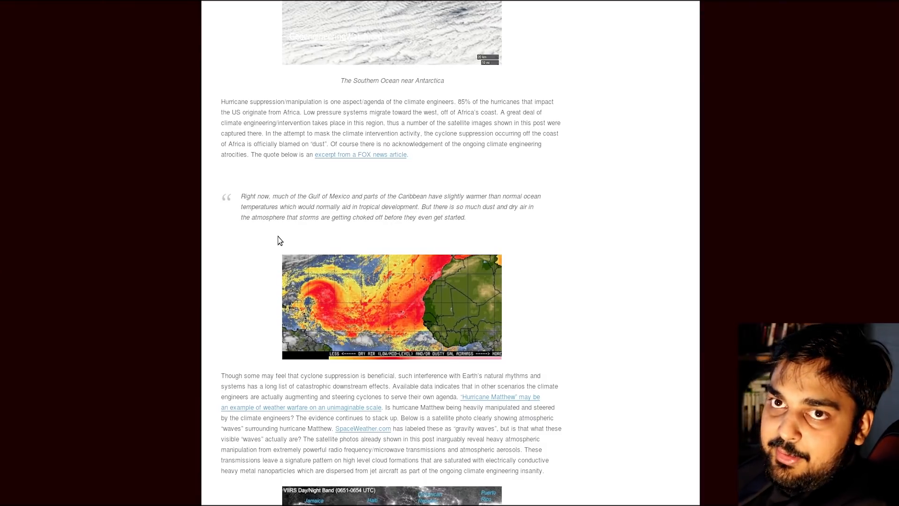
mouse_move(518, 192)
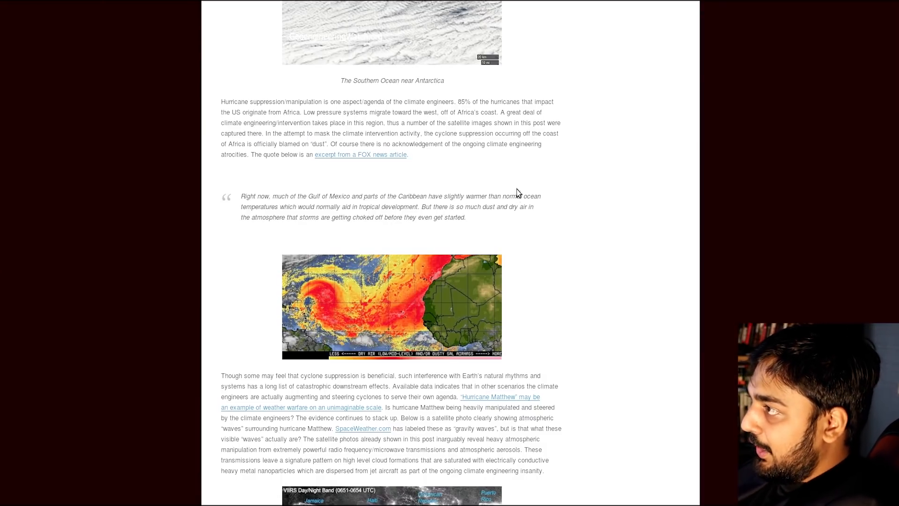
mouse_move(554, 185)
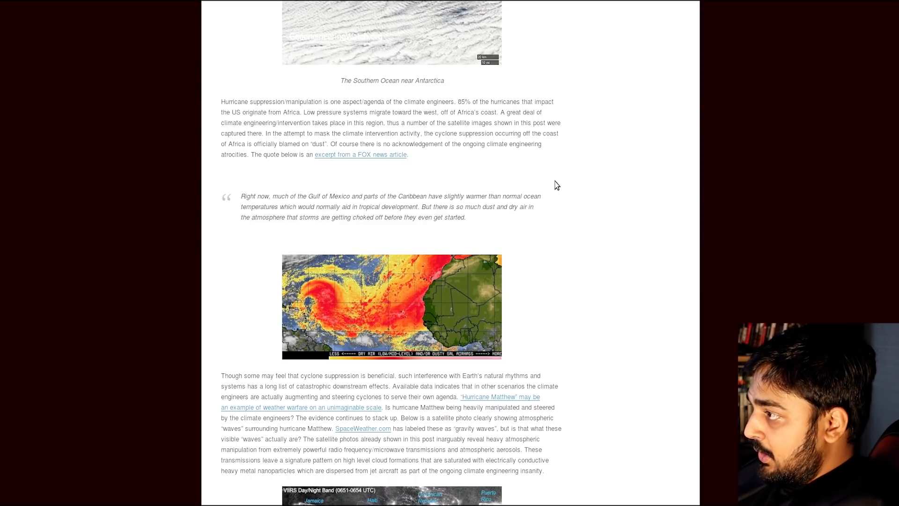
mouse_move(517, 416)
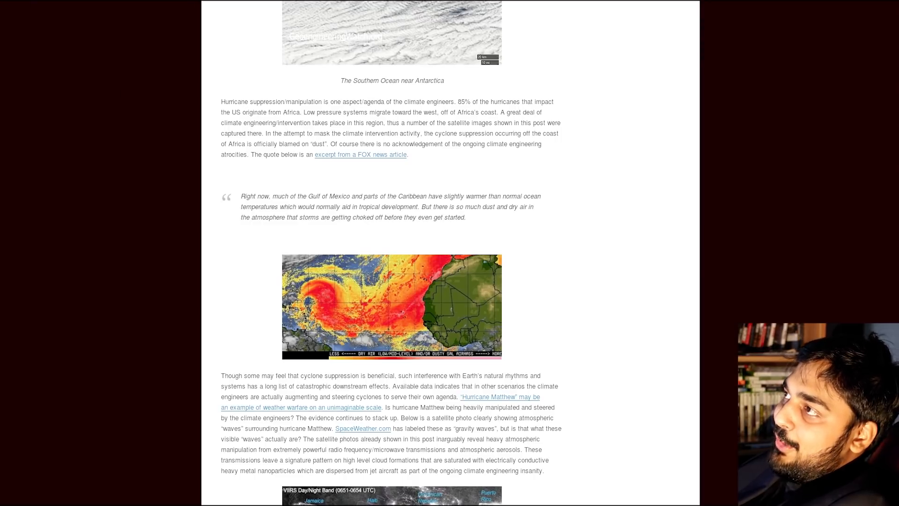
mouse_move(228, 150)
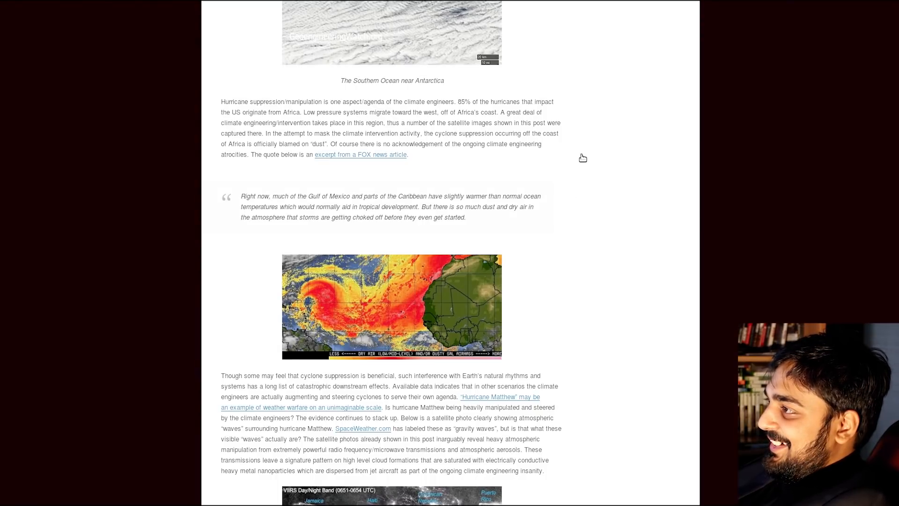
mouse_move(598, 141)
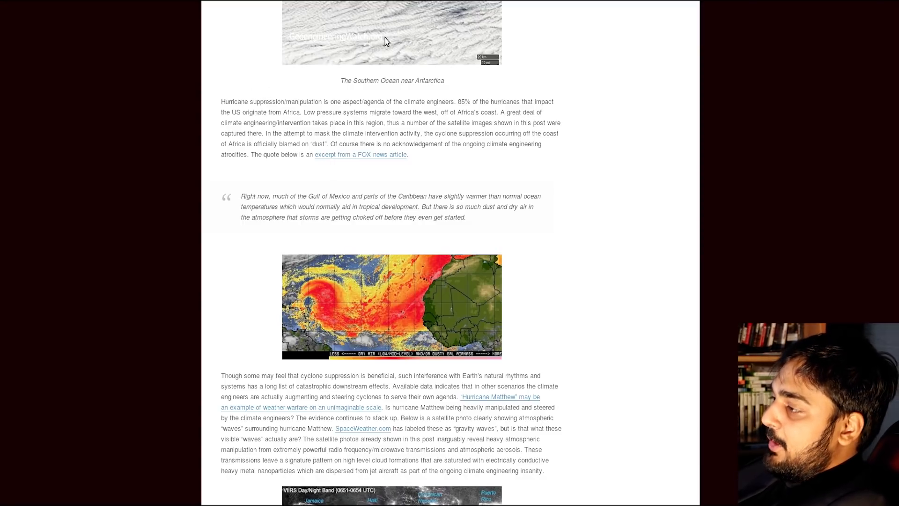
mouse_move(449, 282)
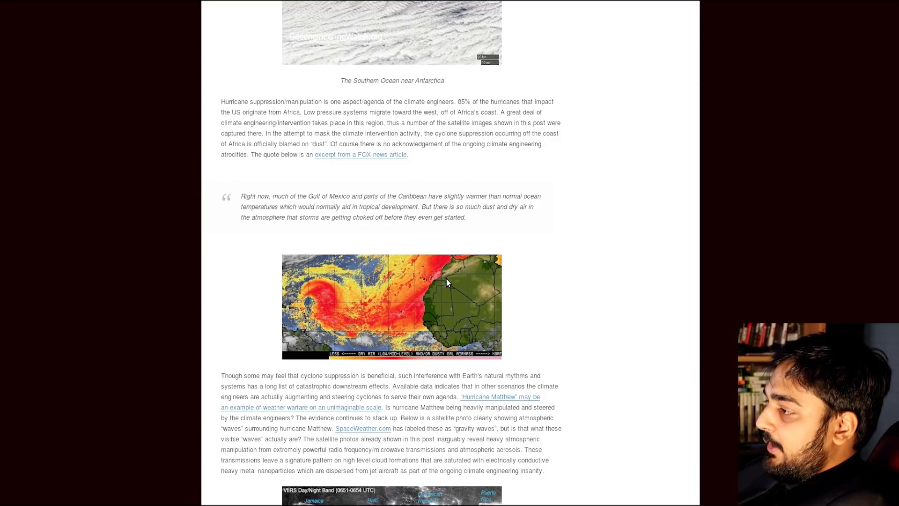
mouse_move(450, 263)
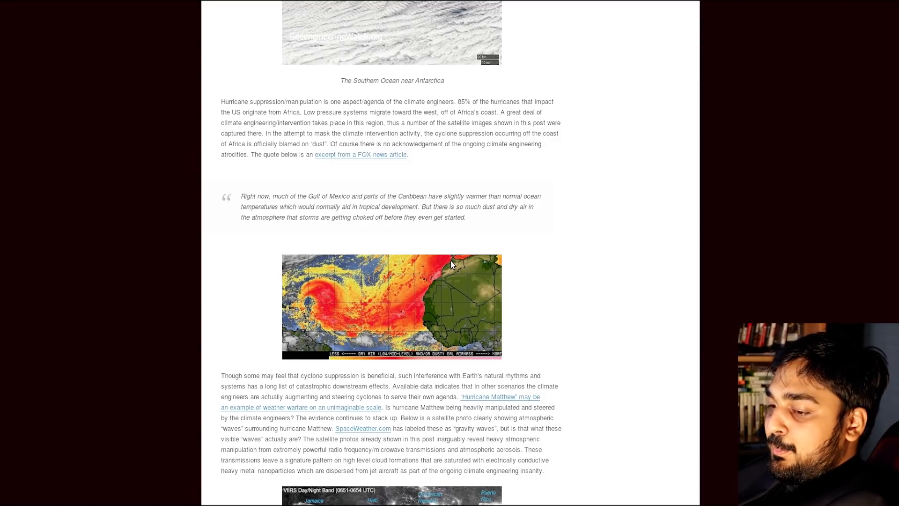
mouse_move(454, 256)
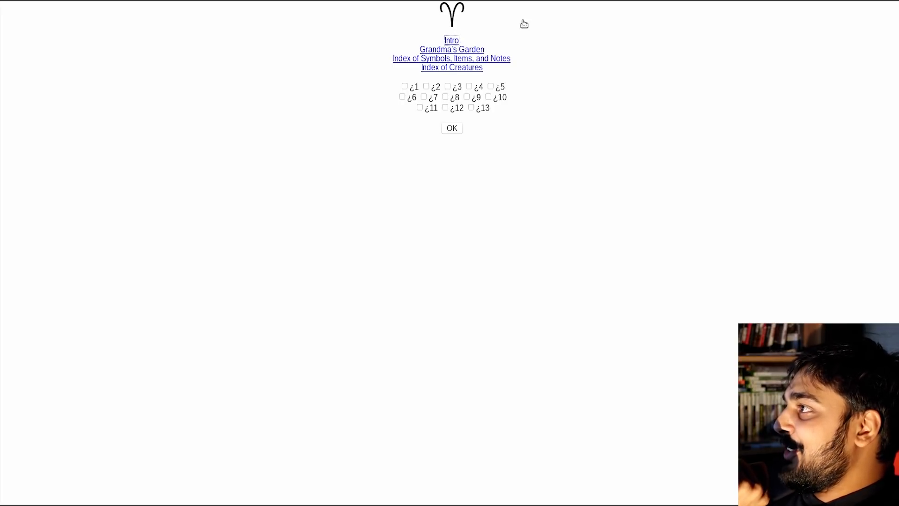
mouse_move(383, 98)
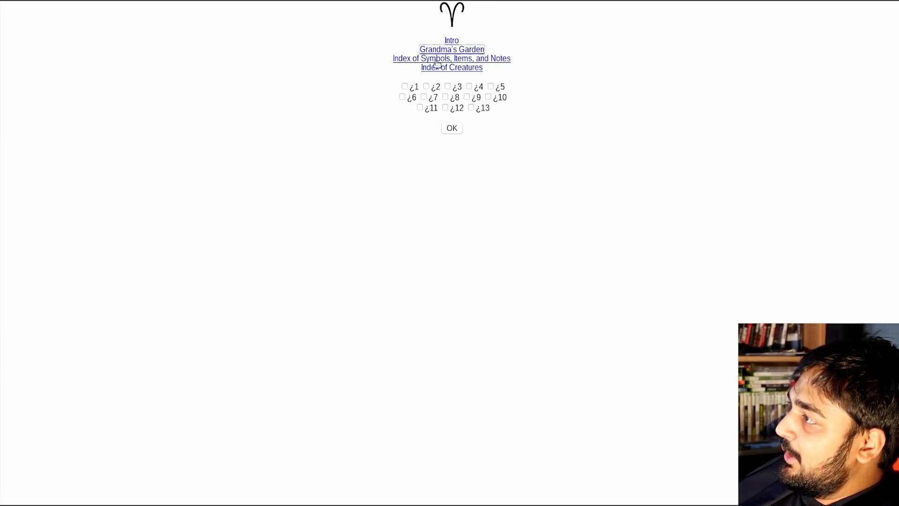
Open the onion maze puzzle site with its quest links and numbered answer checkboxes.
left_click(451, 58)
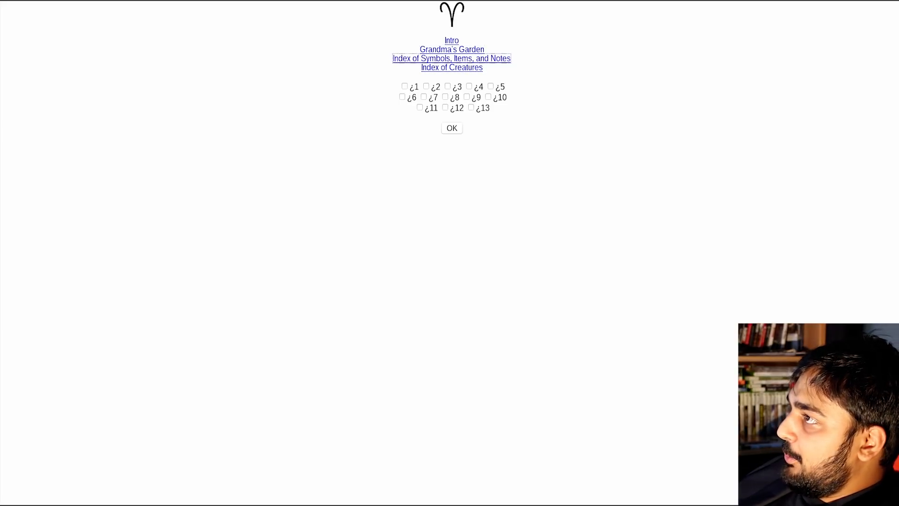
mouse_move(163, 87)
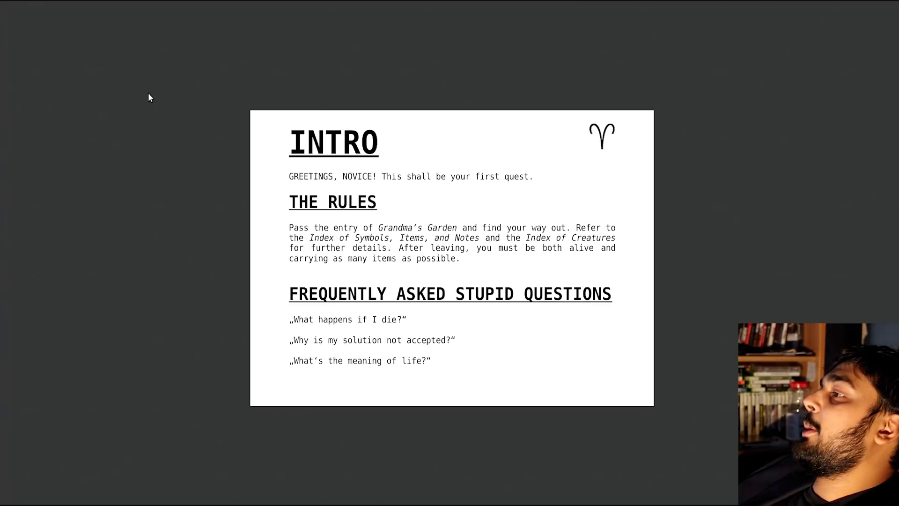
mouse_move(163, 50)
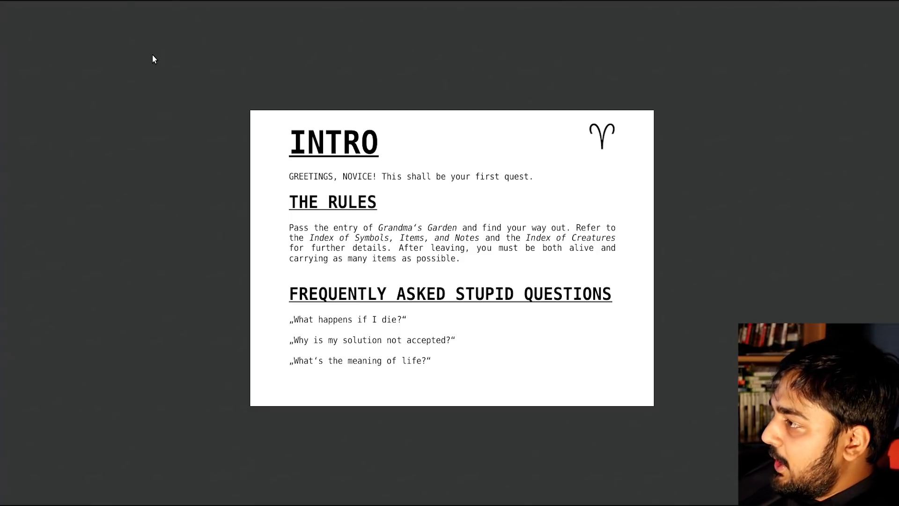
mouse_move(431, 250)
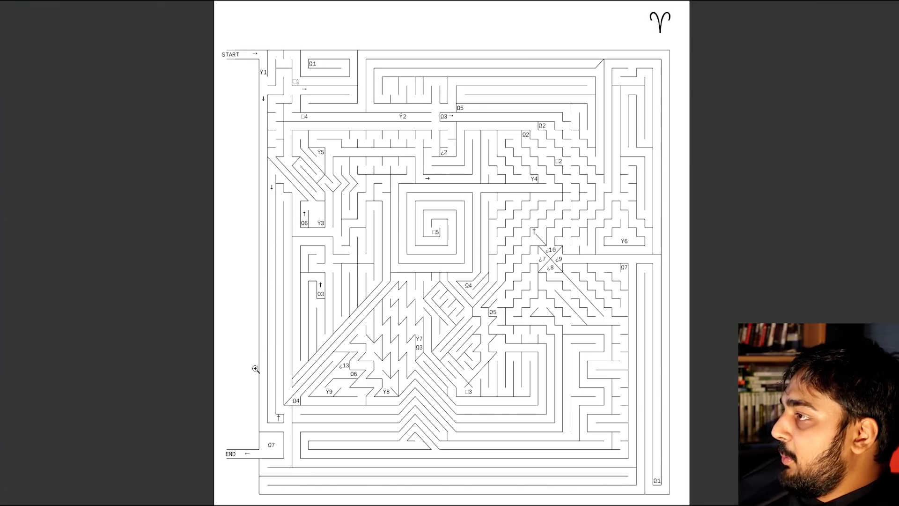
Scroll through the quest page listing items like Fishbowl and Ladder.
scroll("down", 3)
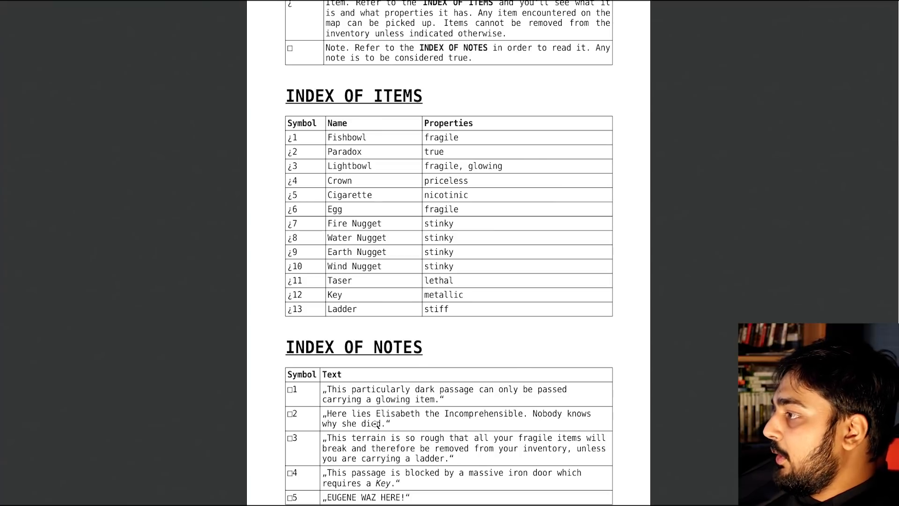
Scroll through the Index of Creatures entries like Ichthyococcus, Bridge Troll and High Priestess.
scroll("down", 3)
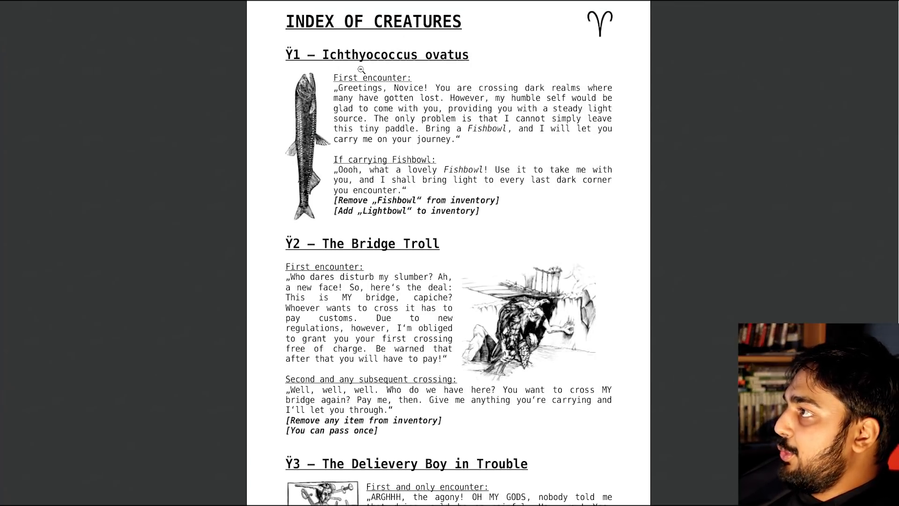
scroll("down", 3)
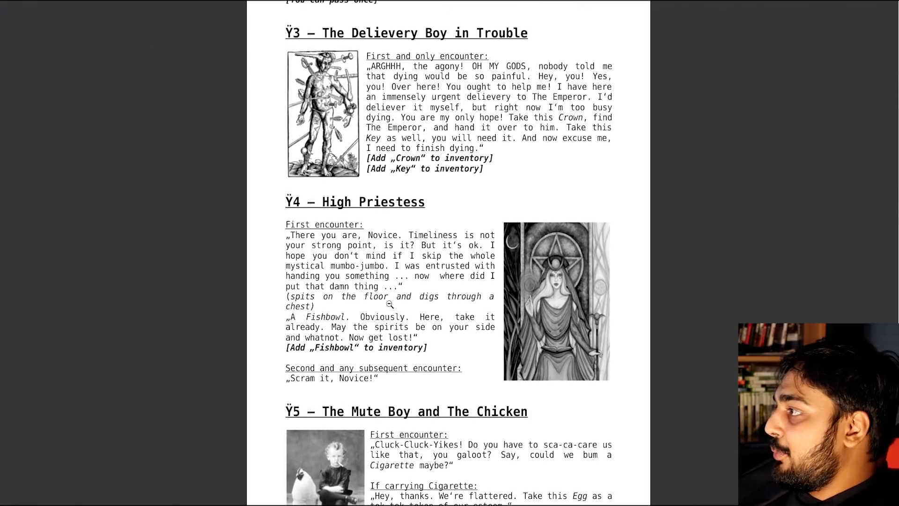
scroll("down", 3)
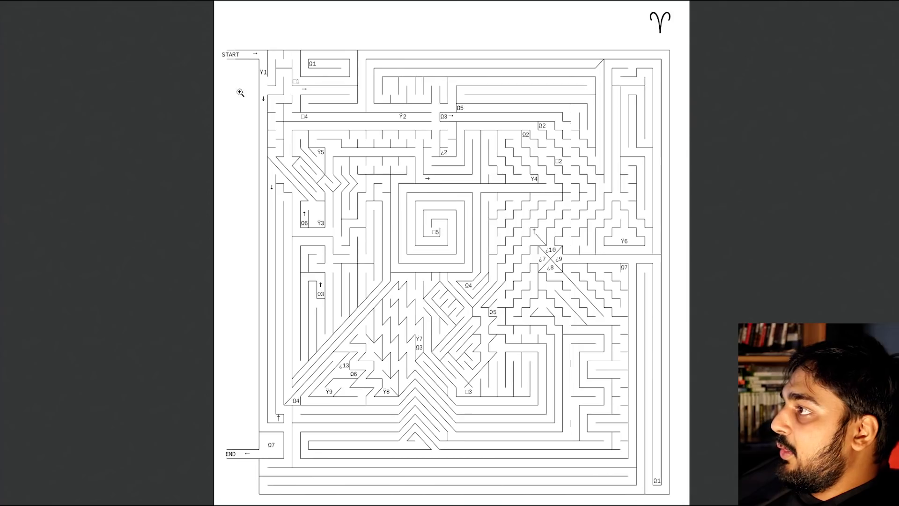
mouse_move(337, 145)
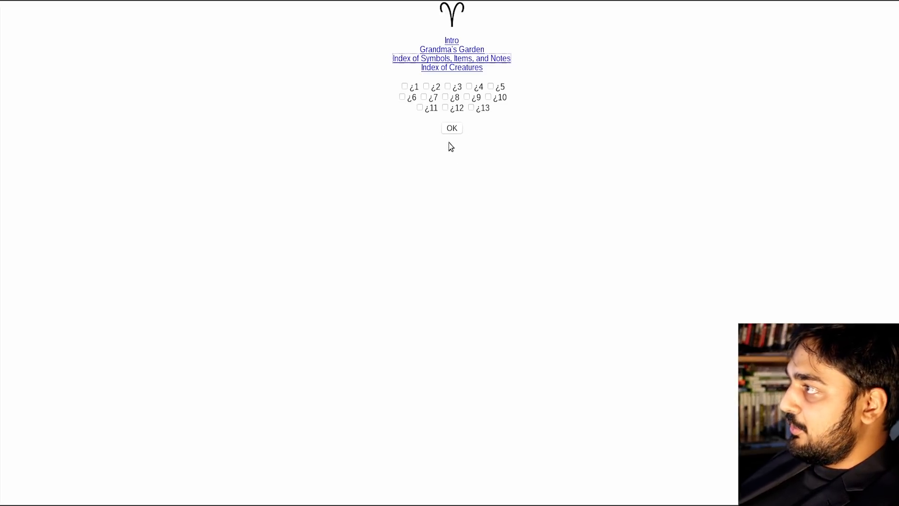
Submit boxes 2, 9 and 12 (Paradox, Earth Nugget, Key), which returns 'False'.
left_click(466, 97)
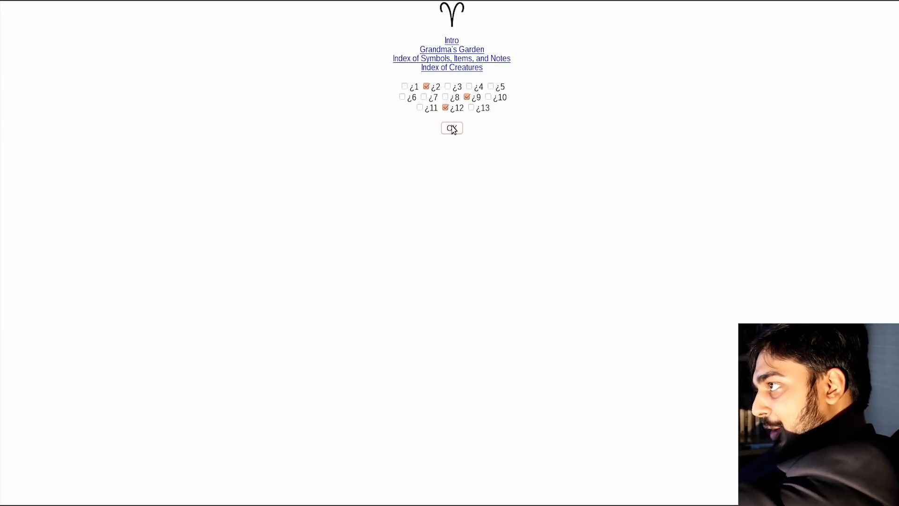
left_click(451, 128)
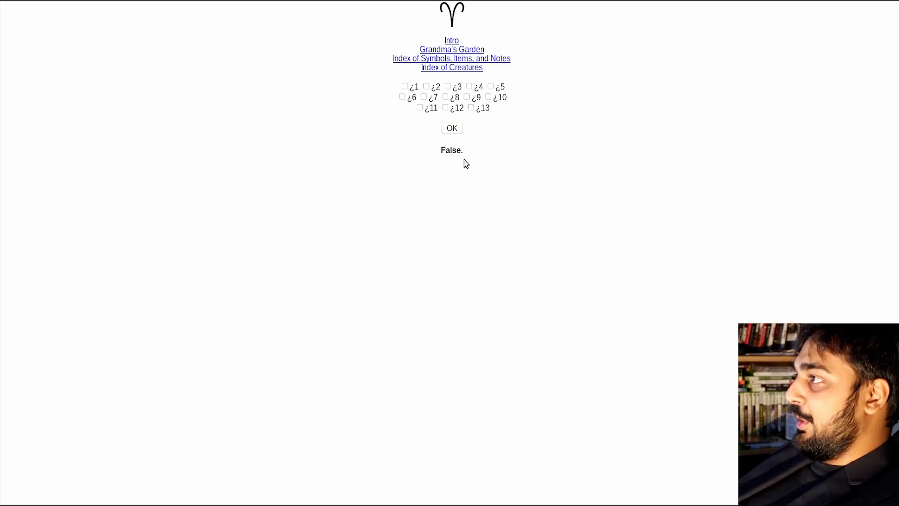
double_click(445, 150)
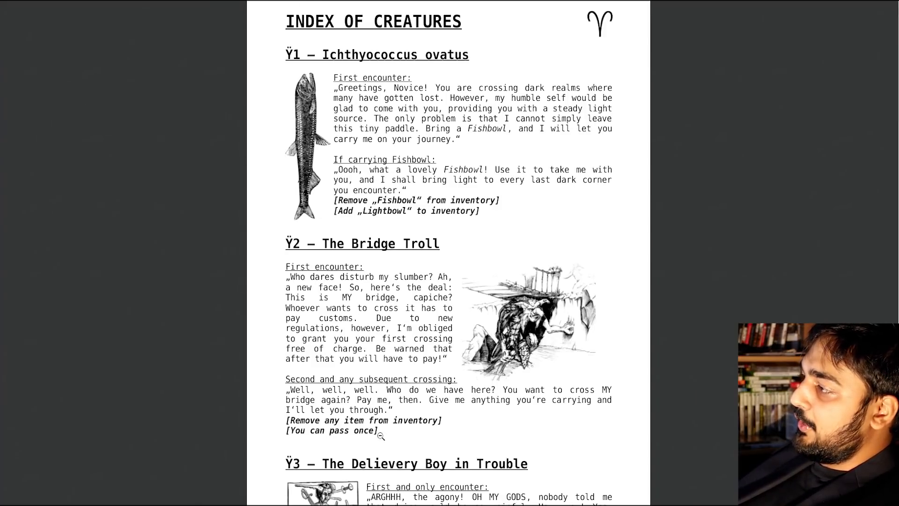
Scroll the Index of Creatures down to High Priestess, The Mute Boy and The Chicken, and The Emperor.
scroll("down", 3)
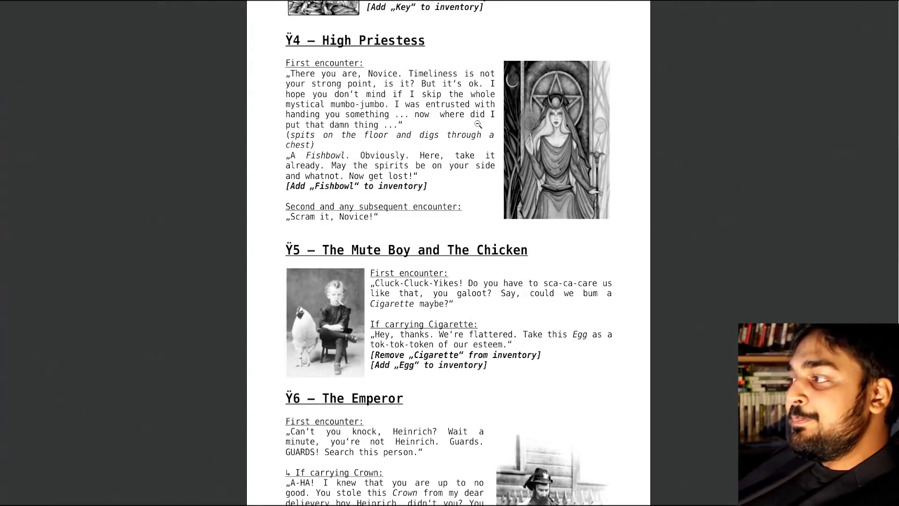